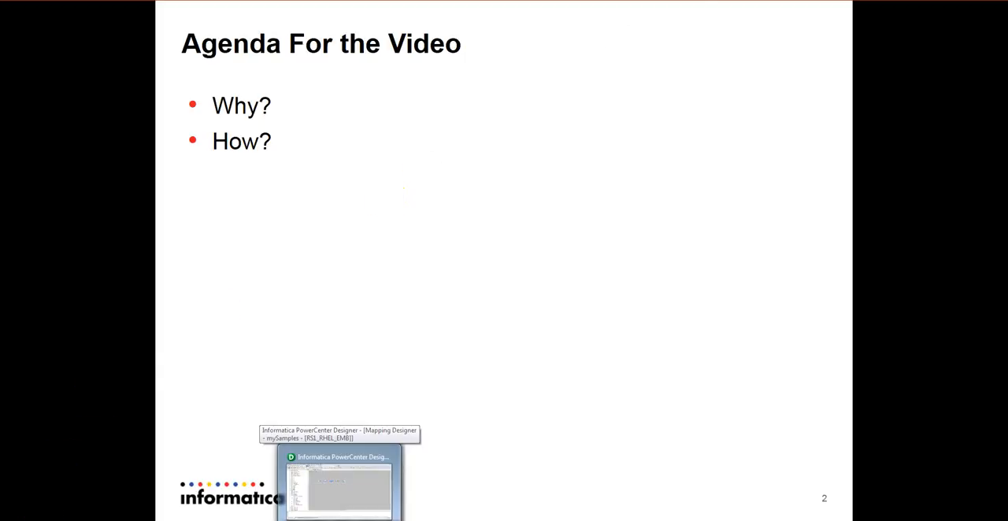
Bring the m_gMap_api mapping to the front in Designer and select its HTTP transformation.
left_click(339, 482)
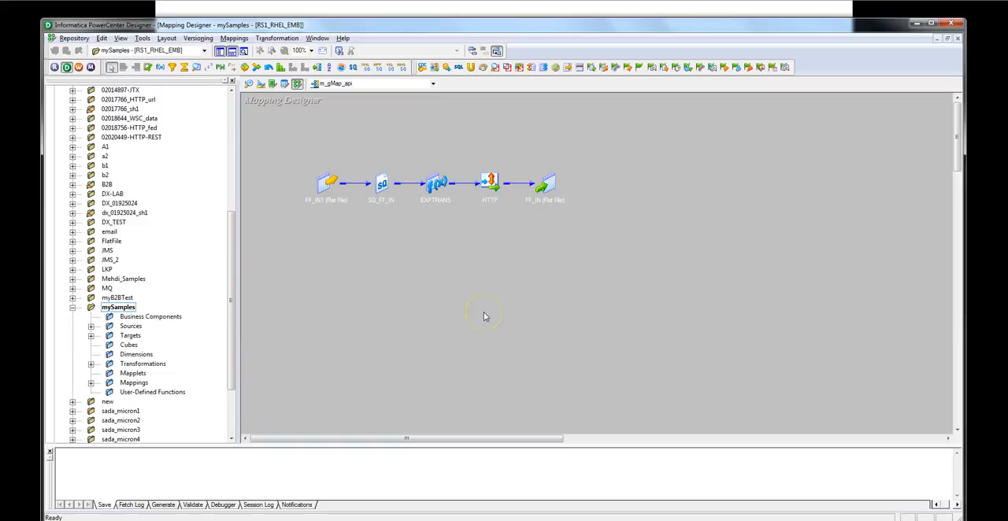
mouse_move(534, 223)
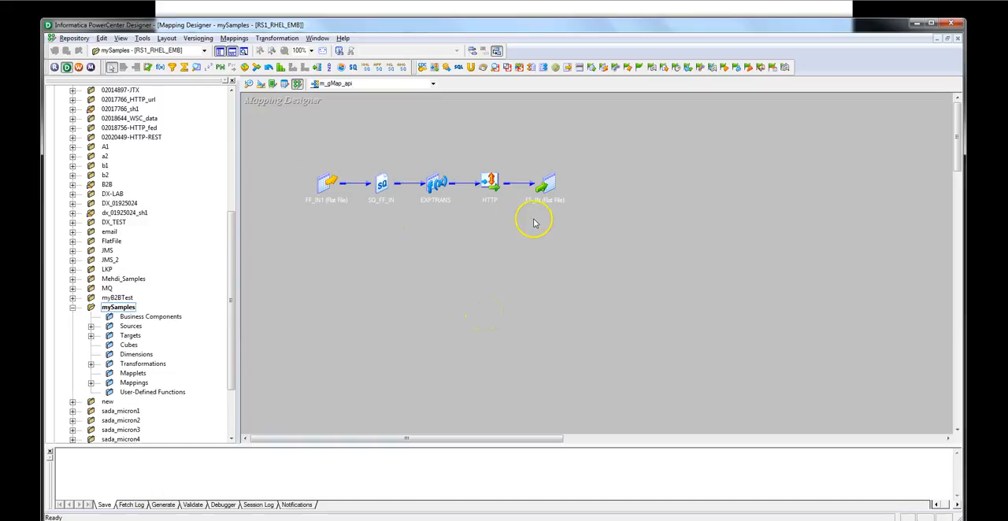
left_click(488, 188)
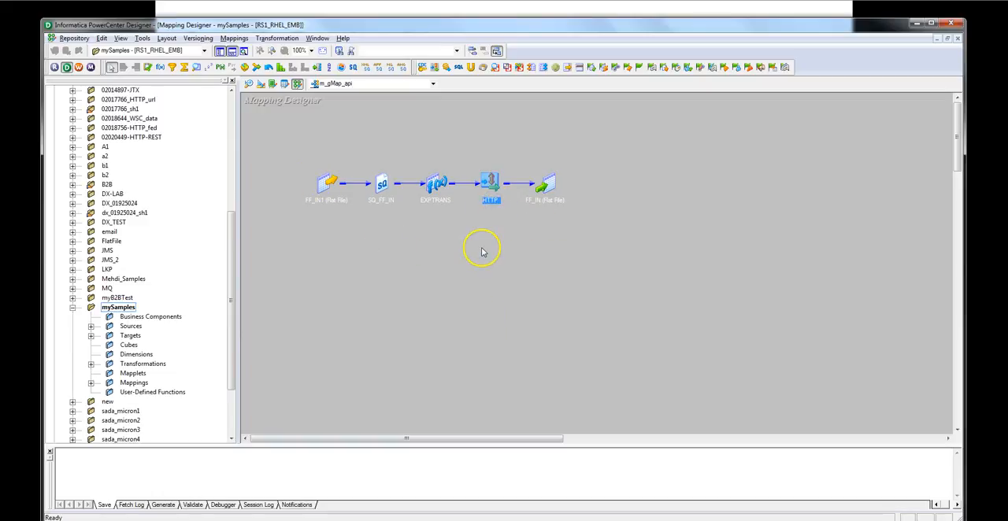
left_click(482, 250)
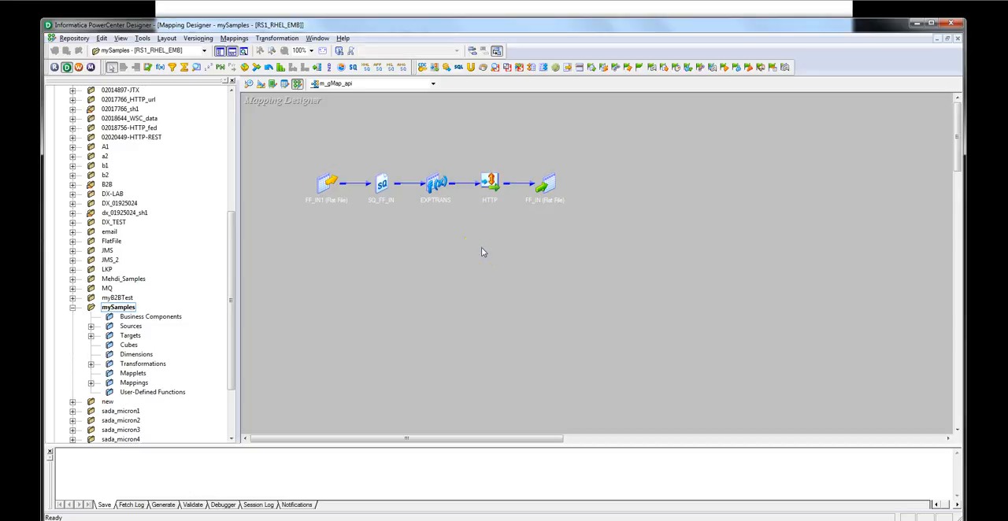
left_click(545, 185)
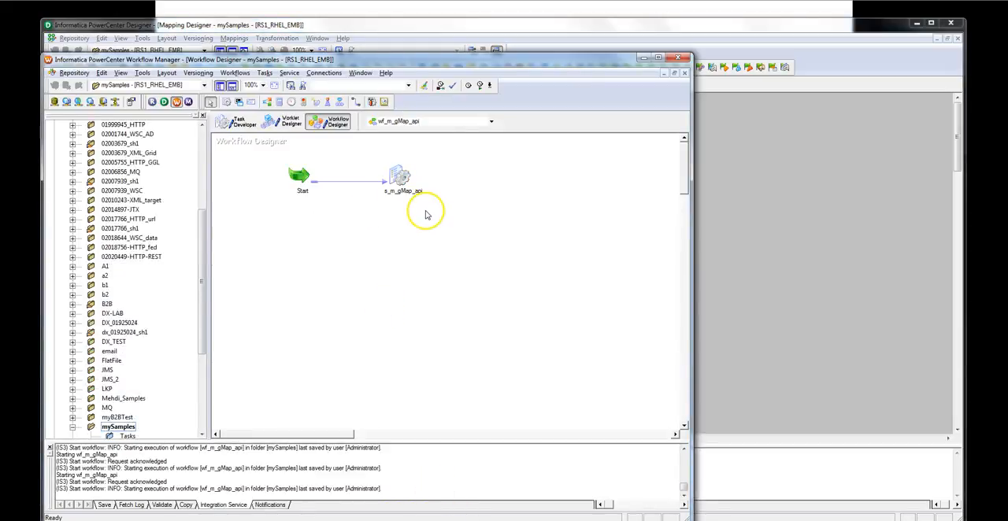
Start wf_m_gMap_api from the s_m_gMap_api session and view the latest run's row statistics.
right_click(425, 213)
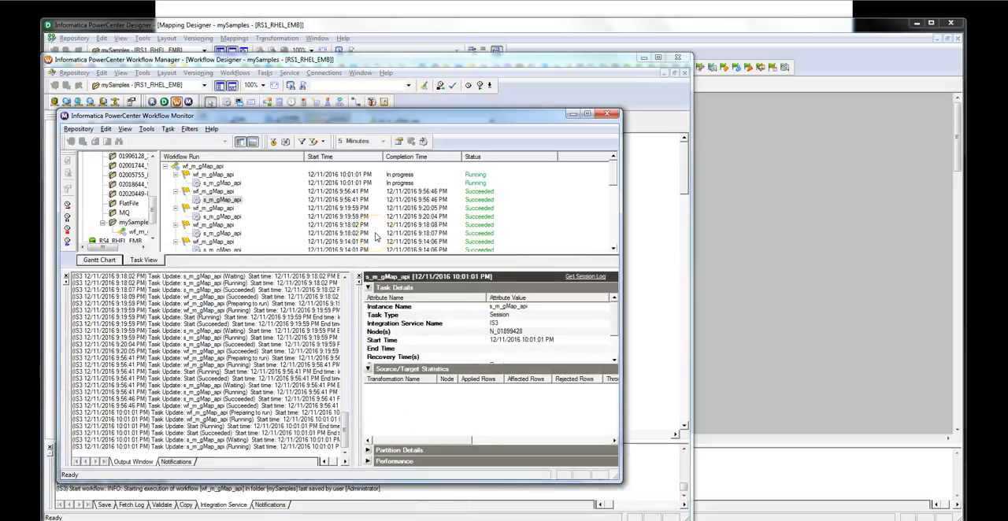
left_click(220, 182)
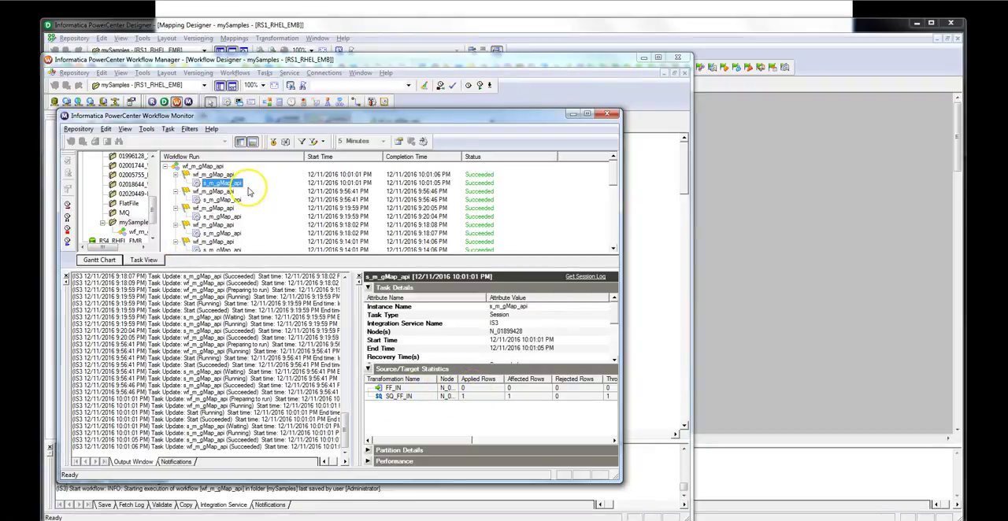
mouse_move(451, 236)
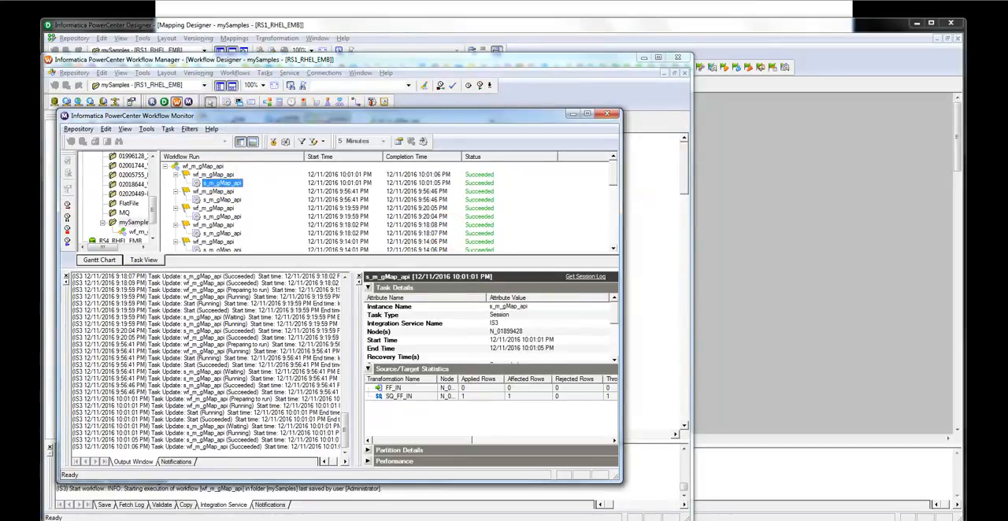
Open the s_m_gMap_api session log and search it for 'SSL'.
right_click(222, 182)
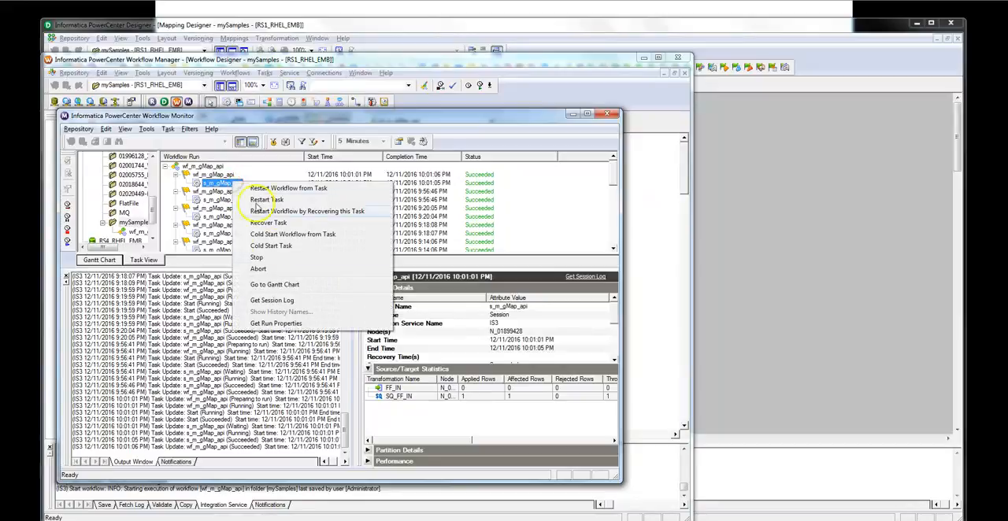
left_click(272, 300)
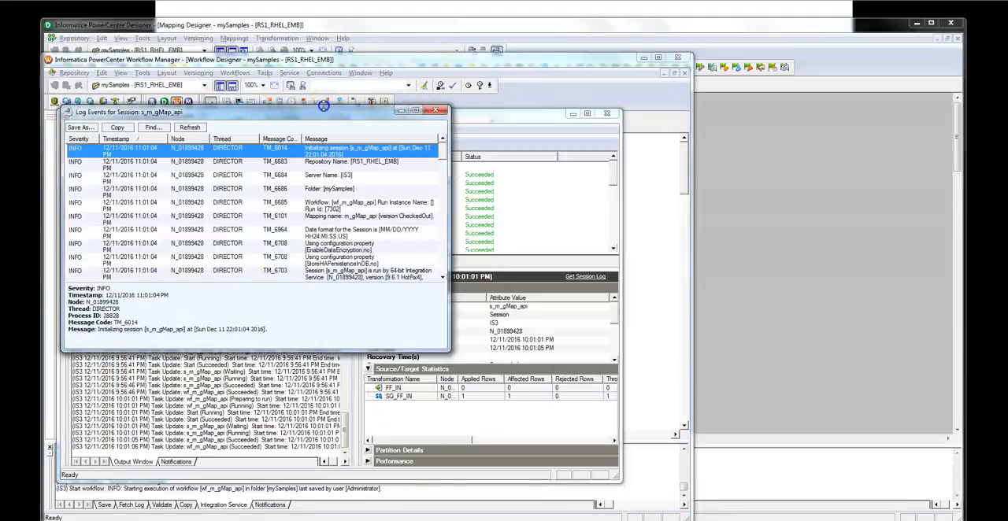
left_click(155, 127)
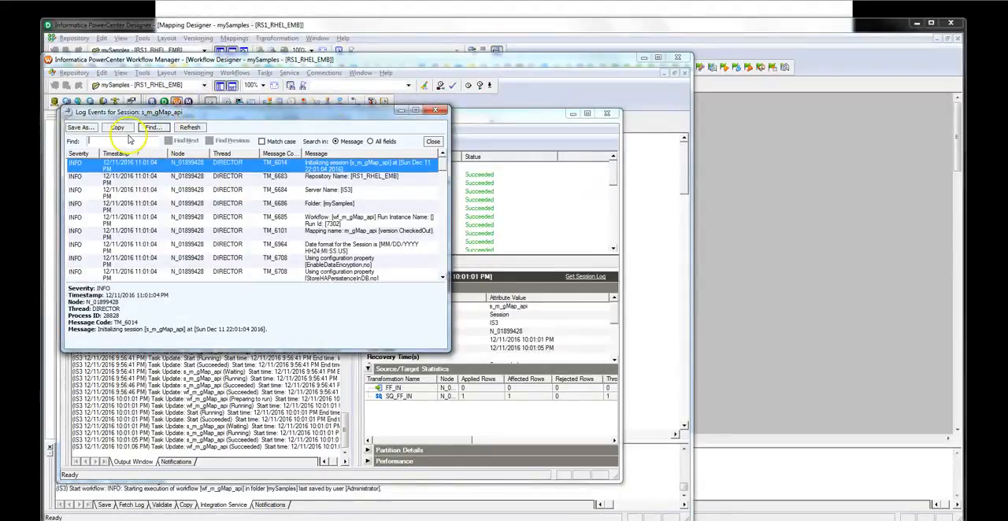
type("SSL")
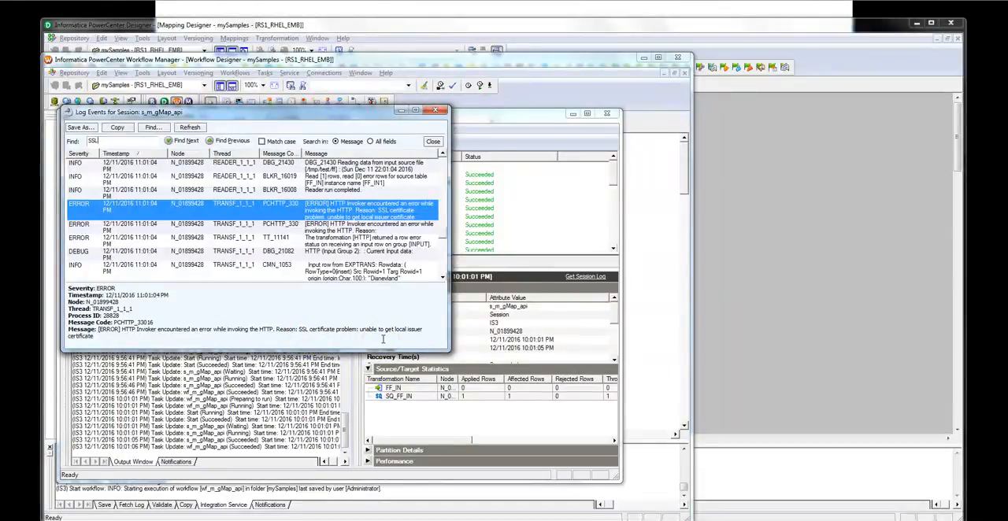
mouse_move(344, 300)
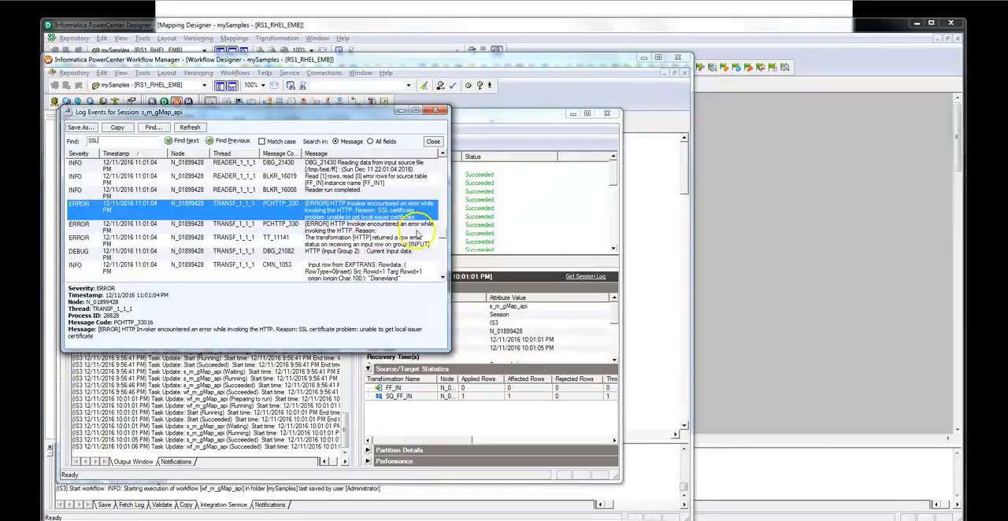
mouse_move(443, 235)
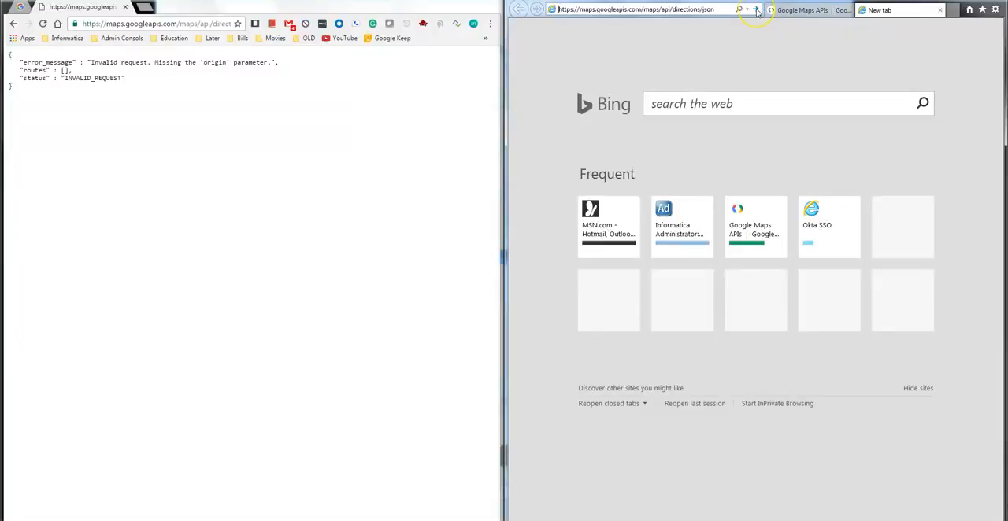
Load the maps.googleapis.com directions URL, then switch to the Google Maps APIs page.
left_click(755, 9)
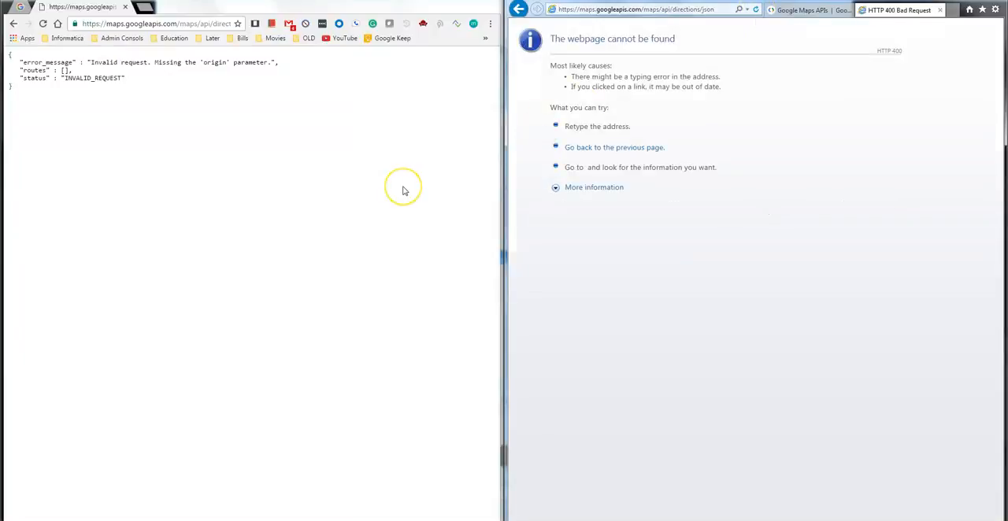
mouse_move(404, 191)
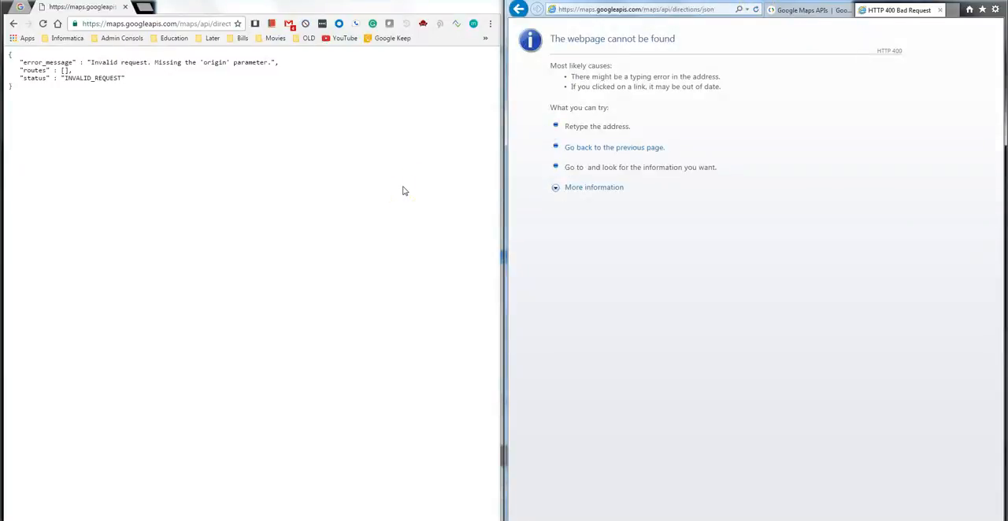
mouse_move(113, 97)
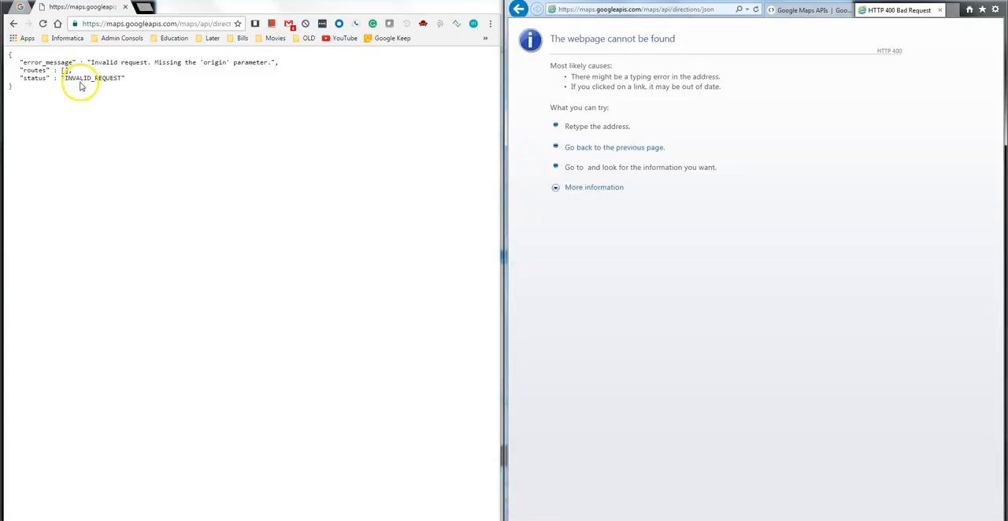
mouse_move(91, 102)
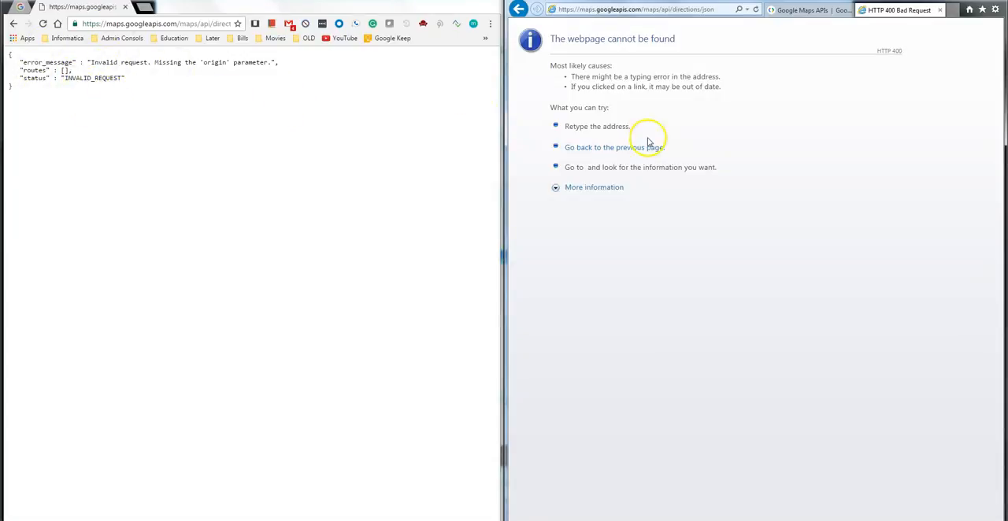
mouse_move(821, 153)
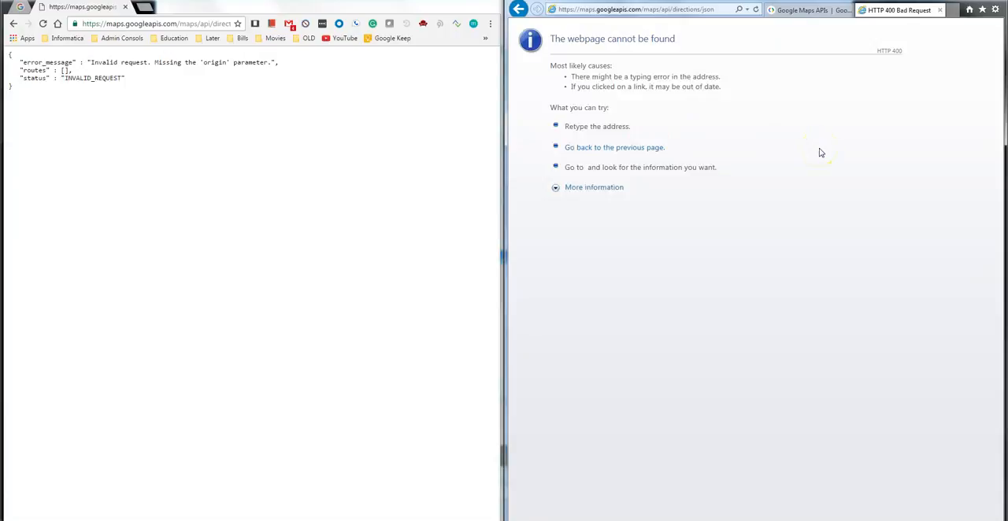
mouse_move(727, 139)
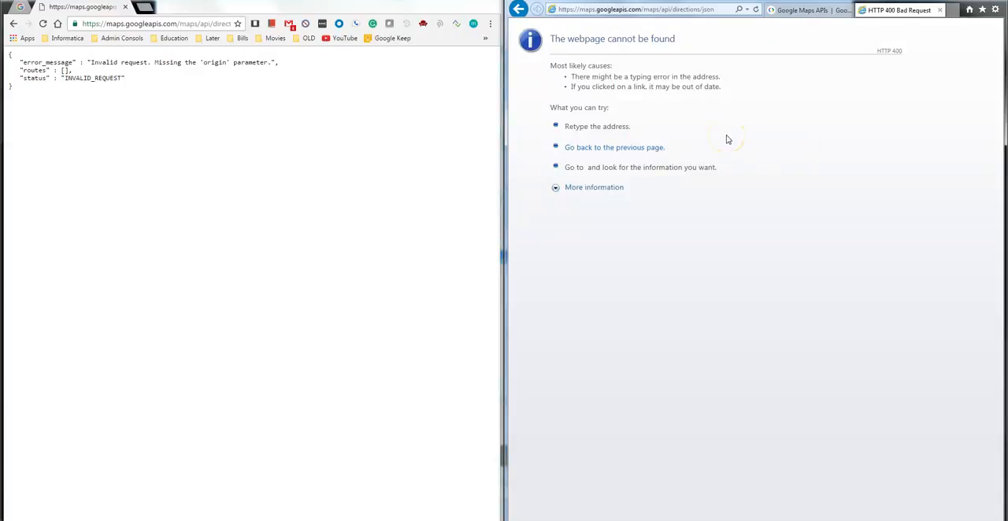
mouse_move(794, 67)
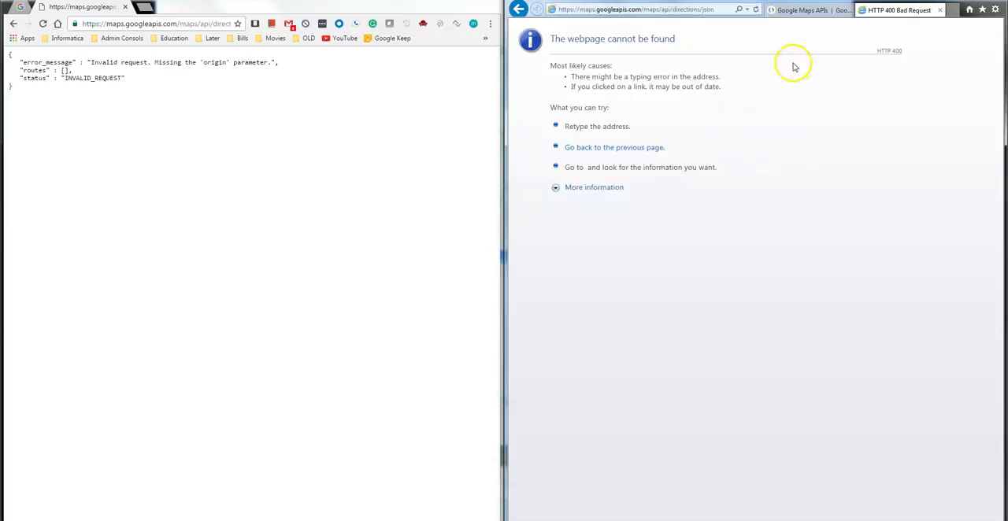
left_click(803, 9)
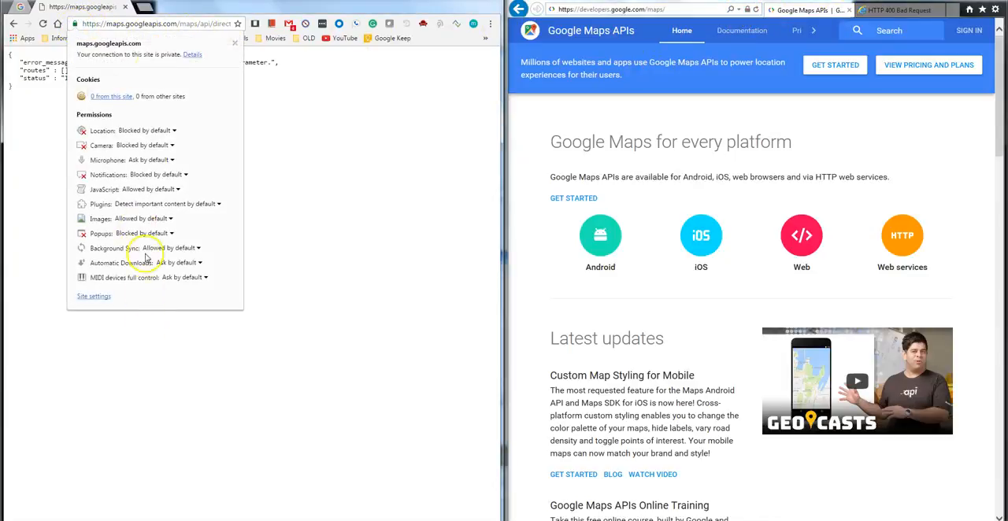
View the *.googleapis.com certificate in Chrome and the *.google.com certificate in IE.
left_click(338, 189)
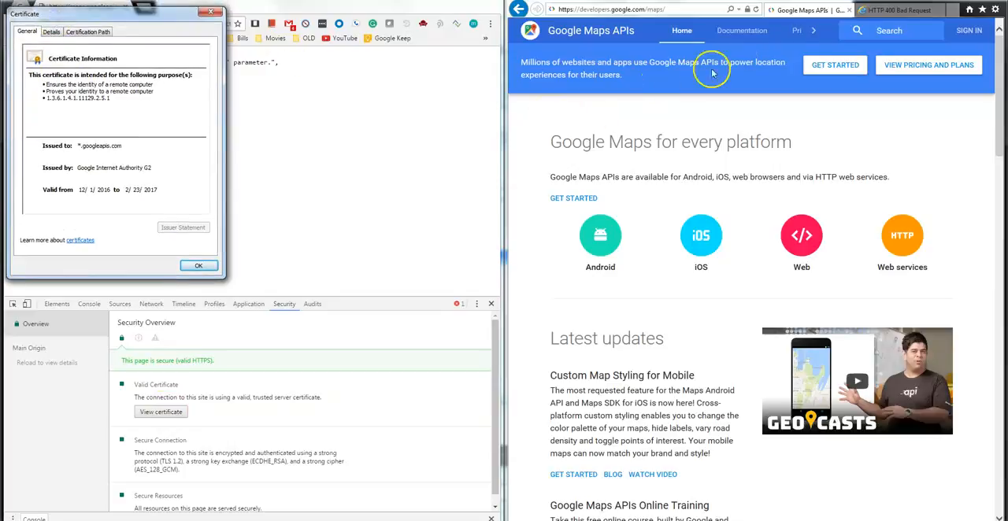
left_click(744, 9)
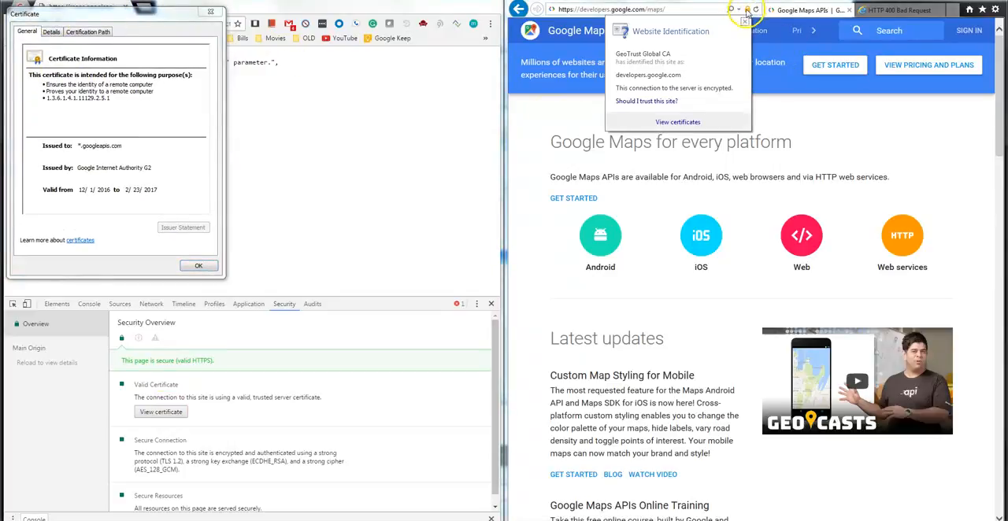
left_click(677, 122)
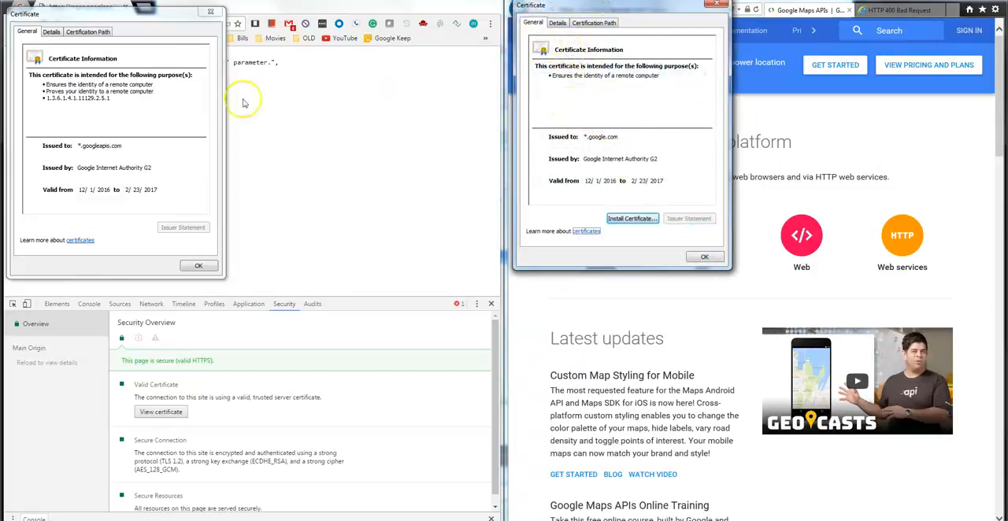
mouse_move(445, 150)
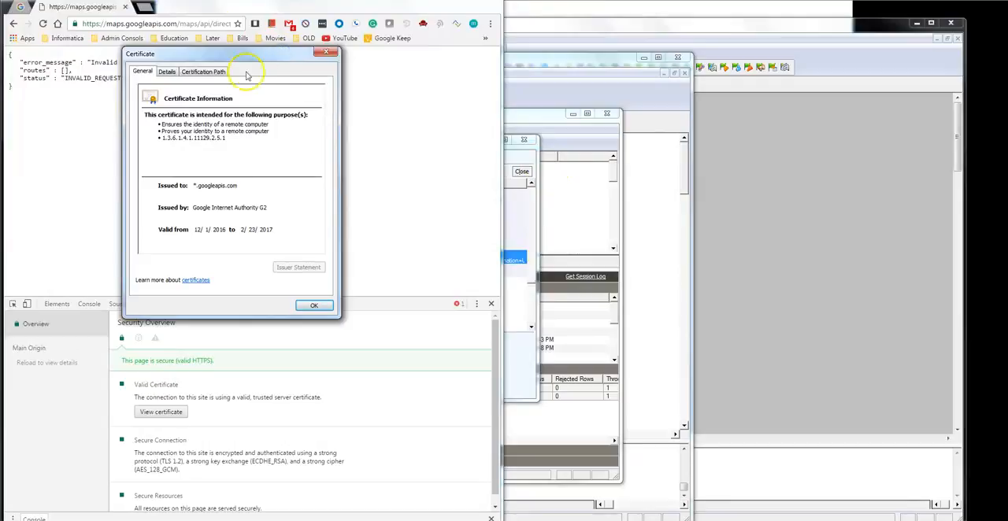
Select the *.googleapis.com certificate in the certification path and show its details.
left_click(203, 70)
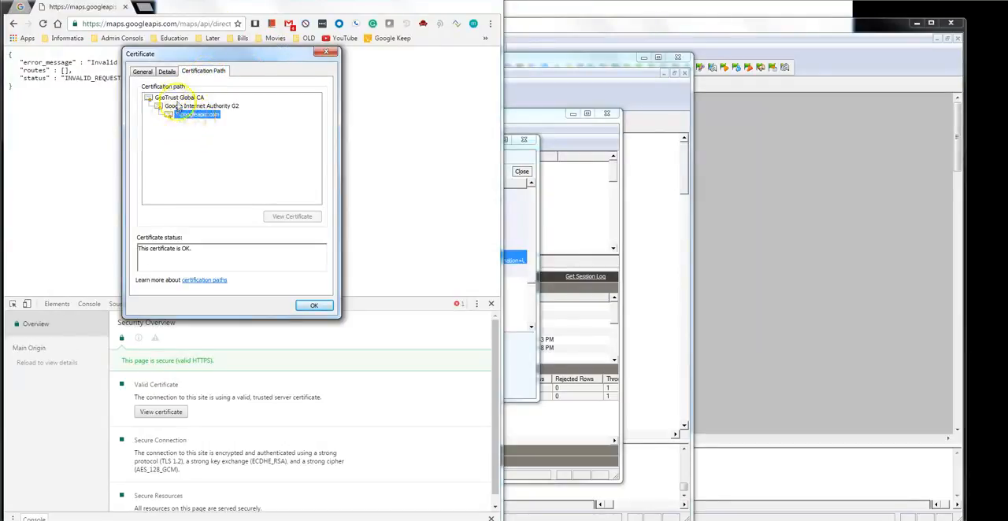
left_click(201, 106)
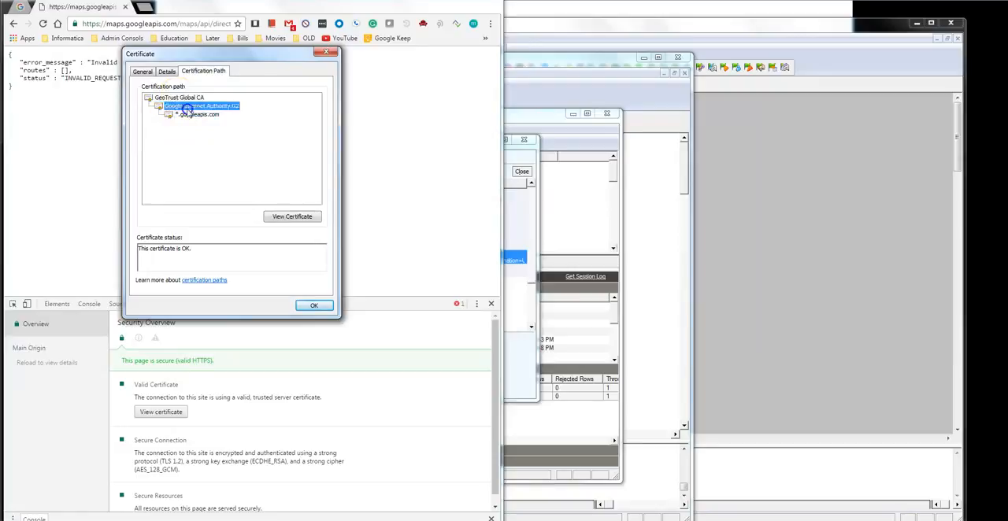
left_click(199, 115)
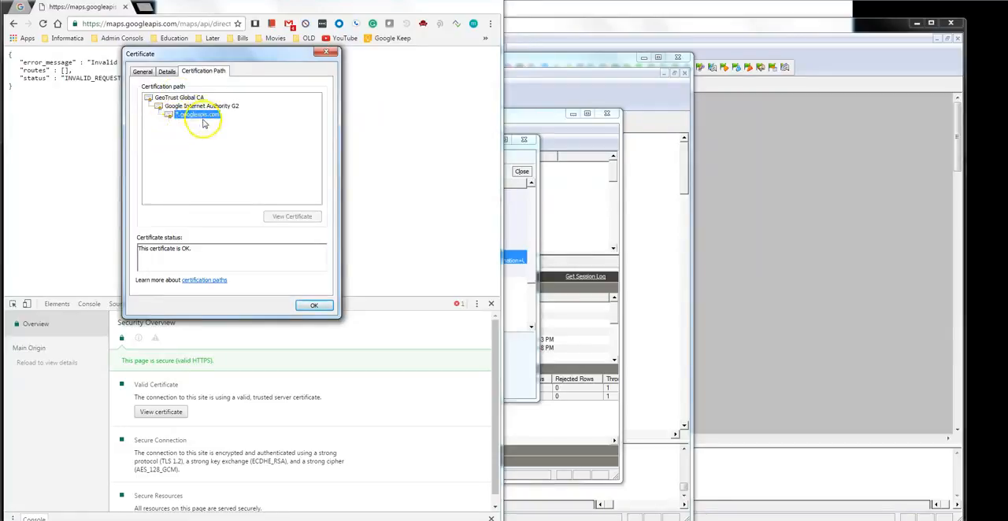
left_click(166, 71)
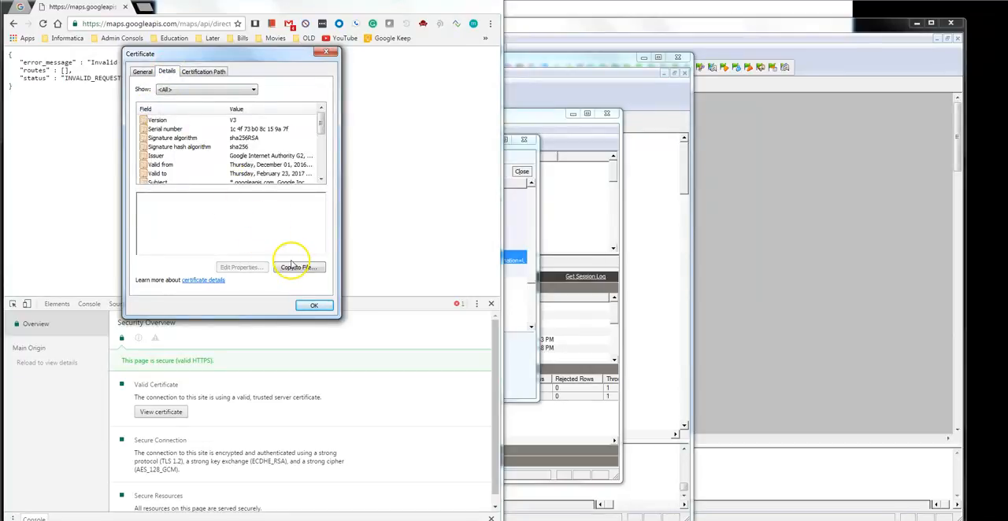
Export the site certificate as Base-64 X.509 cert1.cer in Downloads.
left_click(298, 267)
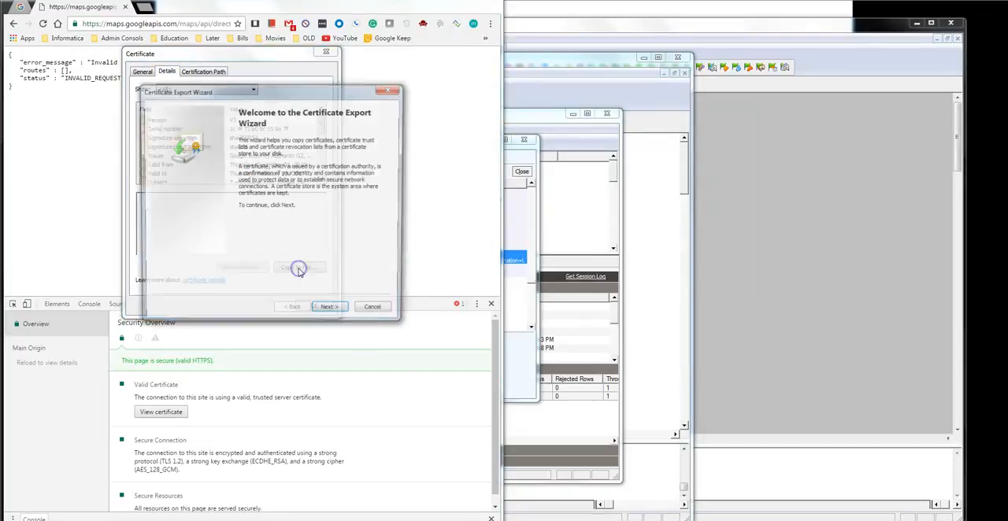
left_click(327, 306)
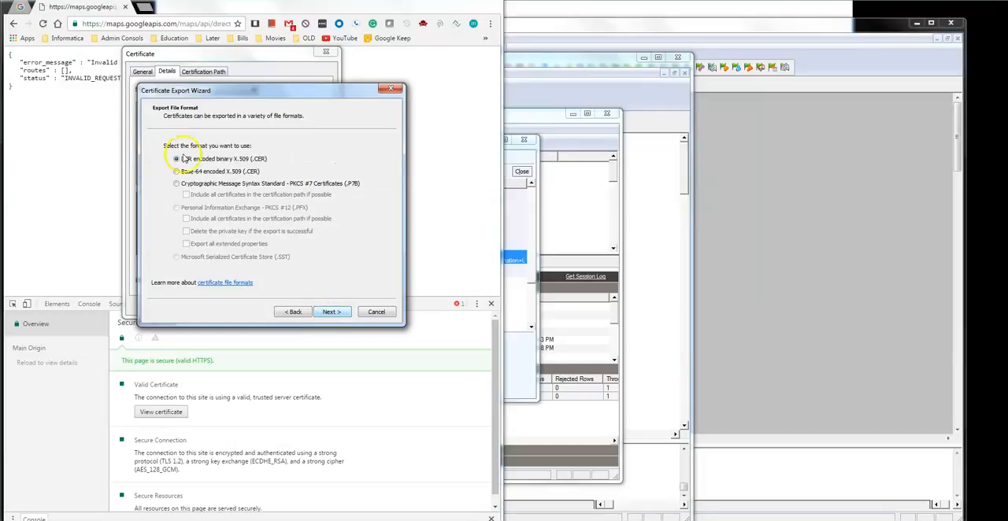
left_click(176, 171)
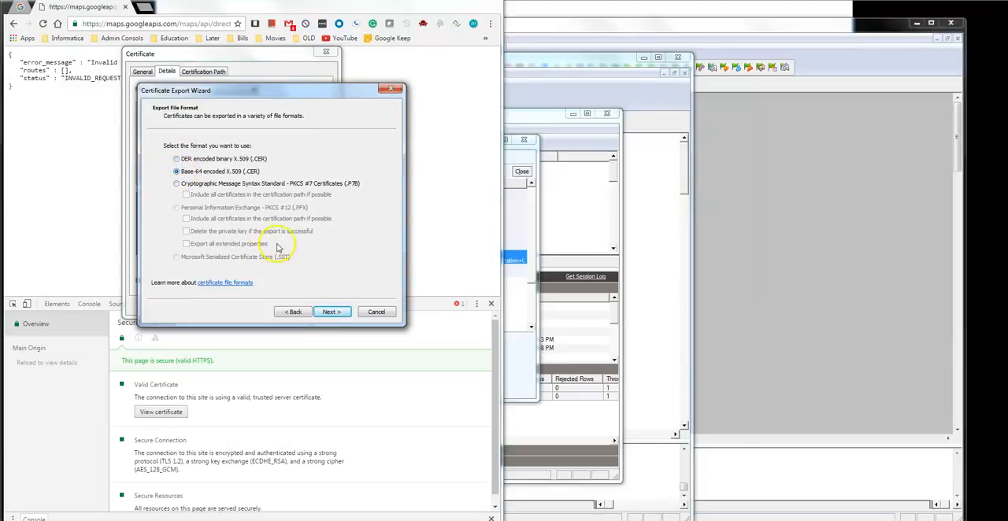
left_click(331, 310)
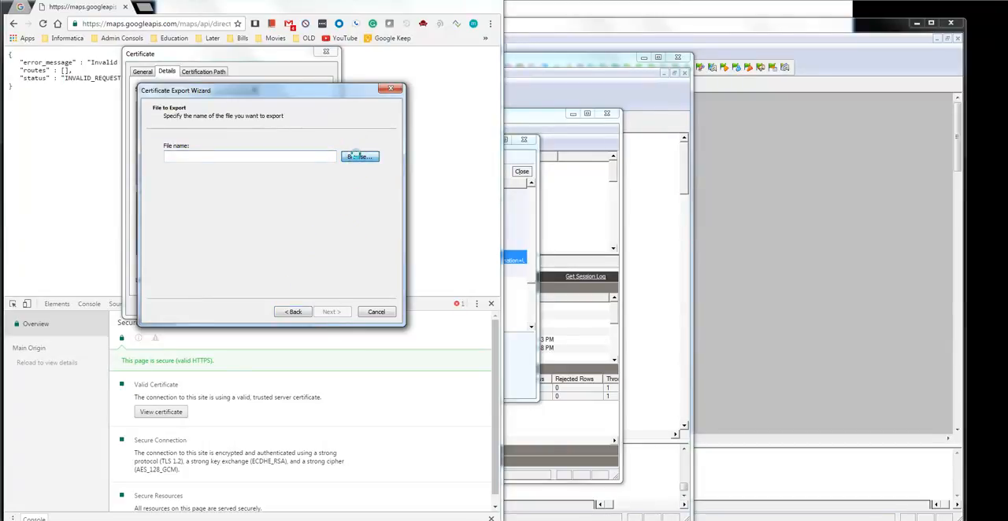
left_click(359, 156)
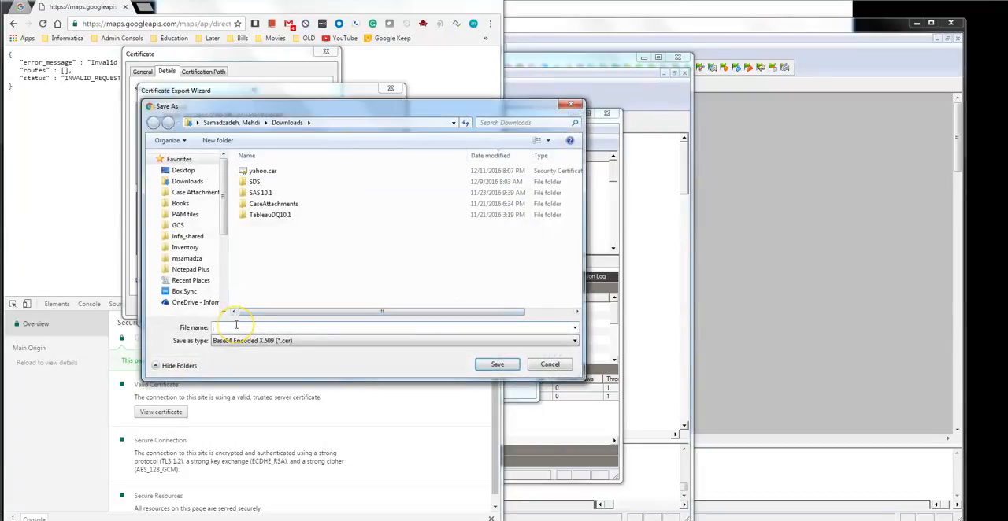
type("cert1")
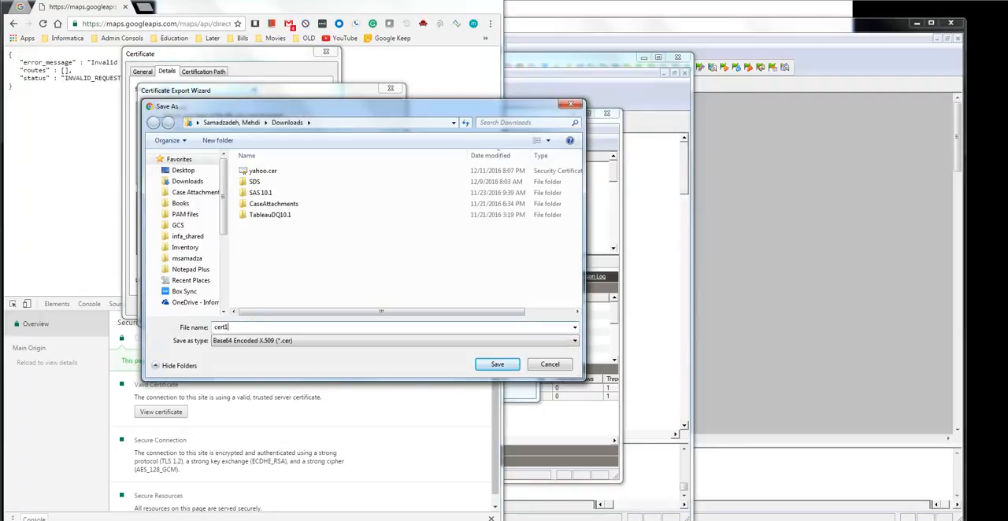
left_click(497, 363)
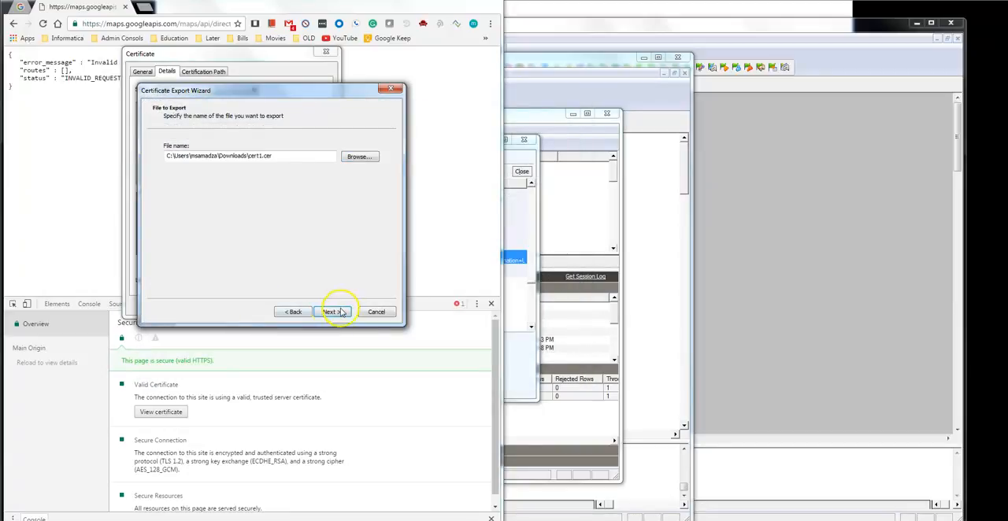
left_click(330, 312)
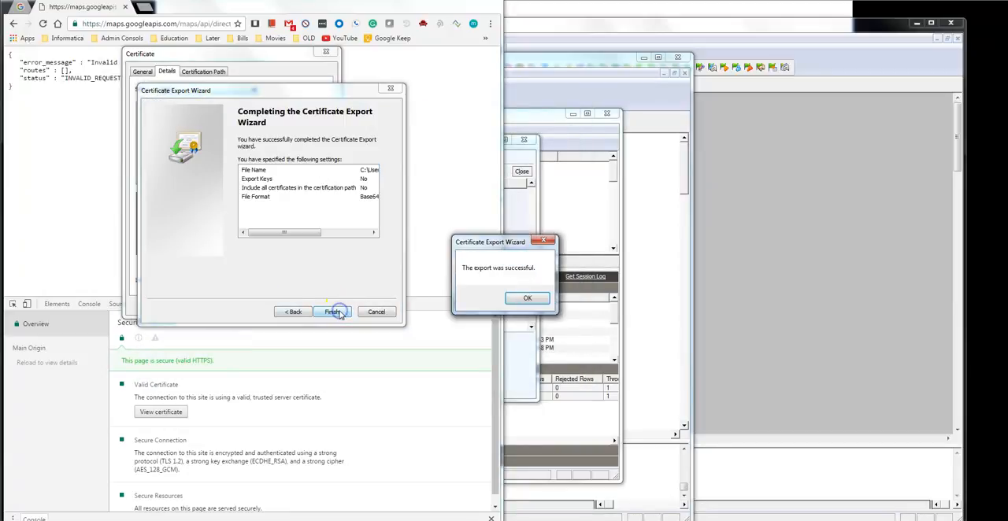
left_click(527, 298)
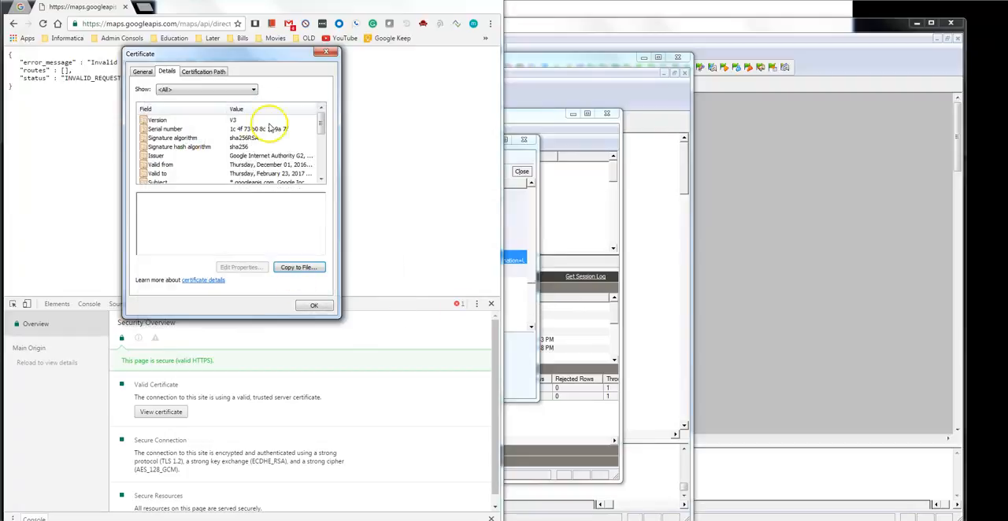
Open the Google Internet Authority G2 certificate from the chain and show its details.
left_click(203, 71)
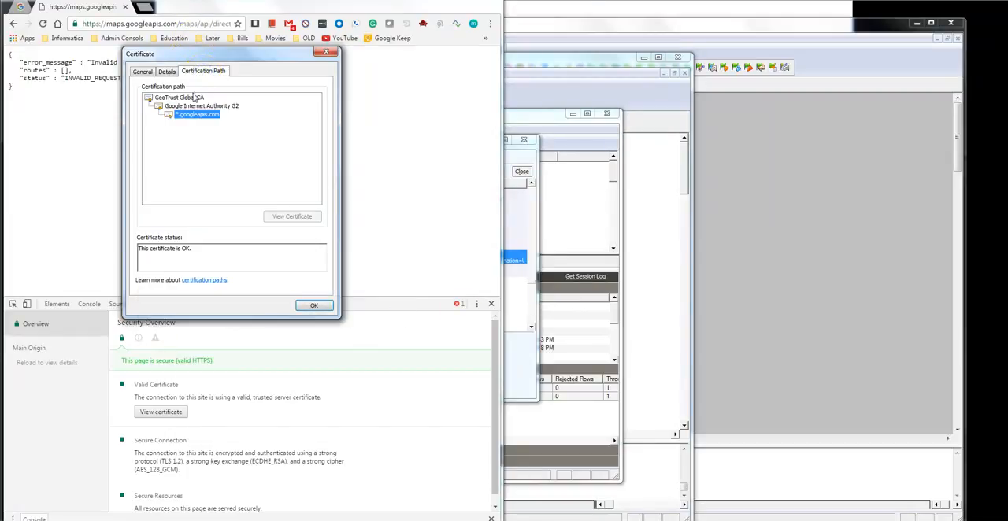
left_click(201, 105)
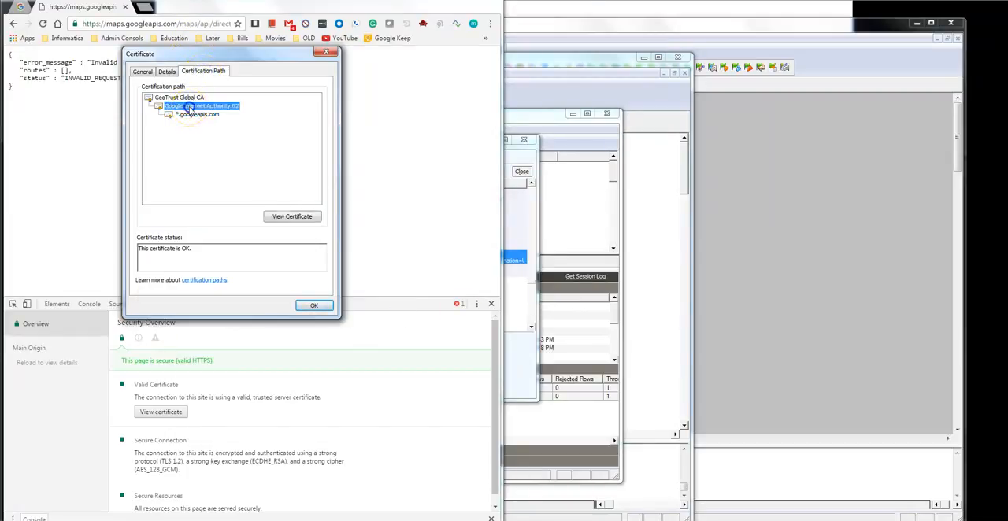
left_click(291, 216)
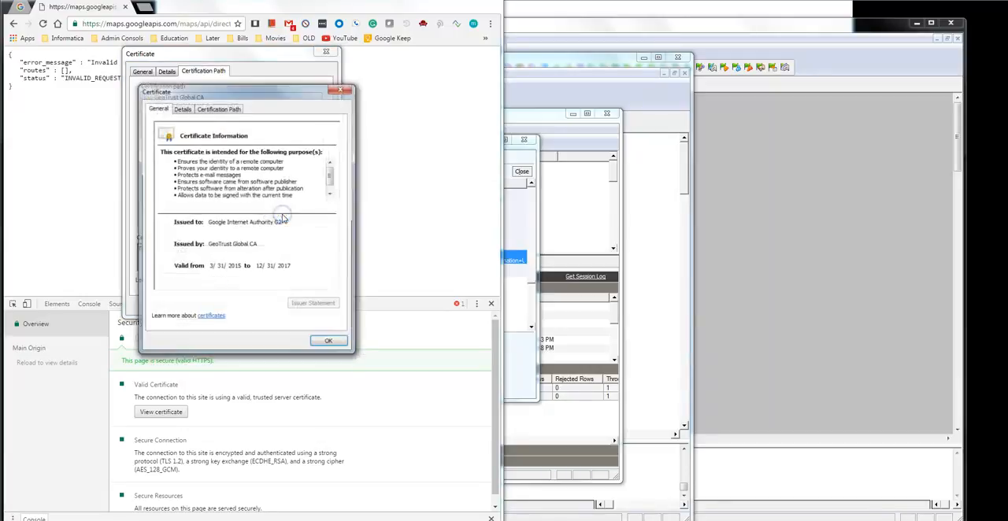
left_click(183, 107)
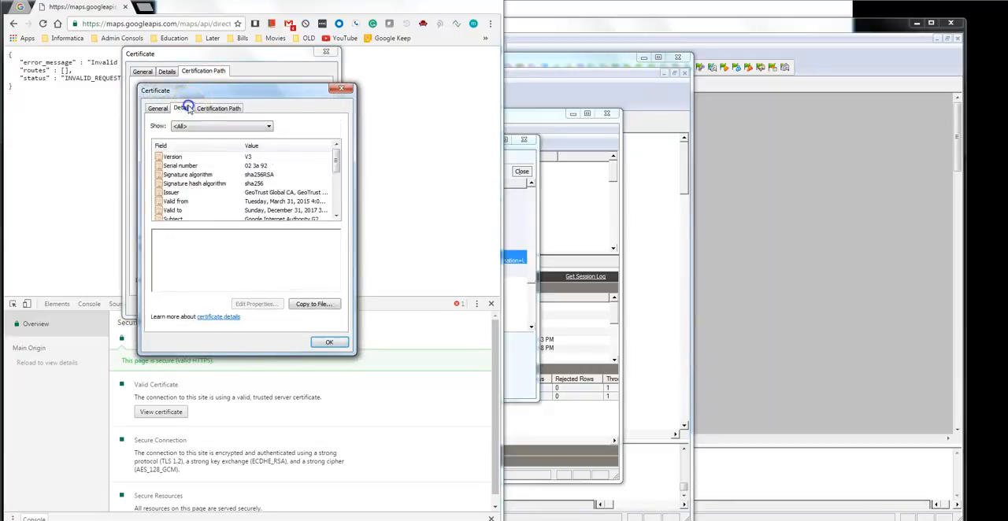
Export the G2 certificate as Base-64 X.509 cert2.cer in Downloads.
left_click(314, 304)
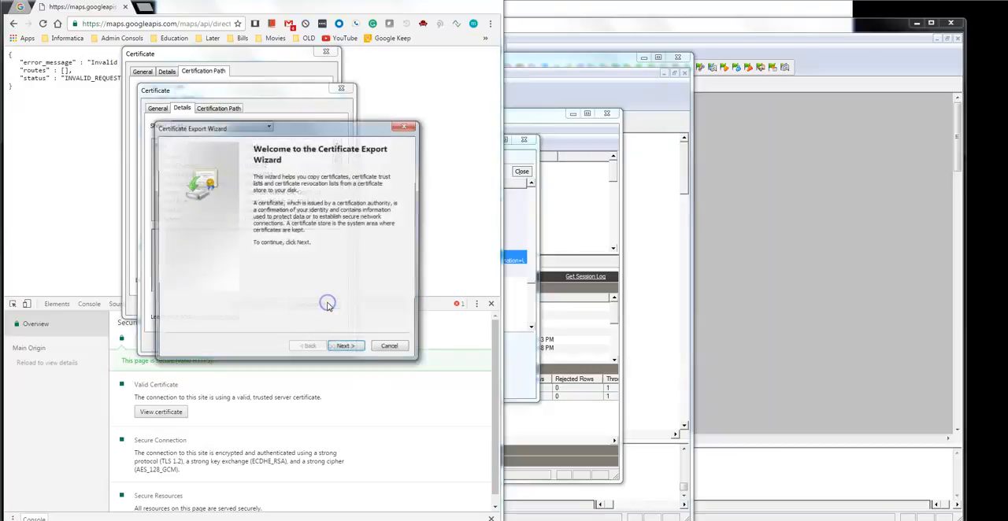
left_click(344, 346)
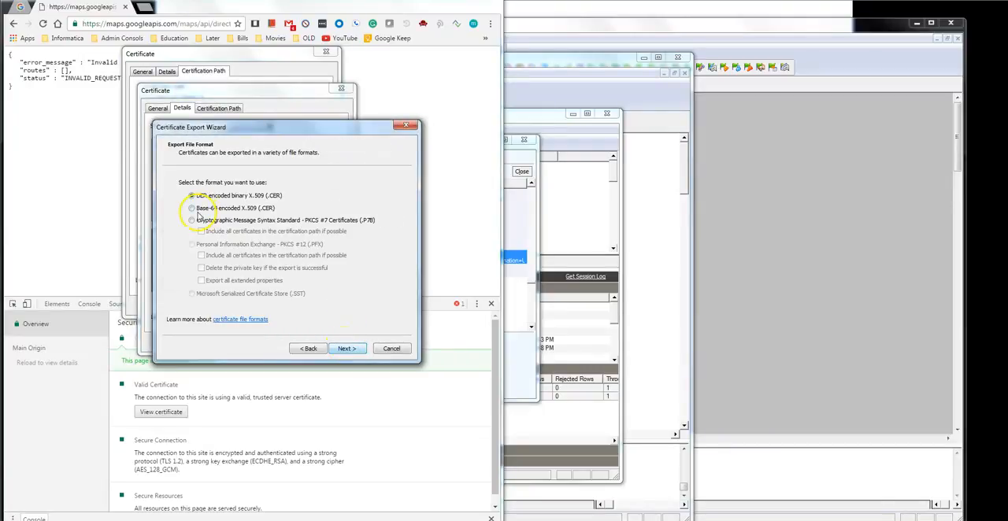
left_click(347, 348)
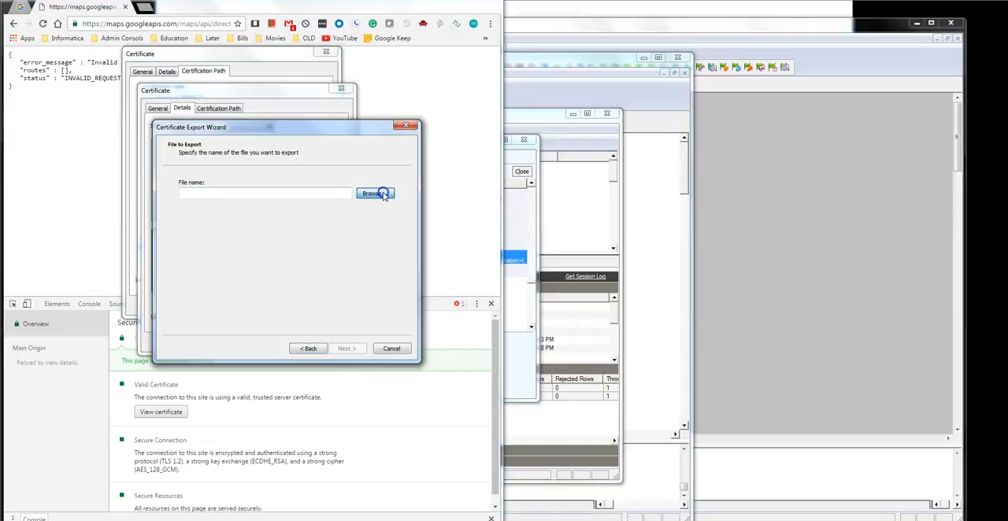
left_click(373, 193)
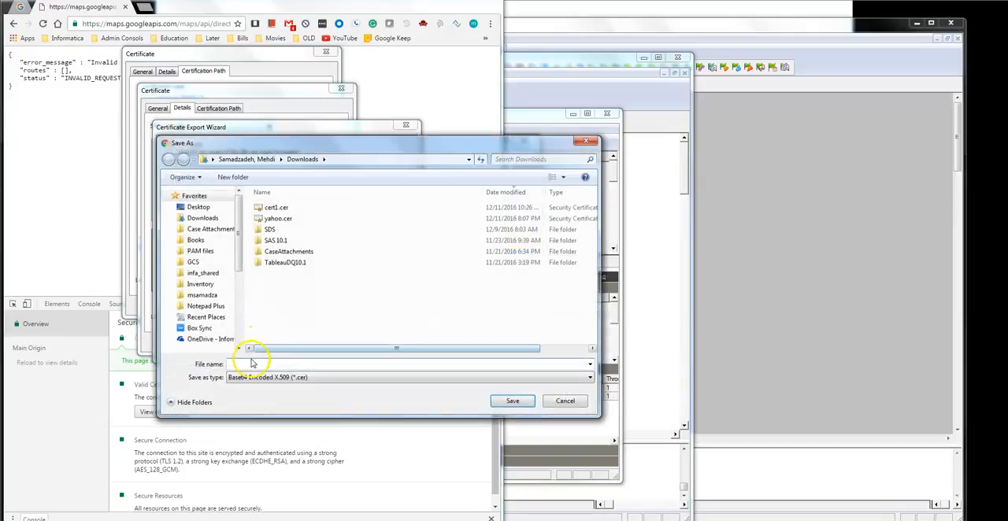
type("cert")
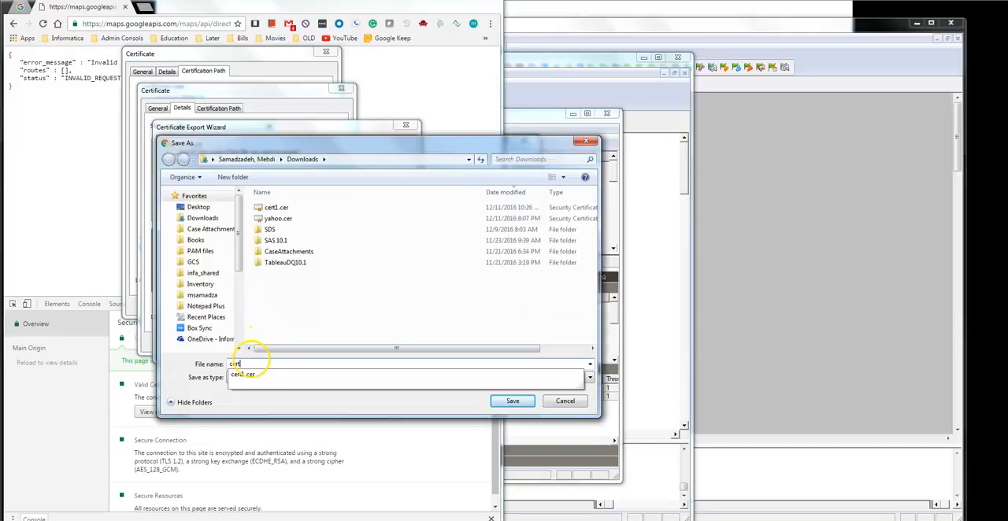
left_click(512, 400)
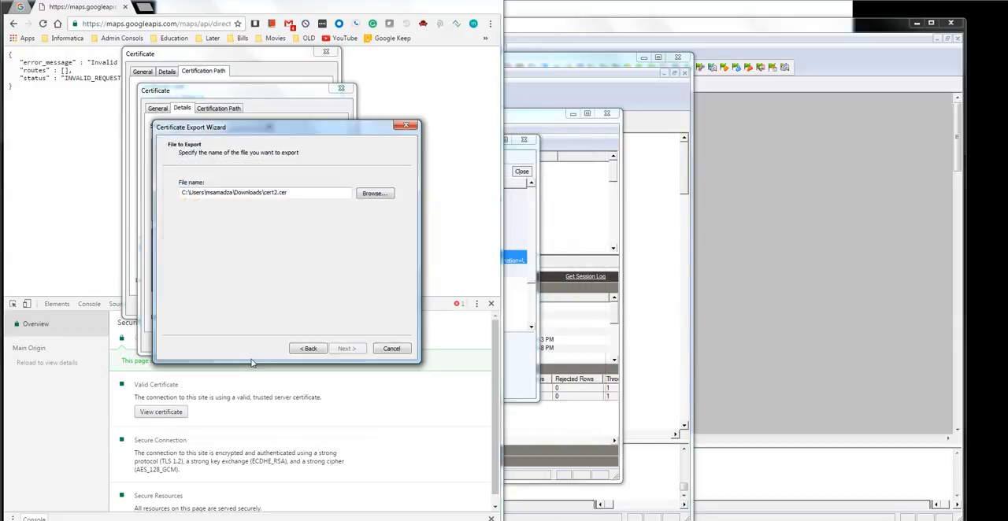
left_click(346, 349)
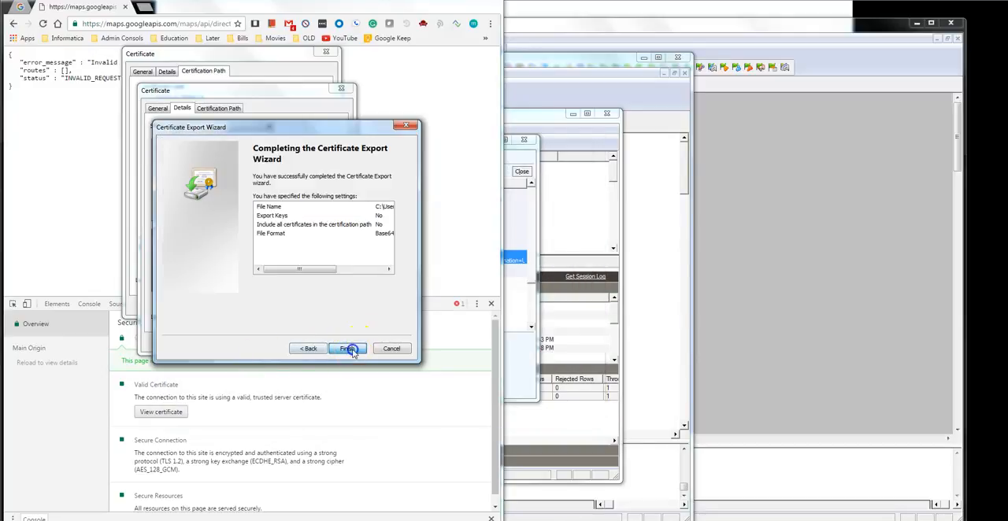
left_click(348, 349)
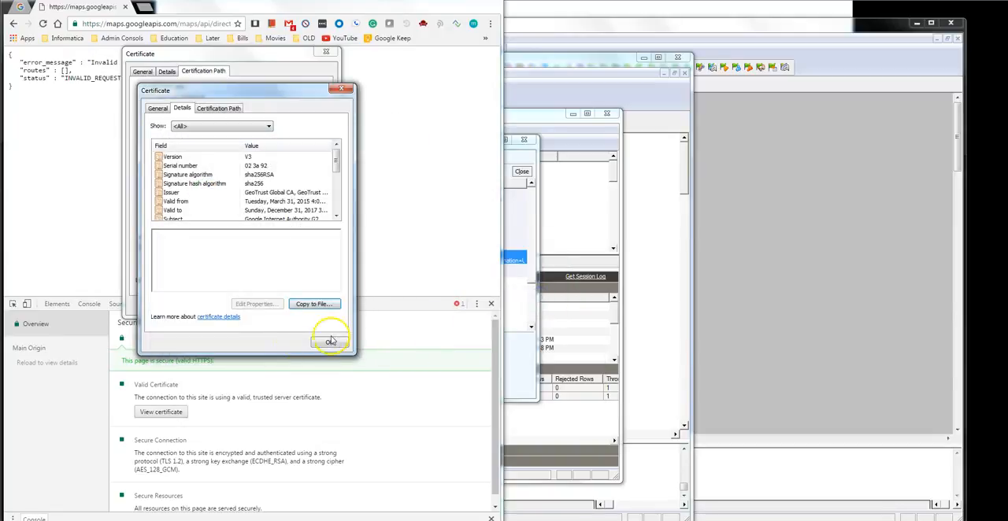
Open the GeoTrust Global CA root certificate from the G2 chain and show its details.
left_click(218, 107)
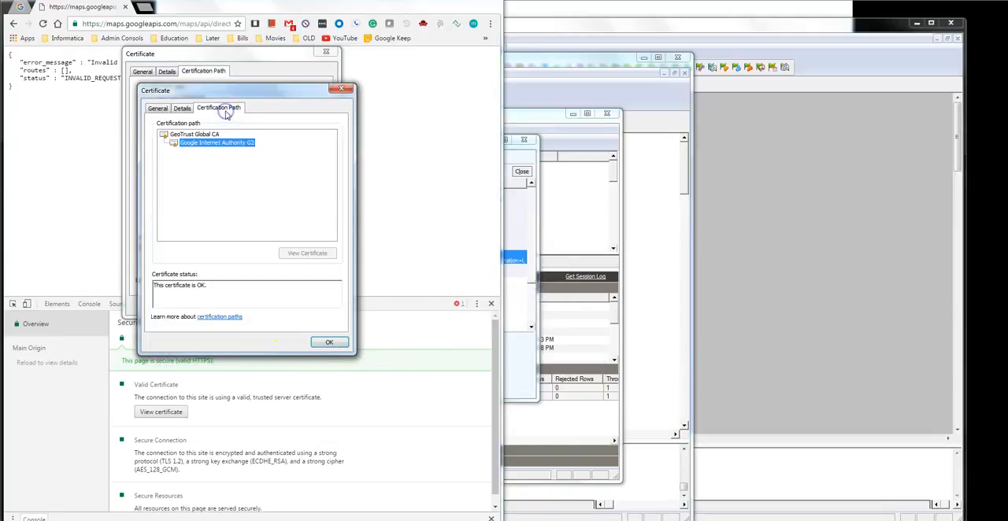
left_click(194, 134)
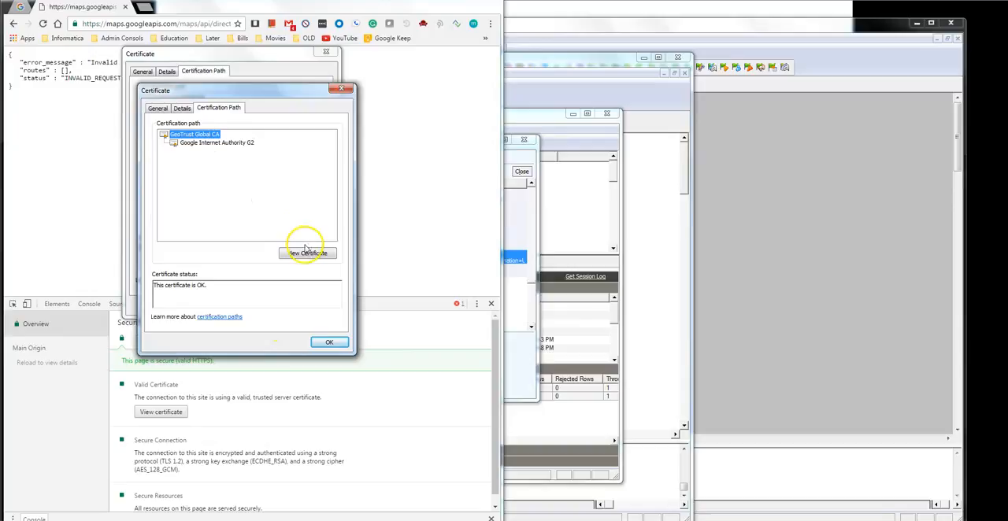
left_click(307, 253)
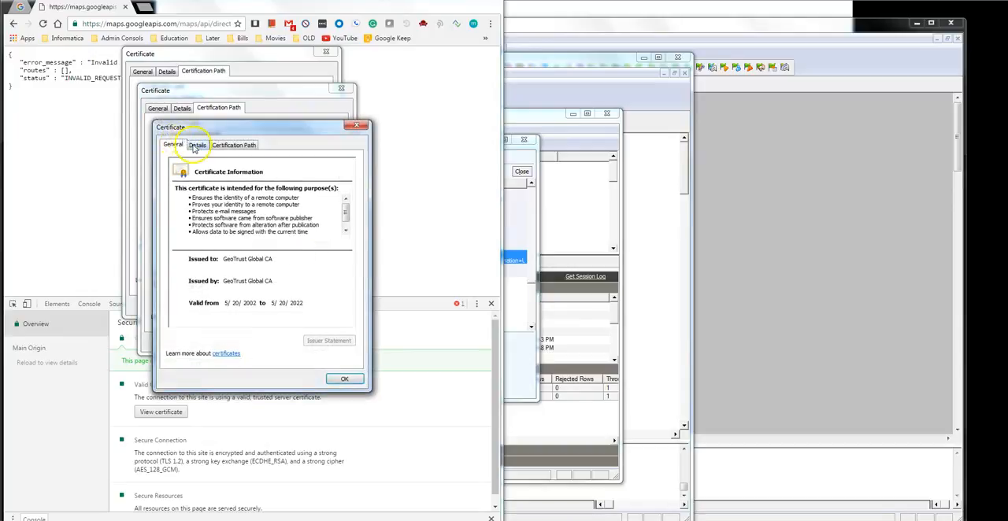
left_click(197, 145)
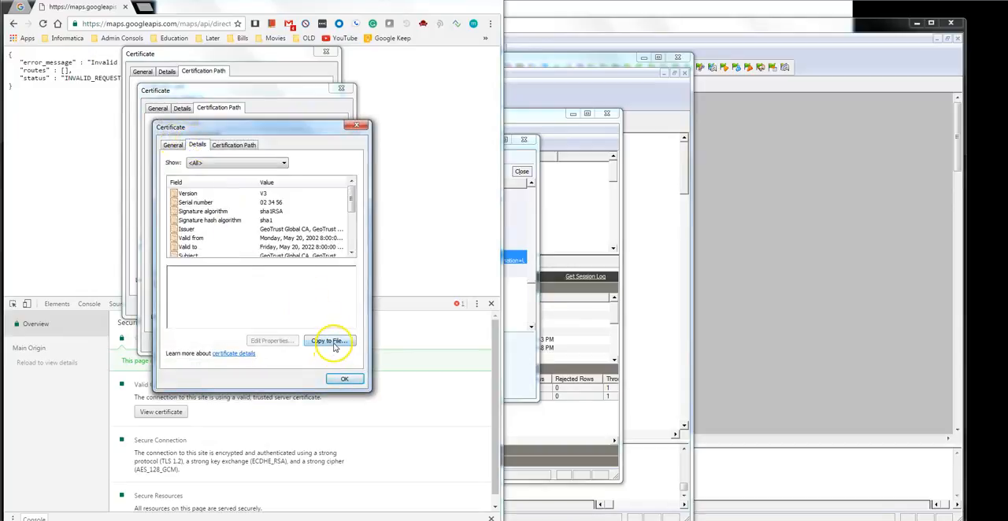
Export the root certificate as Base-64 cert3 in Downloads and close the details window.
left_click(327, 340)
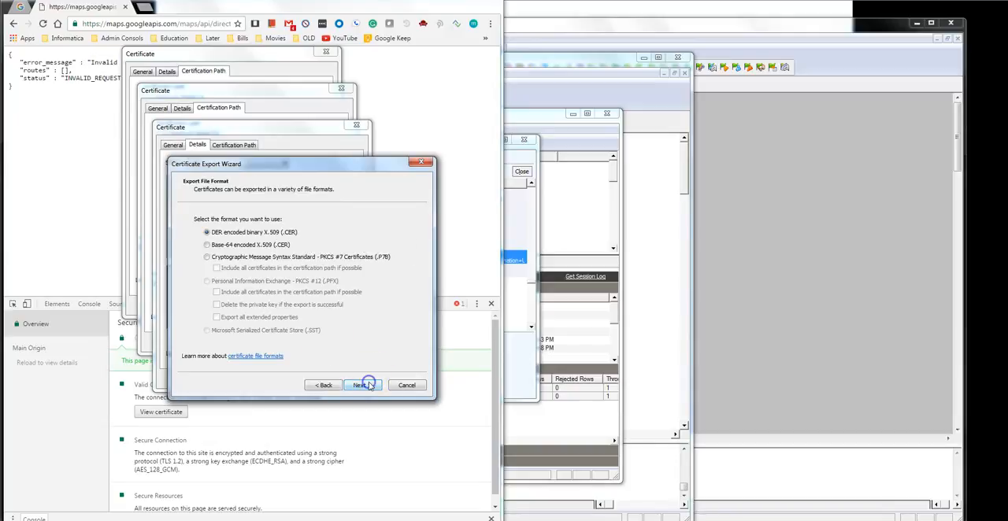
left_click(207, 245)
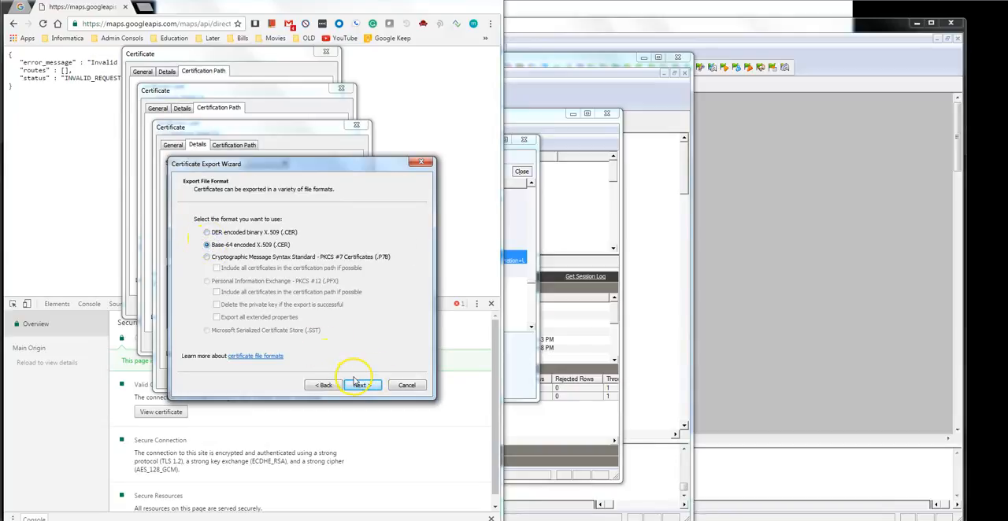
left_click(360, 385)
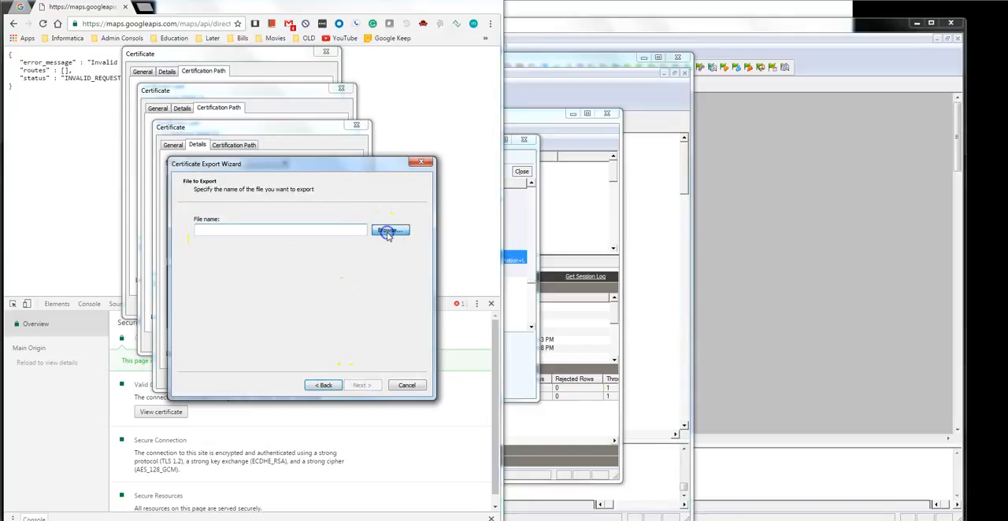
left_click(390, 230)
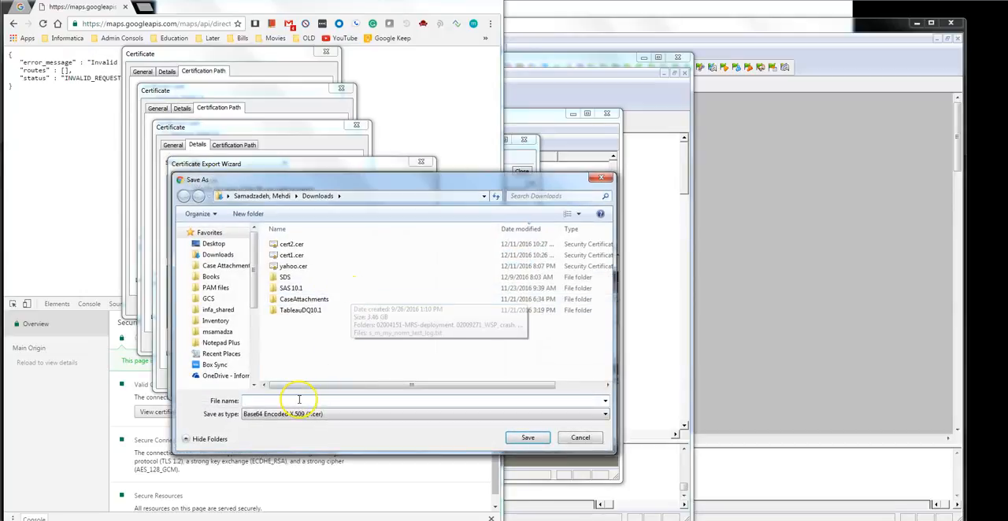
type("cert3")
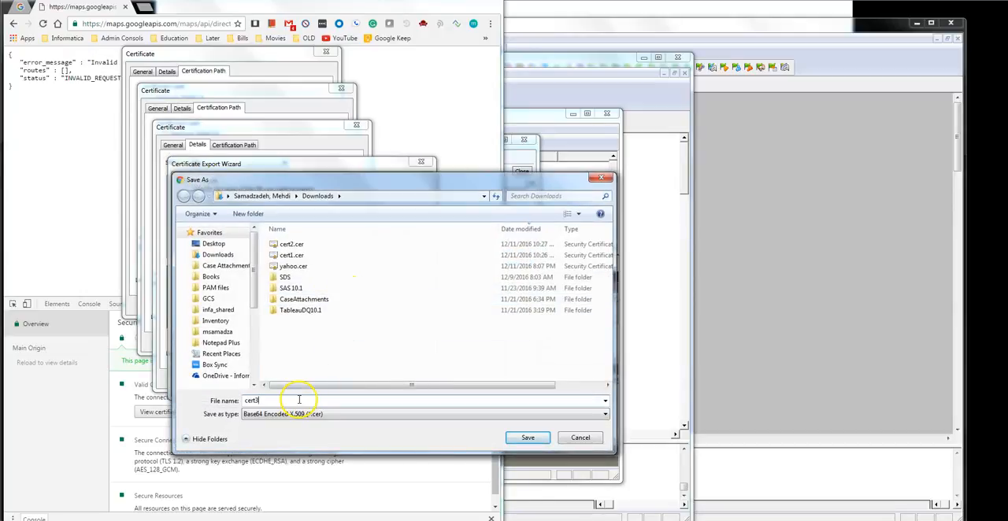
left_click(526, 437)
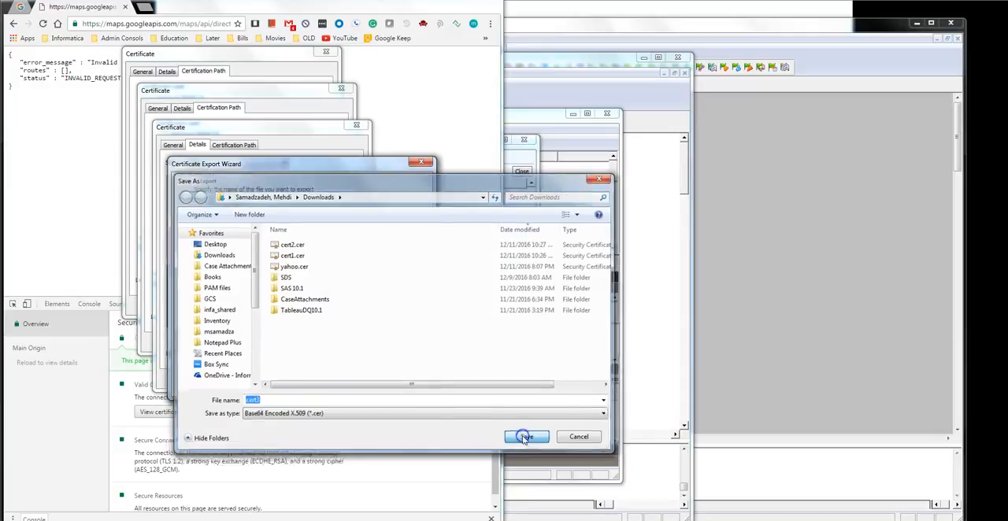
left_click(526, 437)
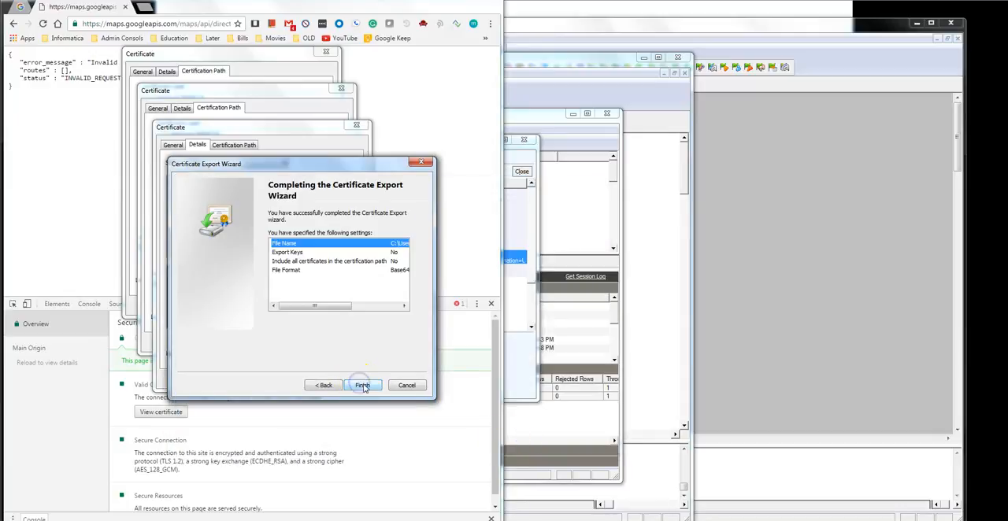
left_click(362, 385)
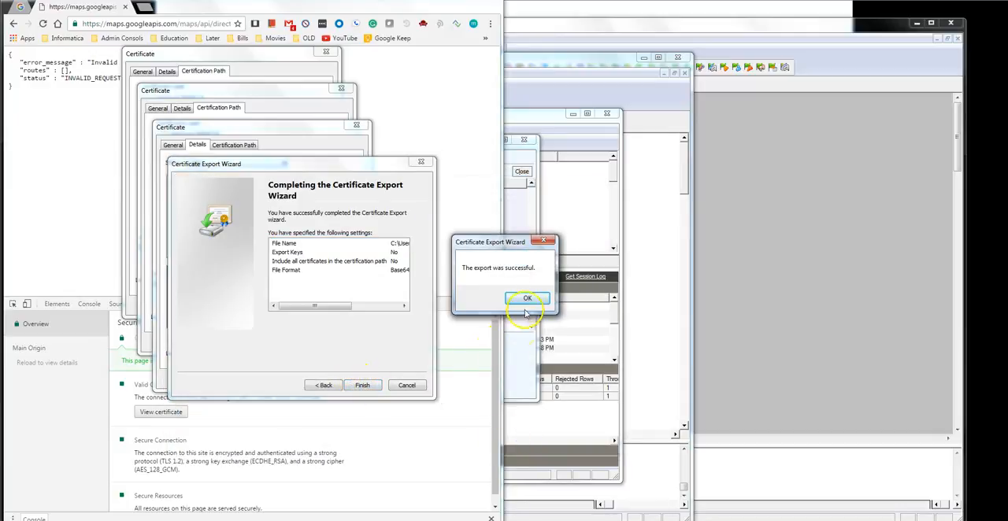
left_click(526, 299)
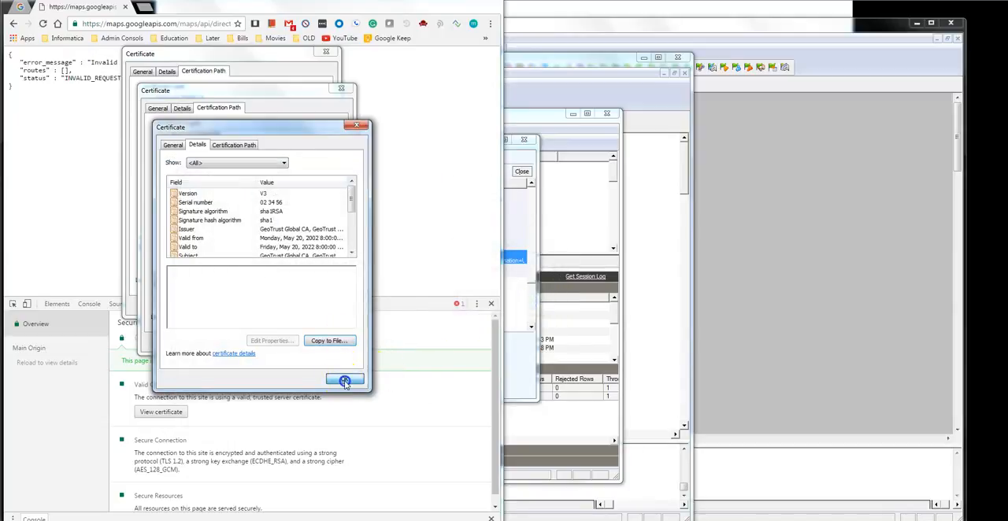
left_click(344, 380)
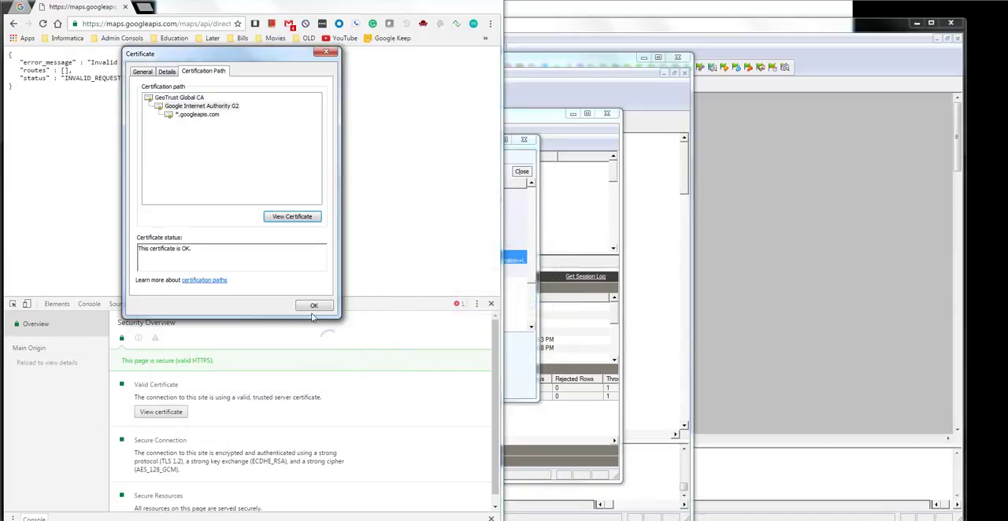
Close the certificate window and open cert1, cert2 and cert3 from Downloads in Notepad++.
left_click(313, 305)
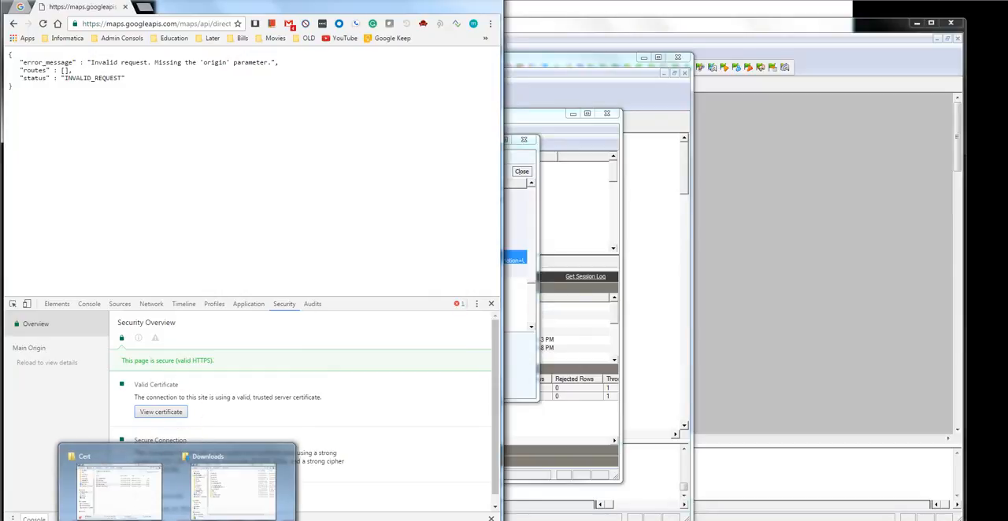
left_click(232, 480)
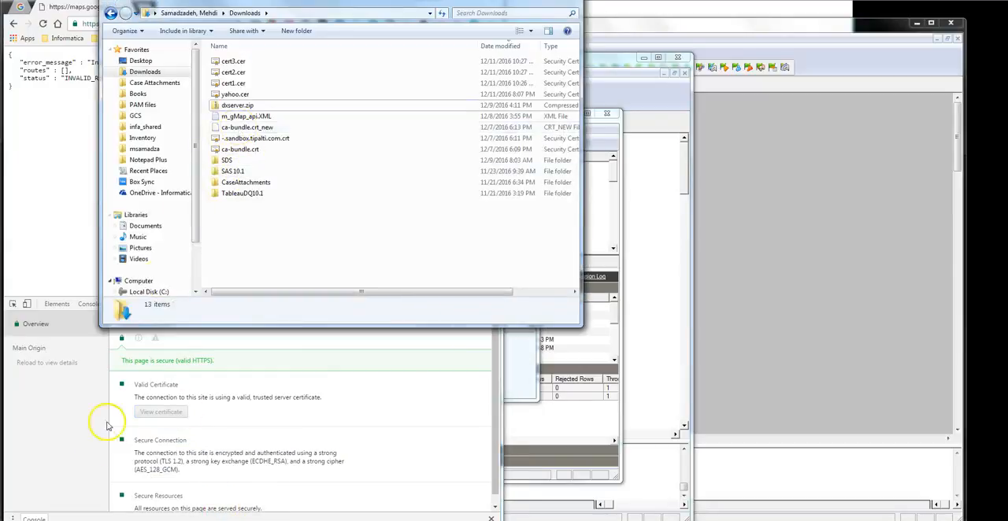
mouse_move(223, 253)
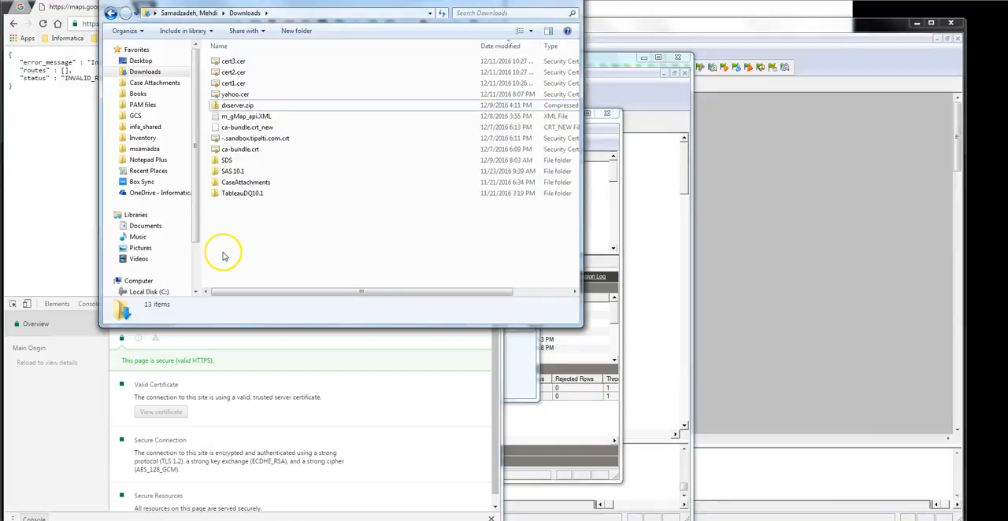
right_click(233, 83)
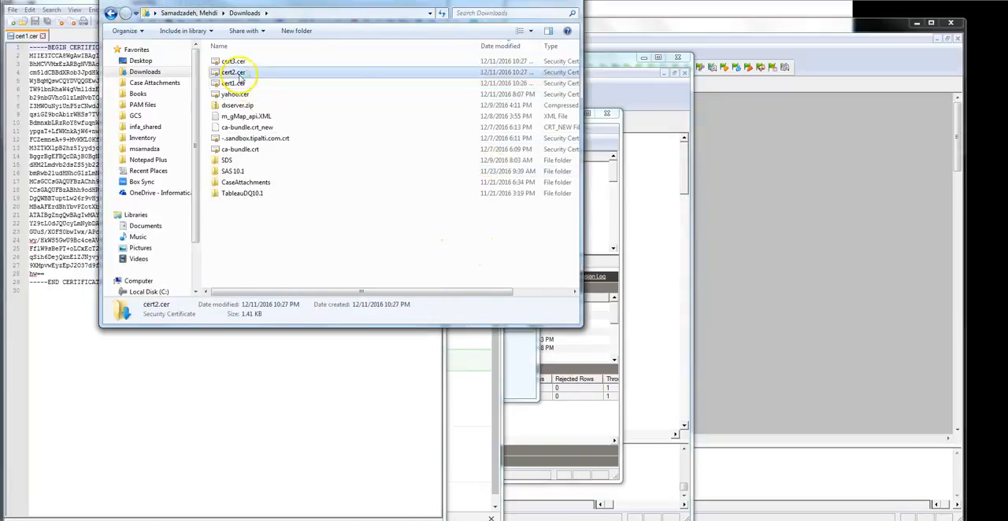
double_click(234, 72)
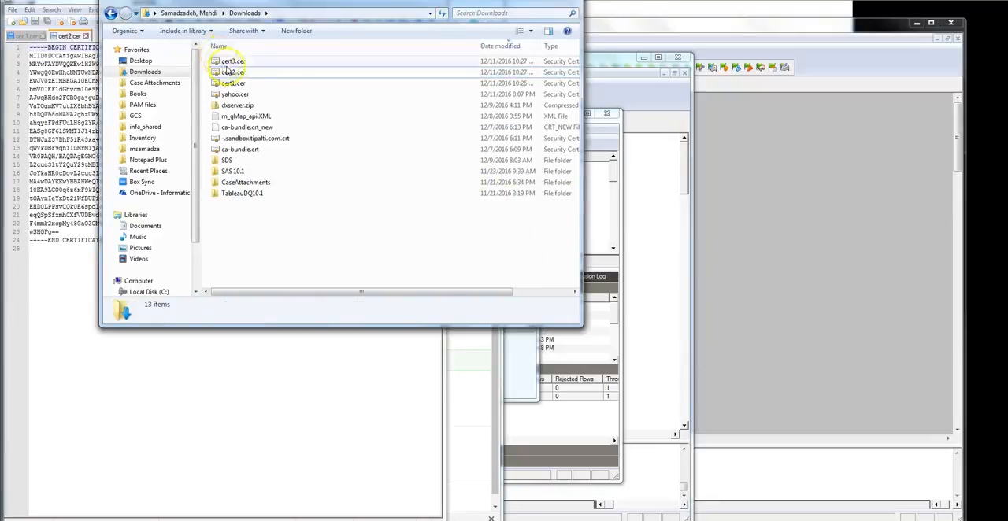
left_click(233, 61)
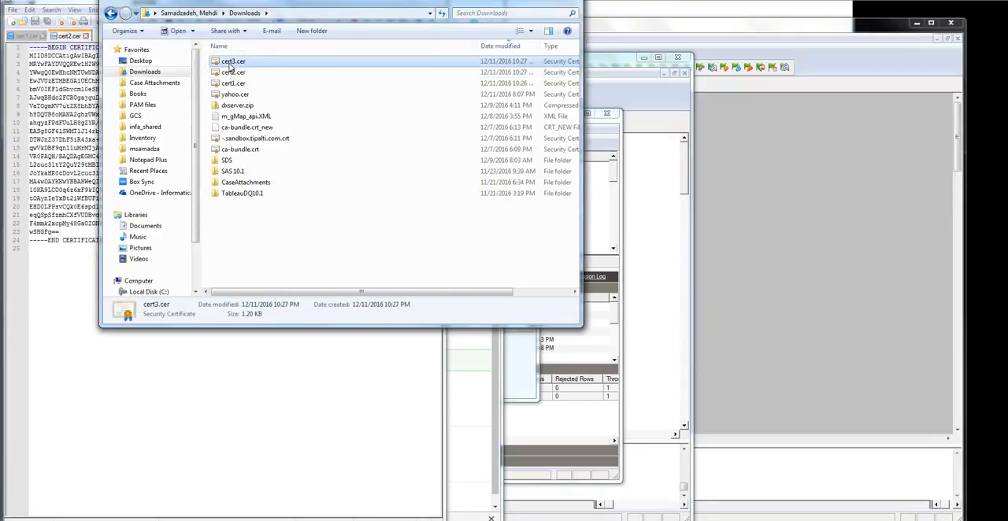
right_click(233, 61)
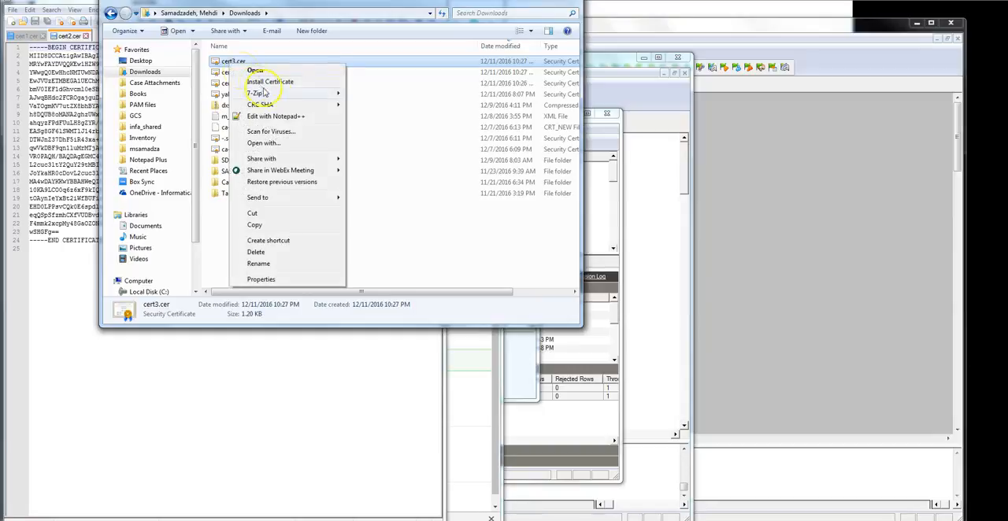
mouse_move(265, 124)
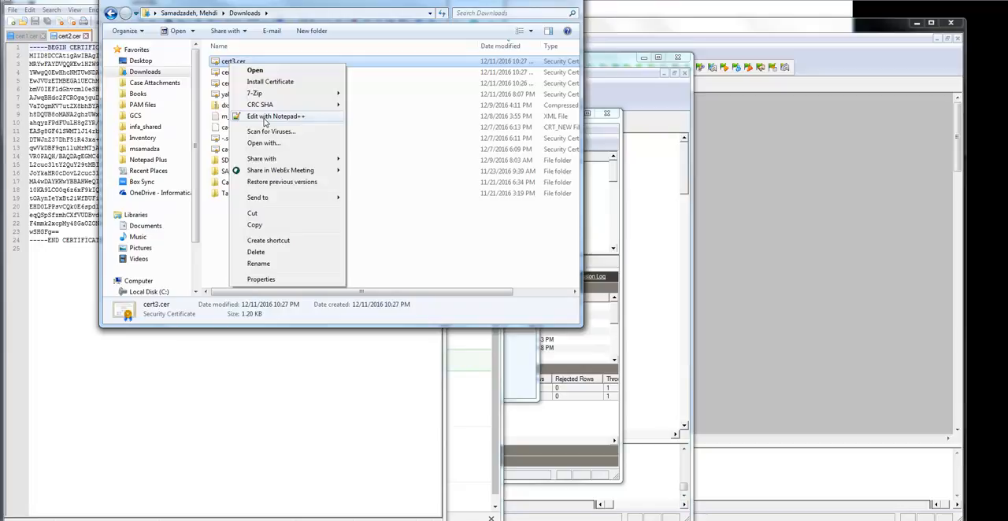
left_click(275, 115)
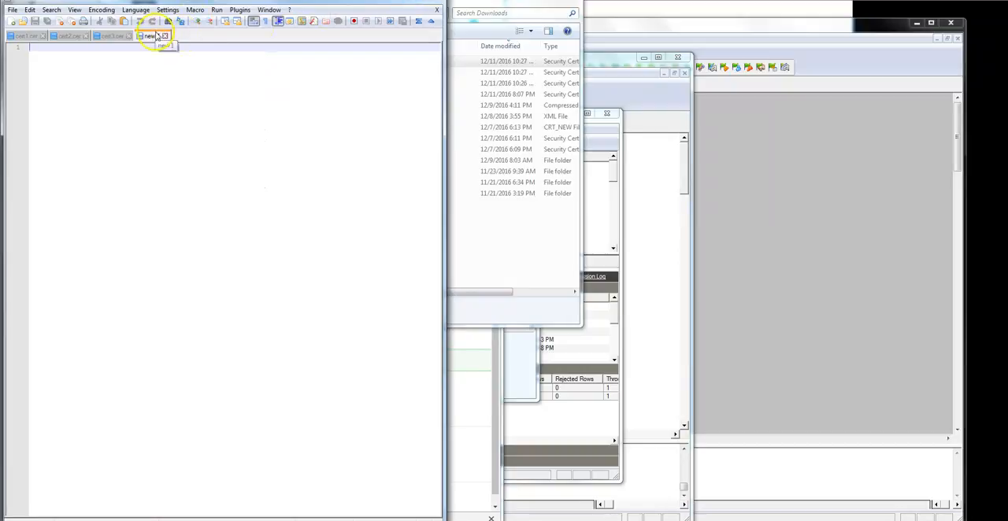
Bring up the tab options for the new blank Notepad++ document.
right_click(155, 36)
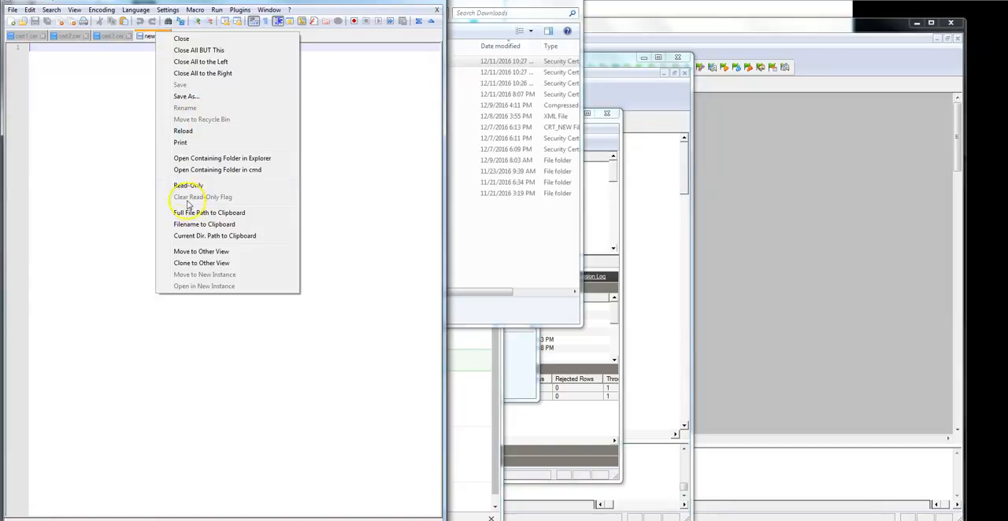
mouse_move(183, 131)
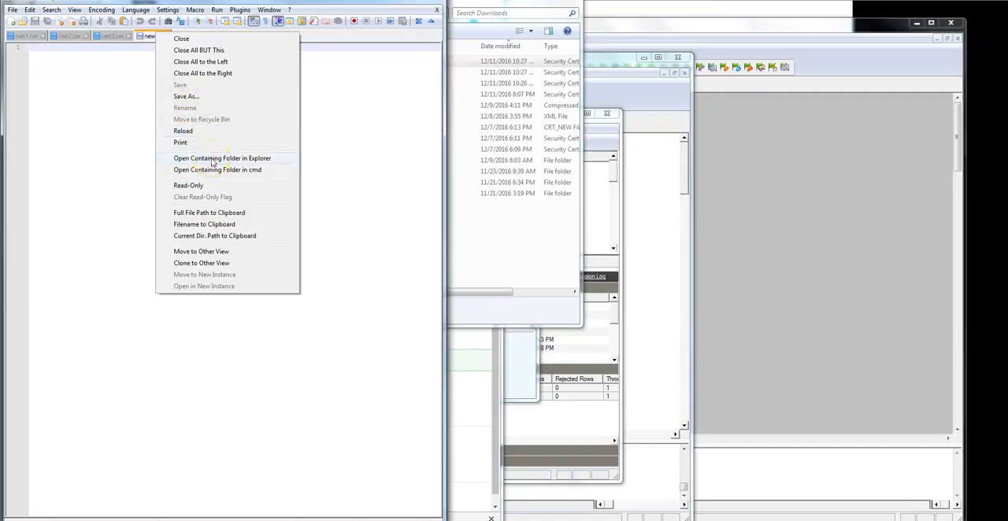
mouse_move(200, 262)
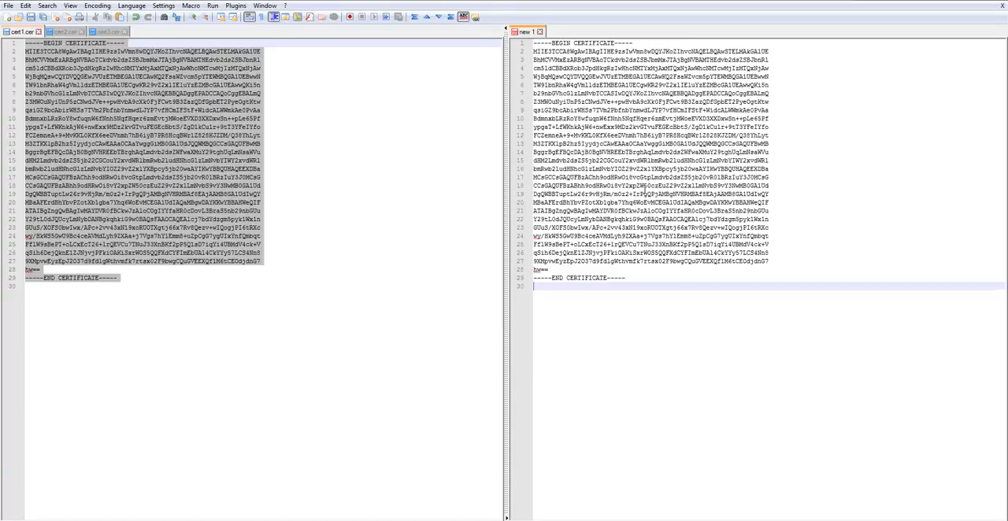
Copy the cert2 and cert3 blocks into the new document and save it as googleAPI.crt.
left_click(69, 31)
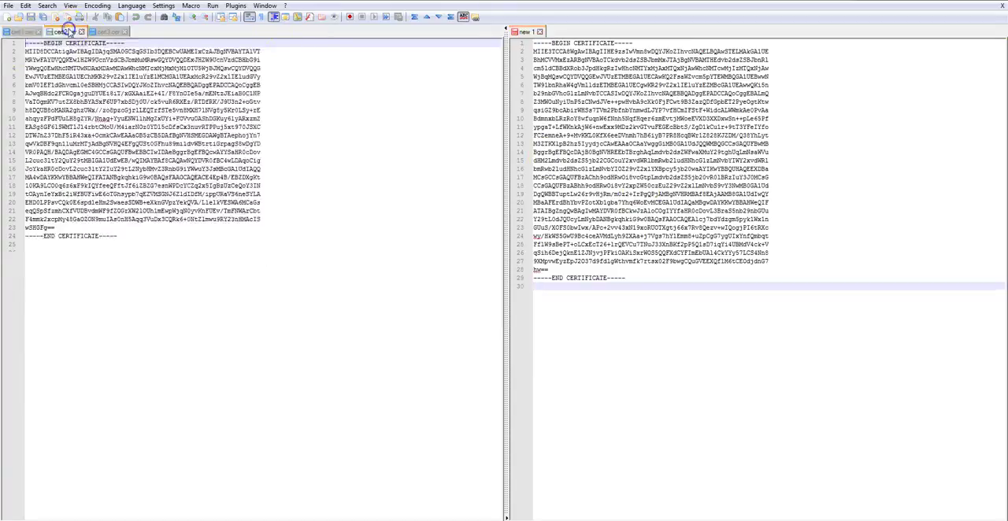
left_click(67, 31)
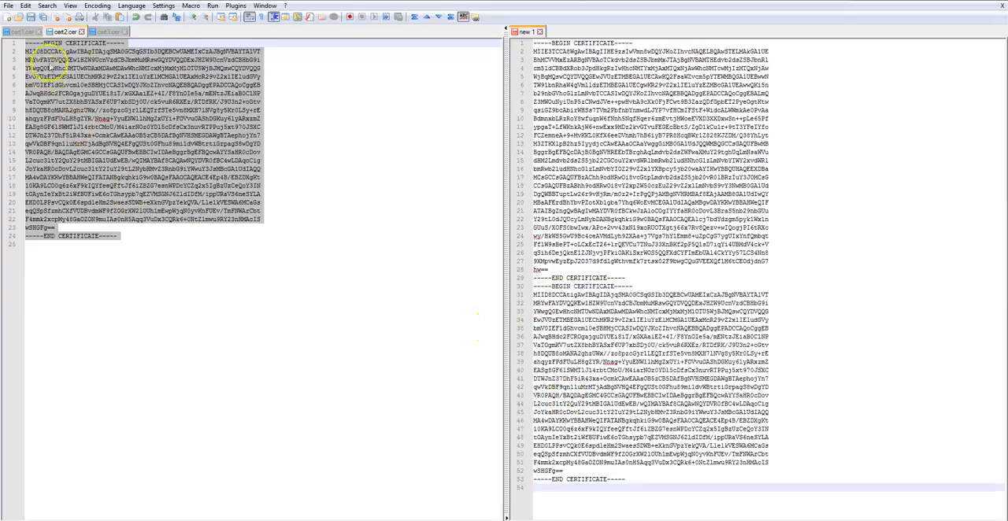
left_click(110, 31)
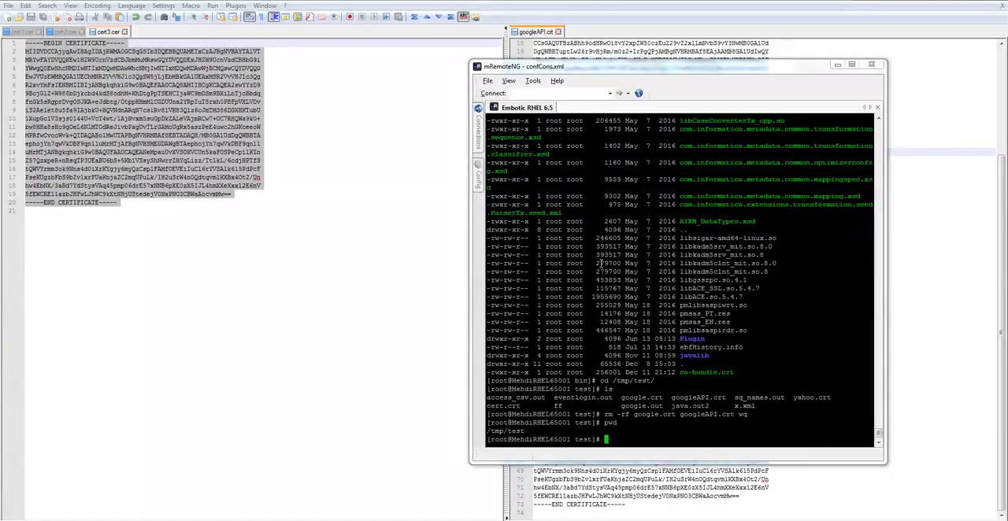
Open googleAPI.crt in nano, paste the certificate chain, and write the file out.
type("nano")
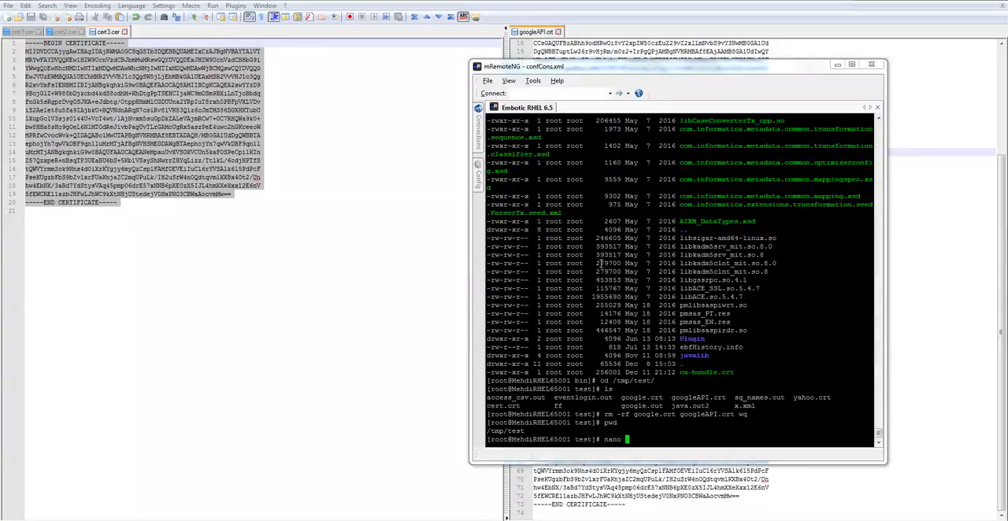
type("googleAPI")
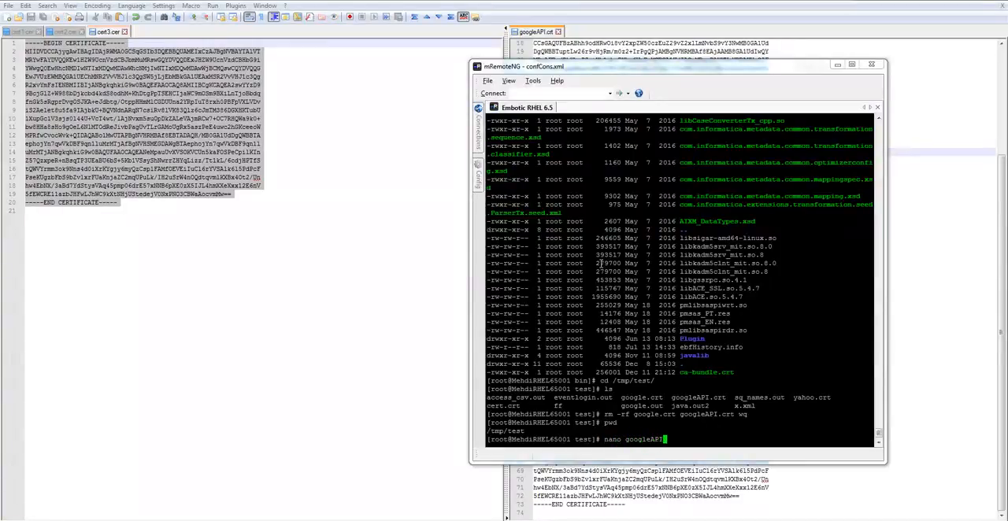
type(".crt")
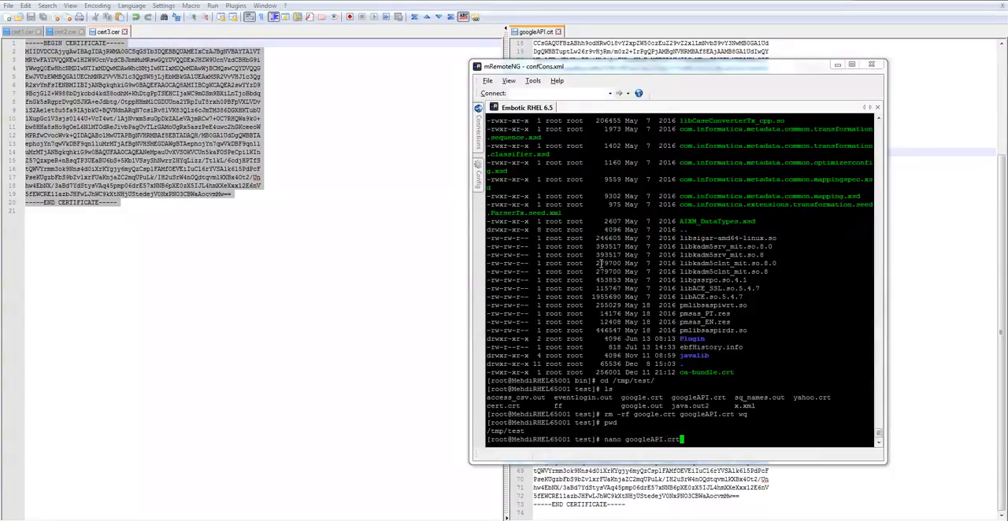
key("Return")
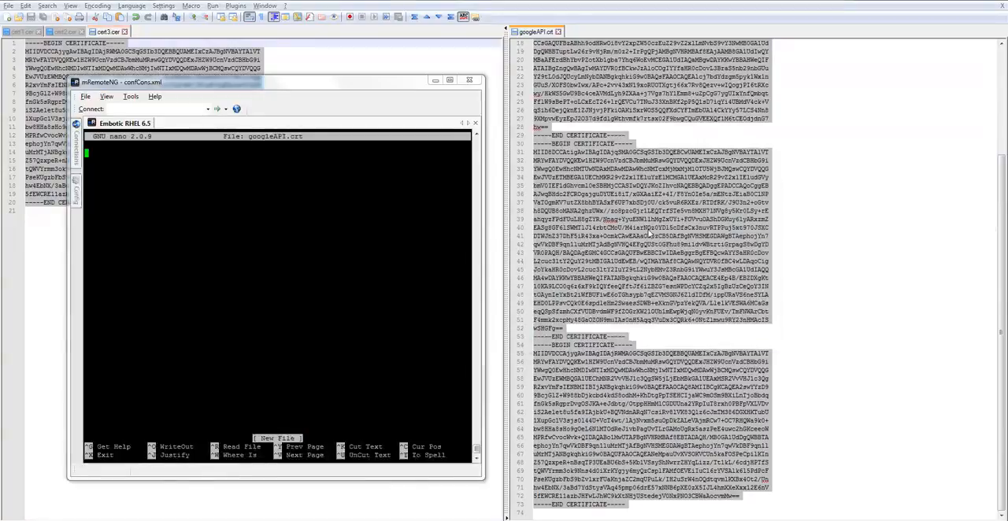
mouse_move(300, 240)
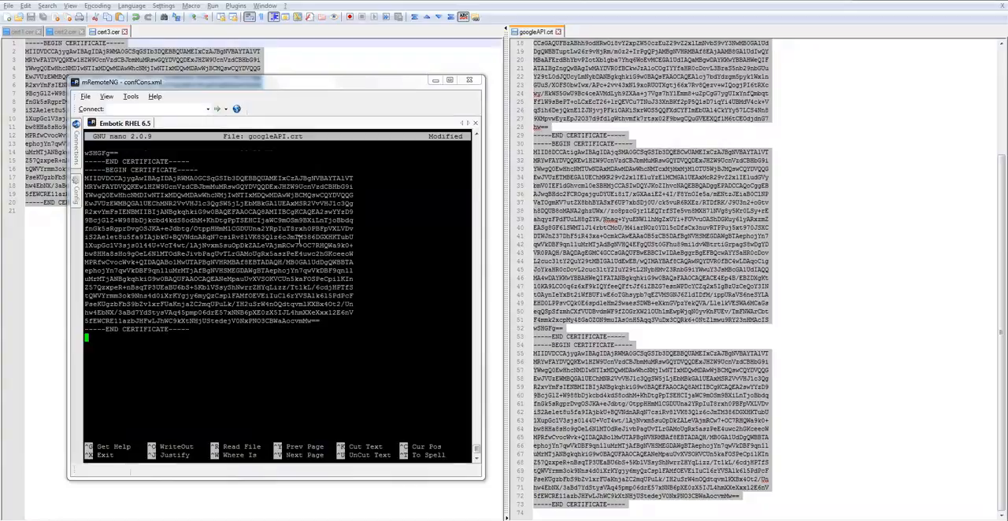
key("ctrl+x")
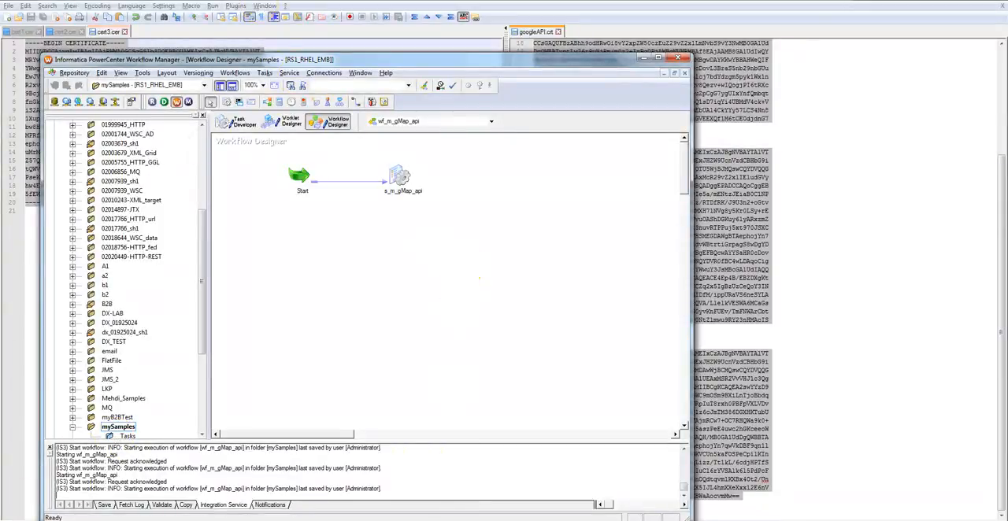
mouse_move(323, 82)
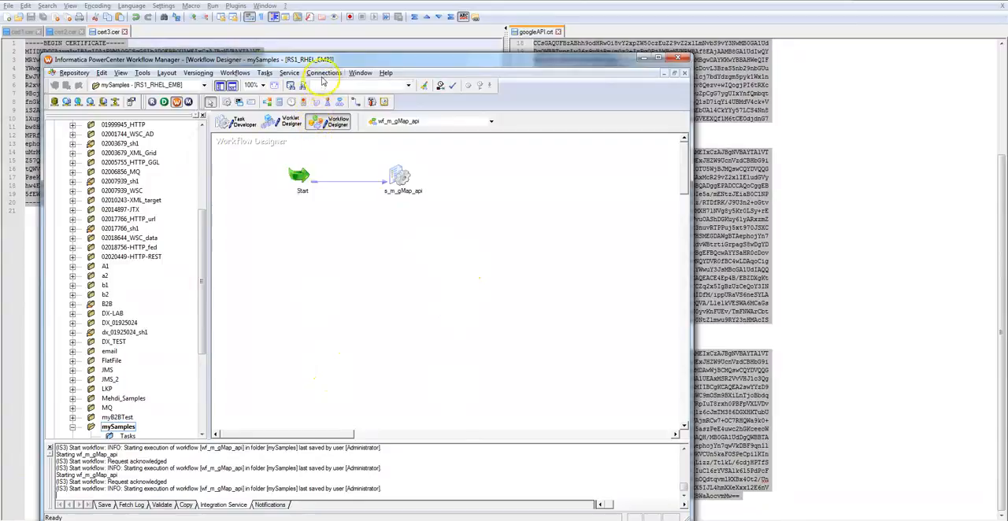
Create a new Http Transformation application connection named Http_GoogleAPI.
left_click(323, 73)
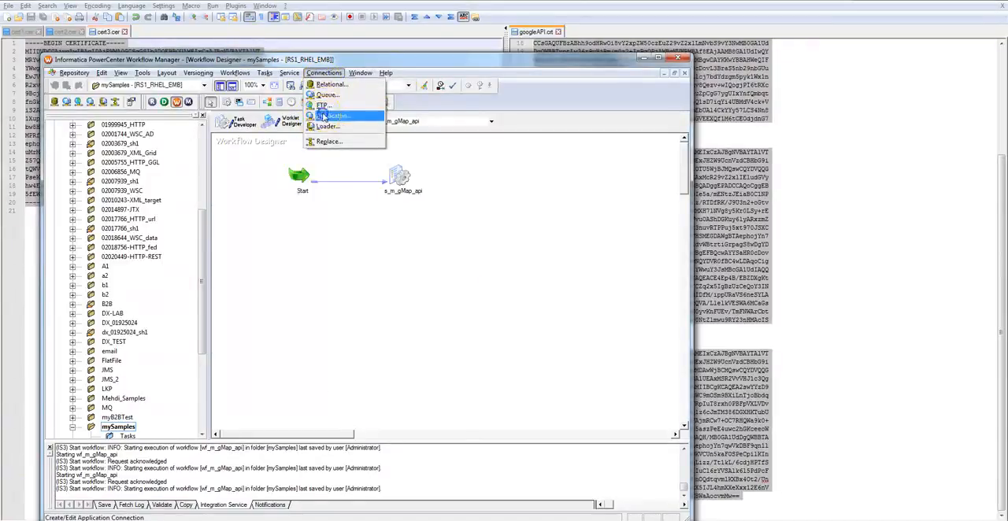
left_click(335, 116)
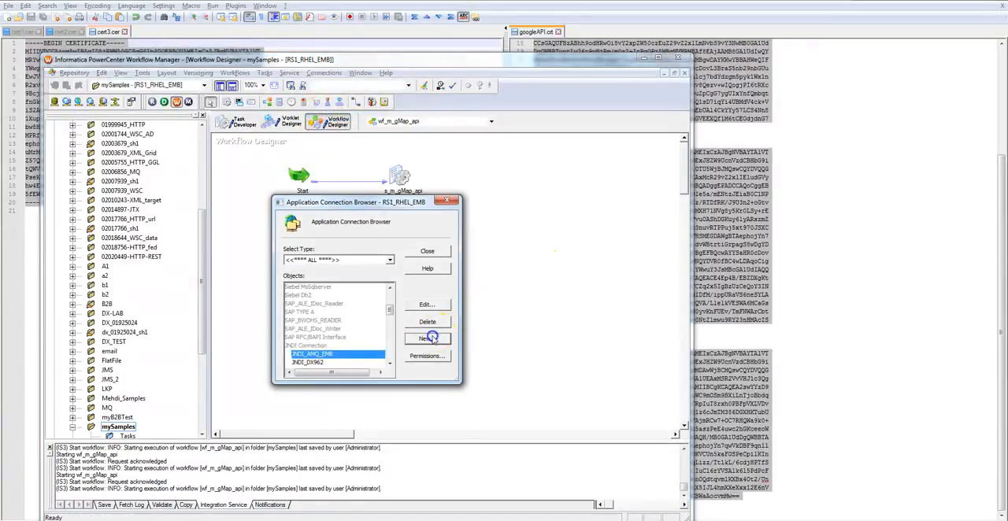
left_click(425, 339)
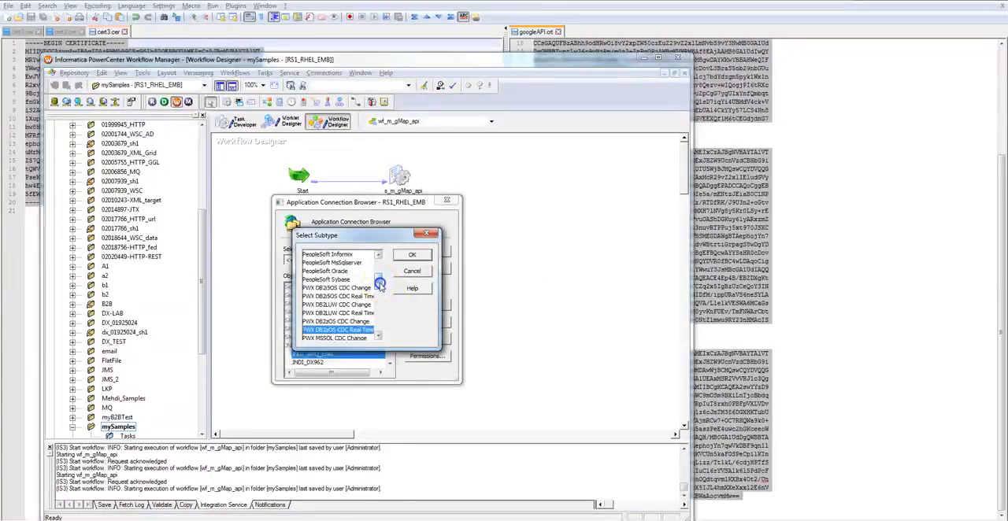
scroll("up", 3)
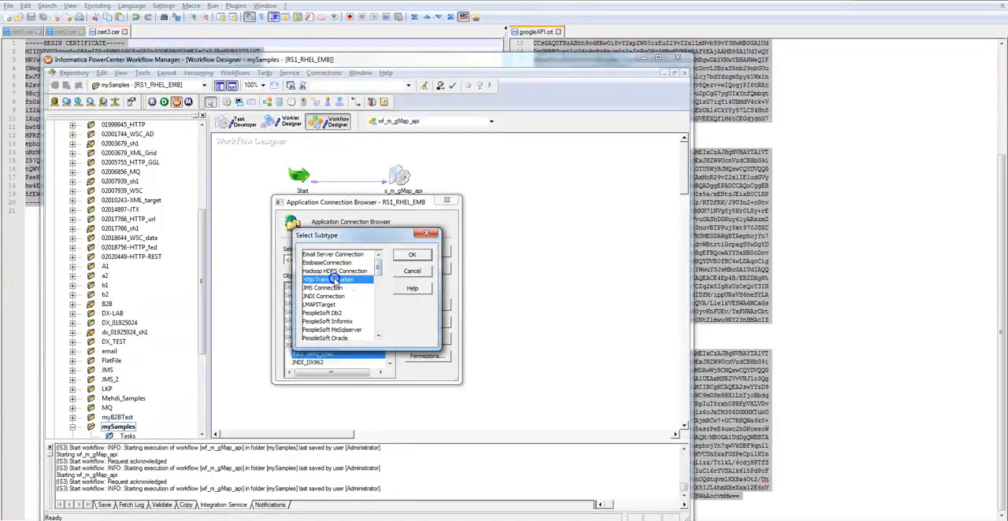
left_click(412, 254)
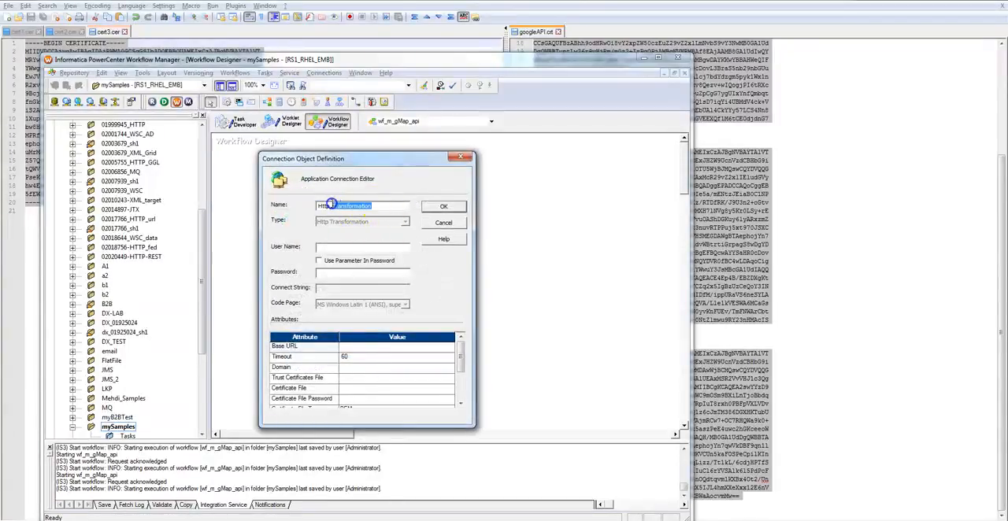
type("Http_GoogleAPI")
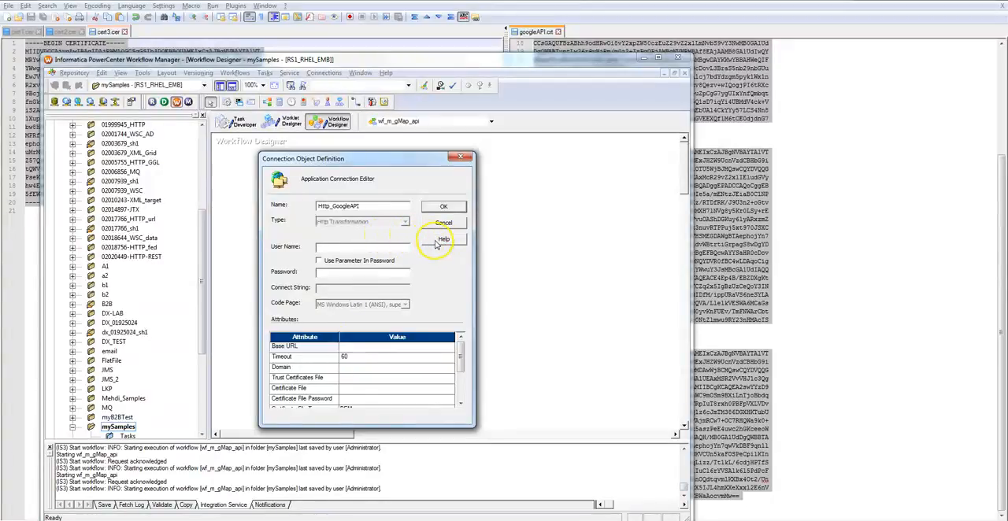
Set its Trust Certificates File to /tmp/test/googleAPI.crt and save the connection.
left_click(443, 239)
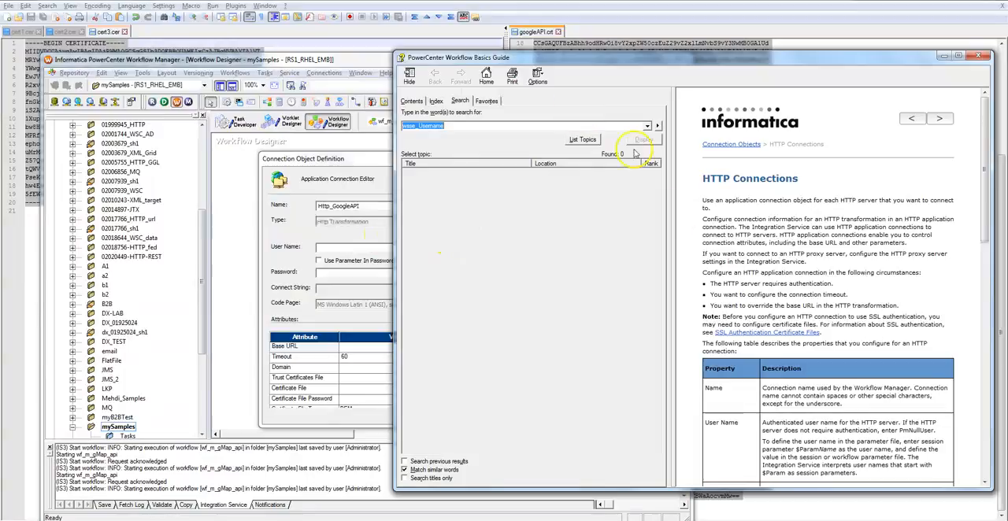
scroll("down", 3)
type("PmNullUser")
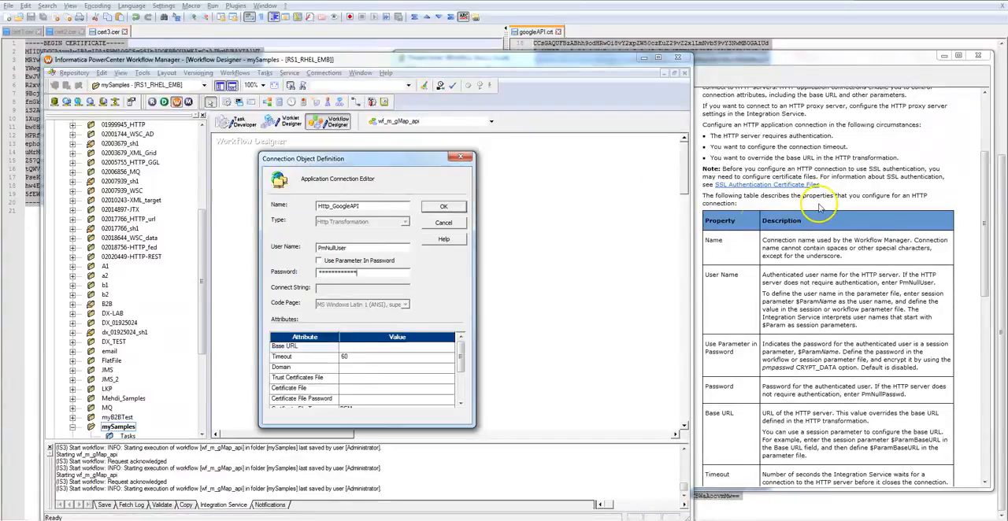
mouse_move(352, 381)
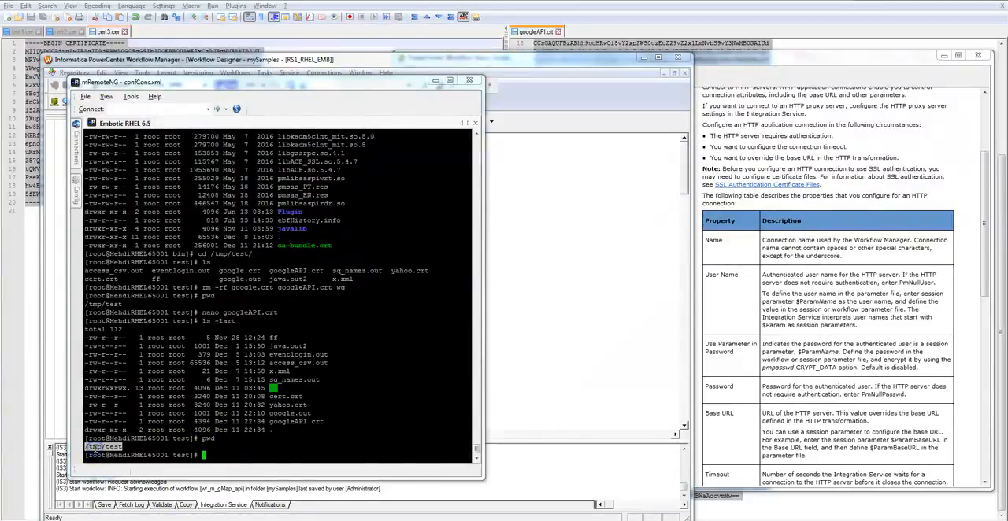
mouse_move(544, 405)
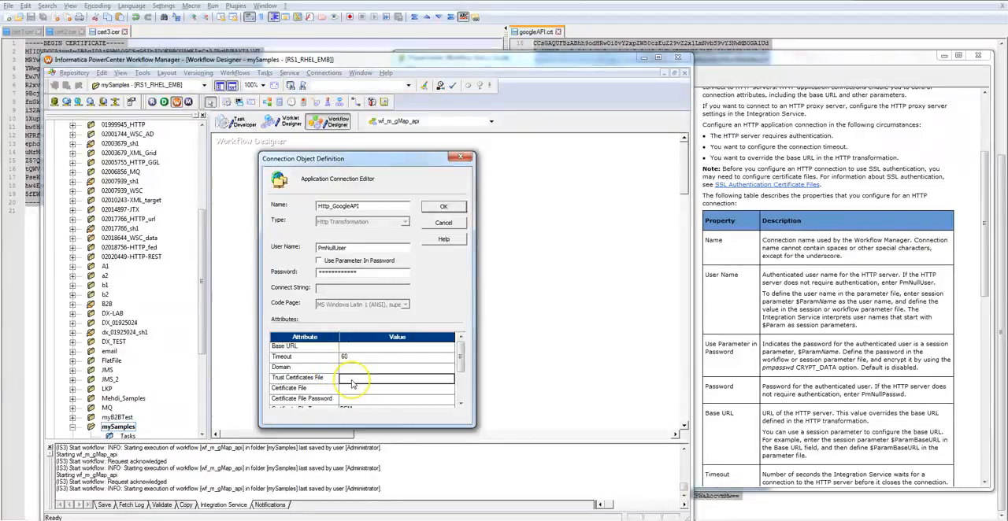
type("/tmp/test/")
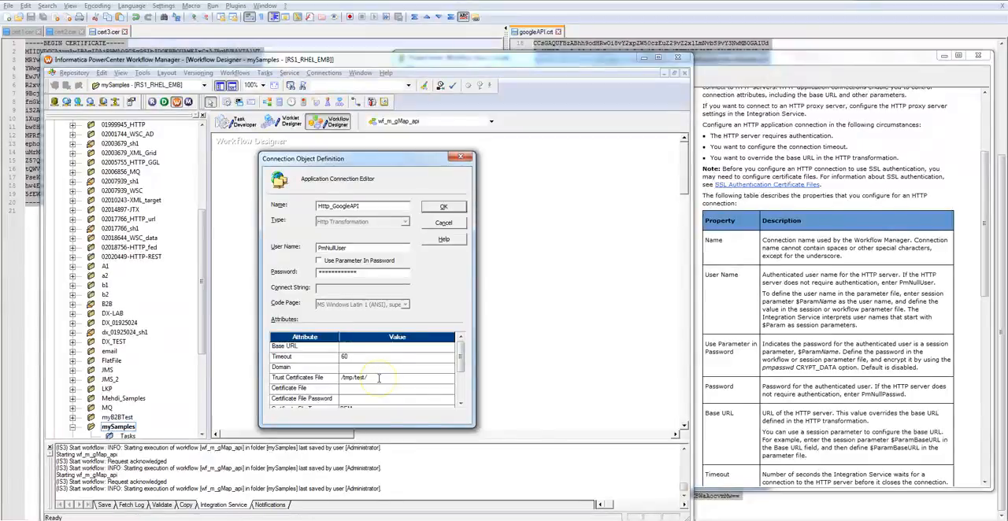
type("googleAPI.crt")
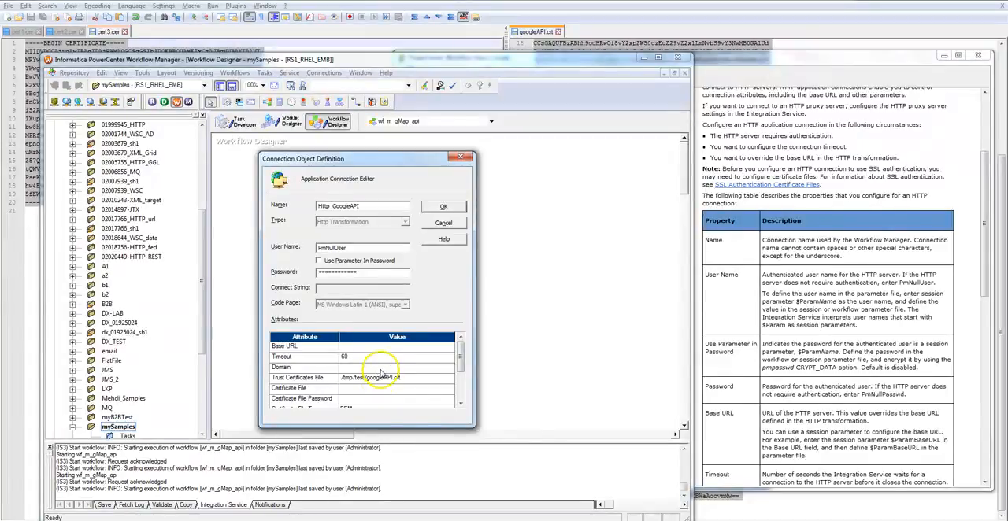
left_click(444, 207)
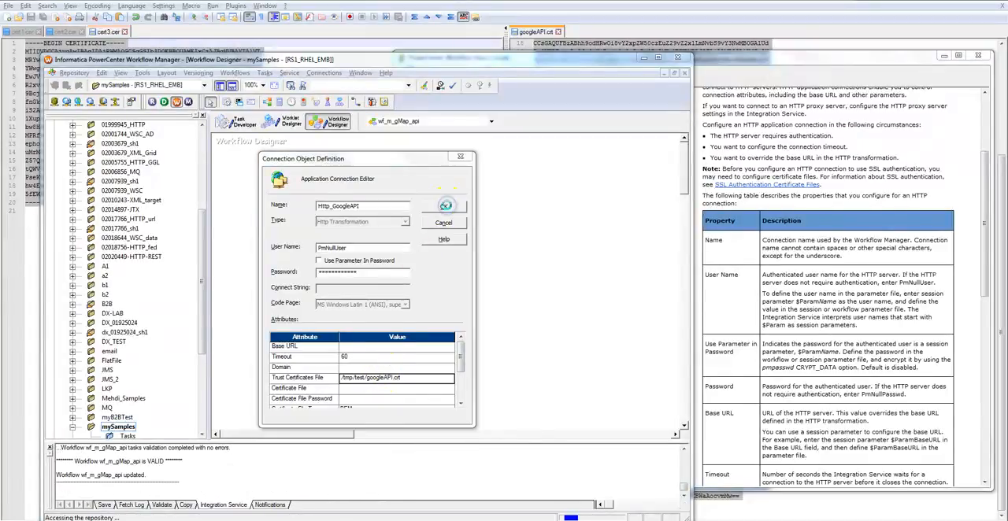
Set the s_m_gMap_api HTTP connection type to Application using Http_GoogleAPI, and save.
left_click(444, 206)
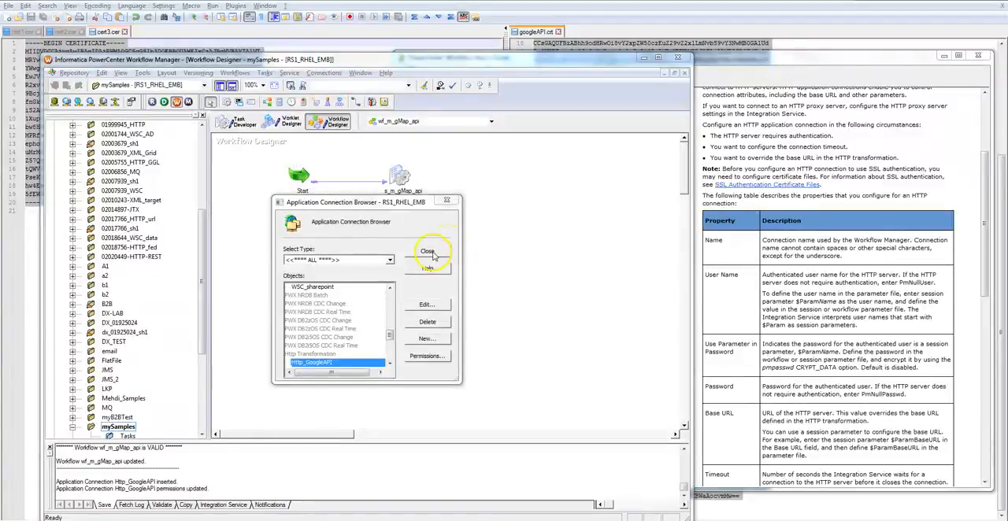
left_click(427, 252)
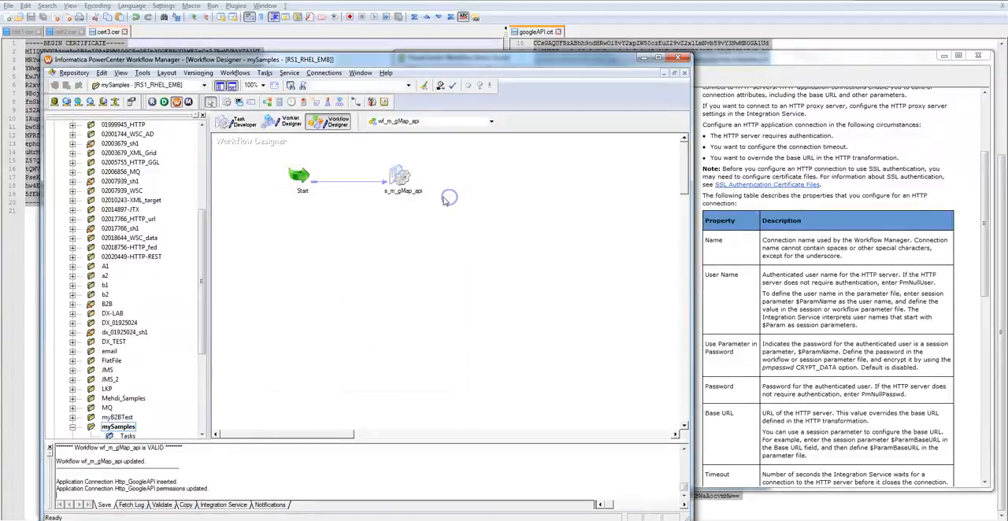
double_click(400, 177)
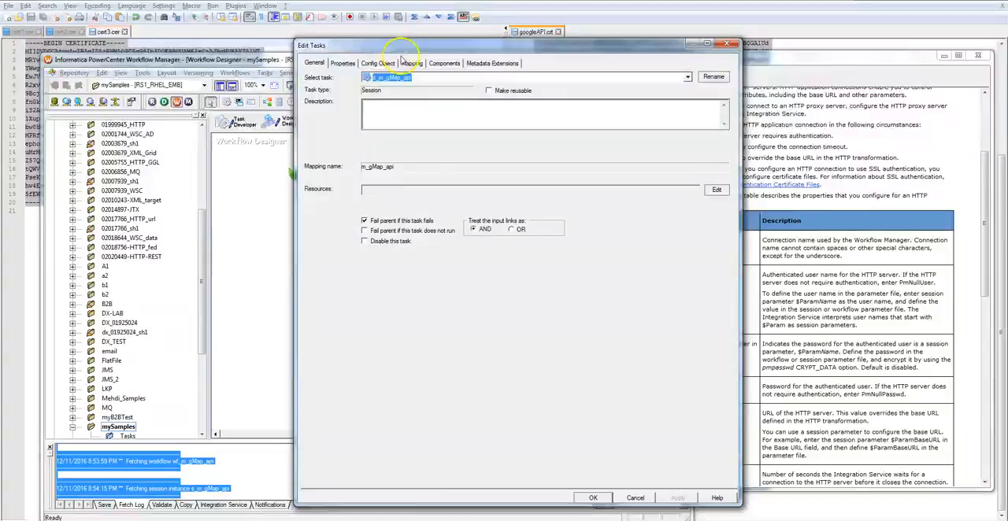
left_click(411, 63)
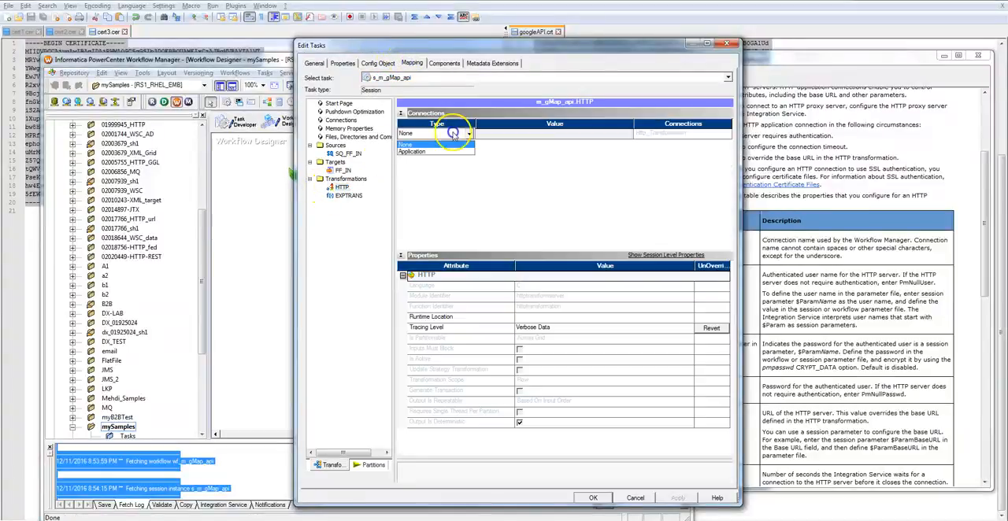
left_click(411, 152)
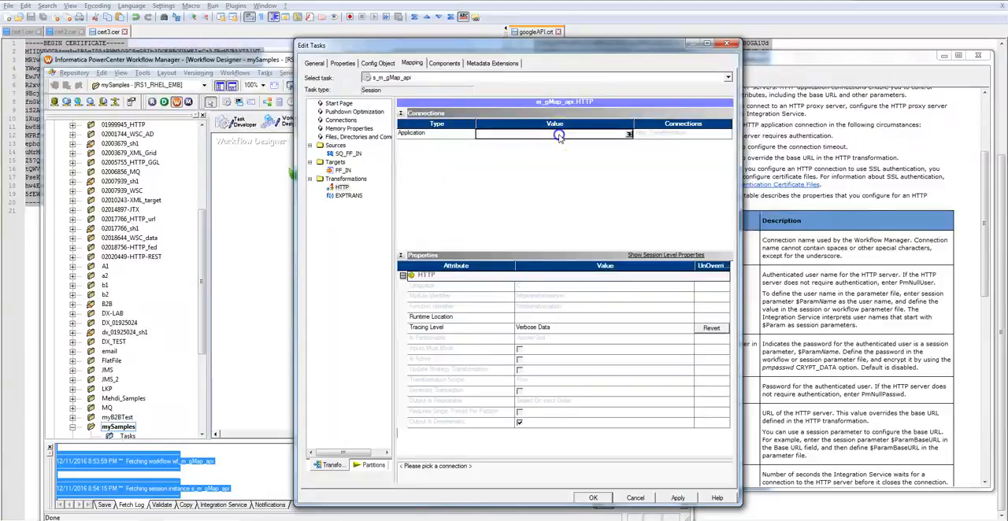
left_click(629, 133)
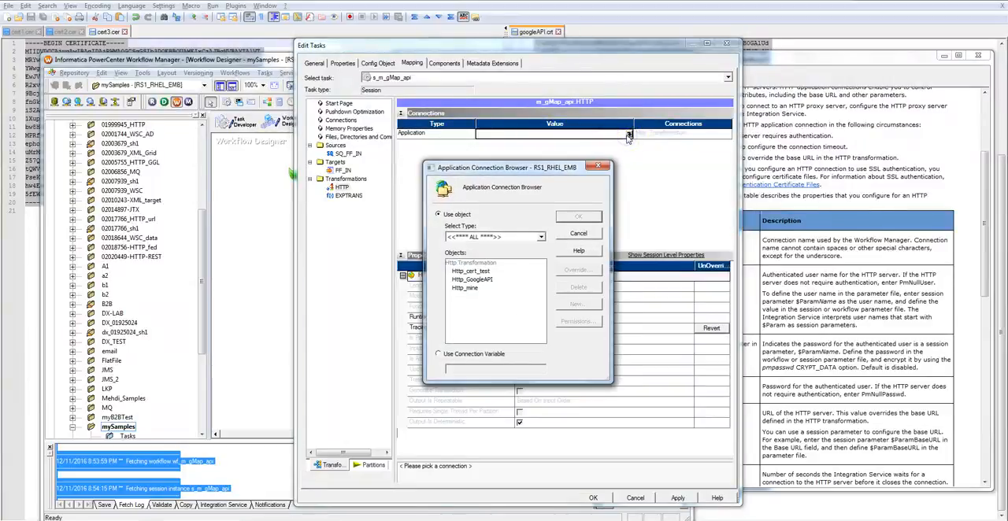
left_click(473, 280)
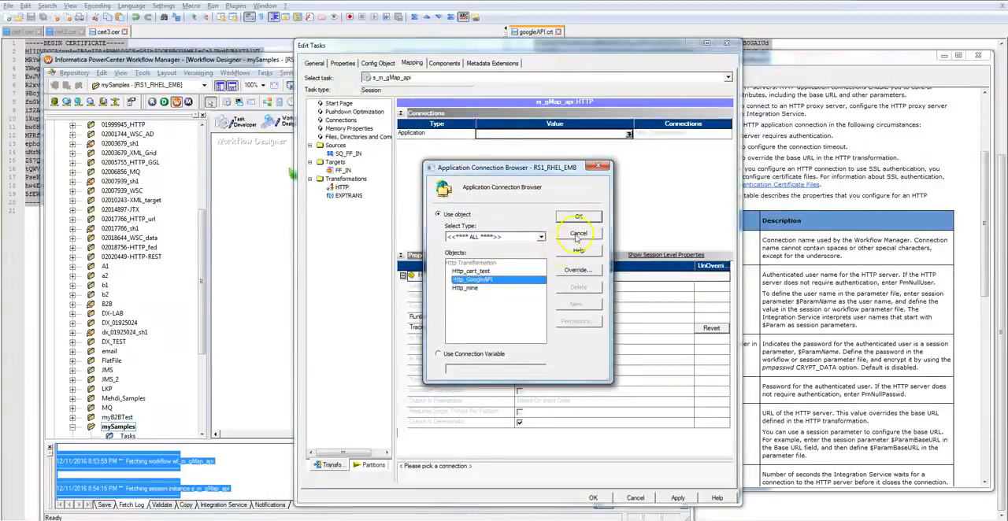
left_click(579, 216)
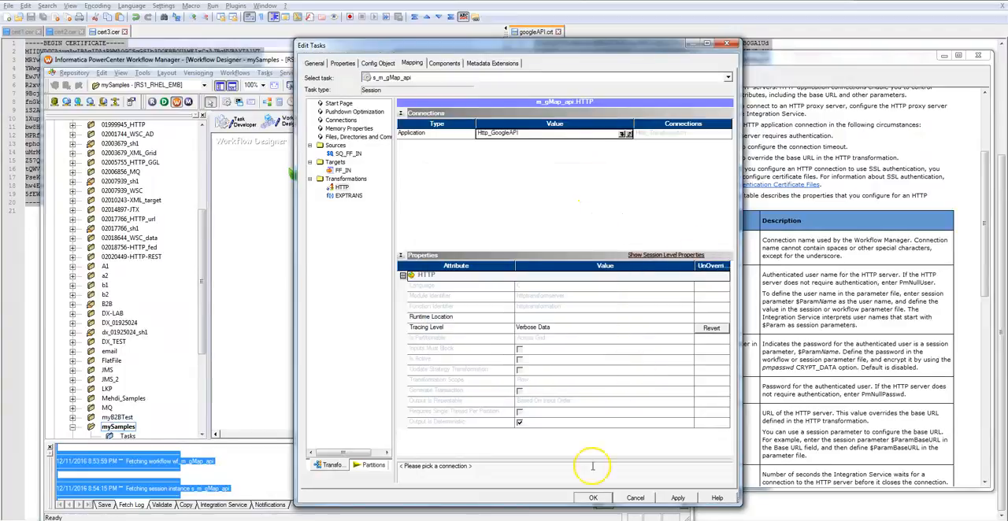
left_click(592, 497)
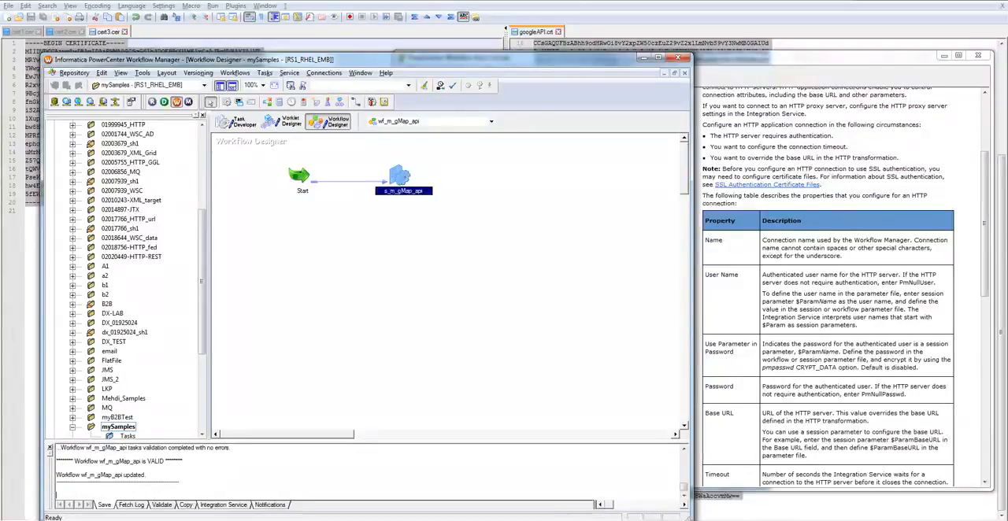
Search the s_m_gMap_api session log for 'SSL', then close the Log Events window.
right_click(401, 177)
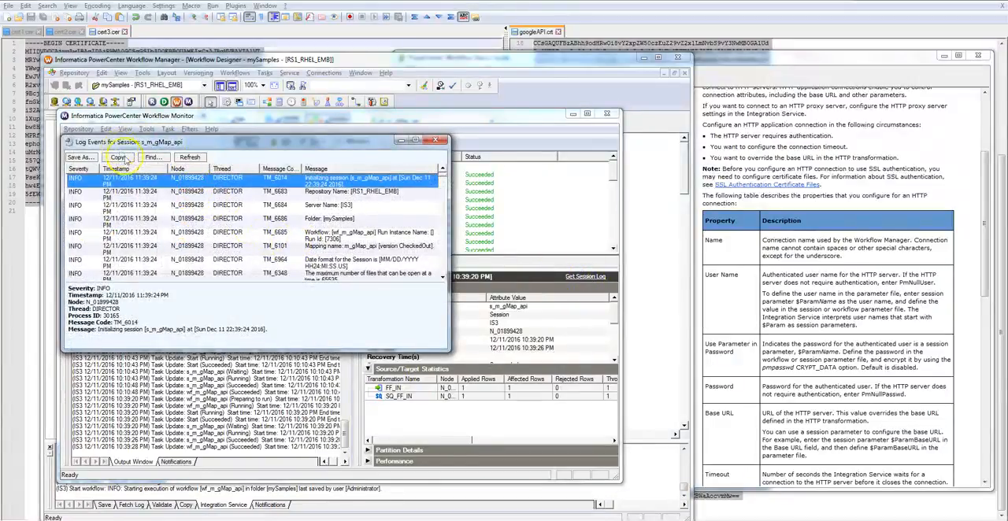
left_click(154, 156)
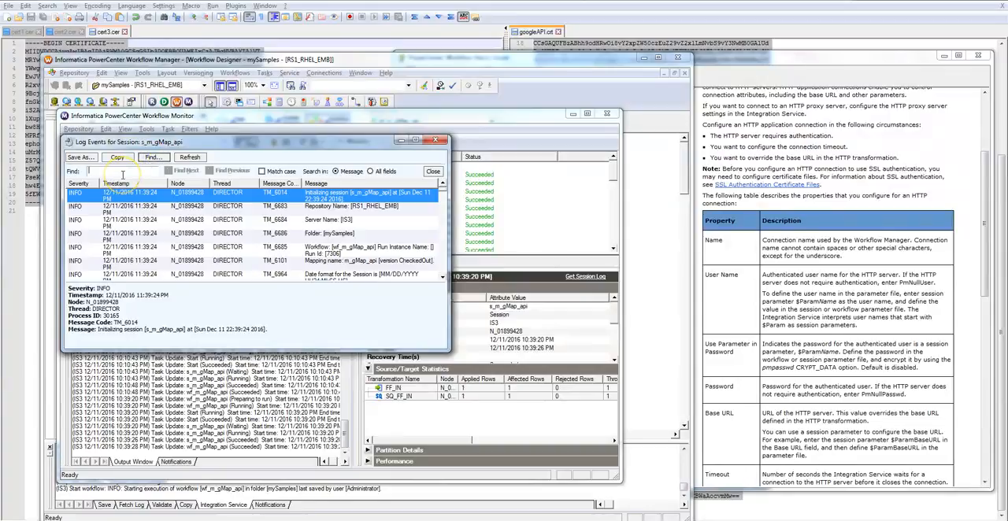
type("SSL")
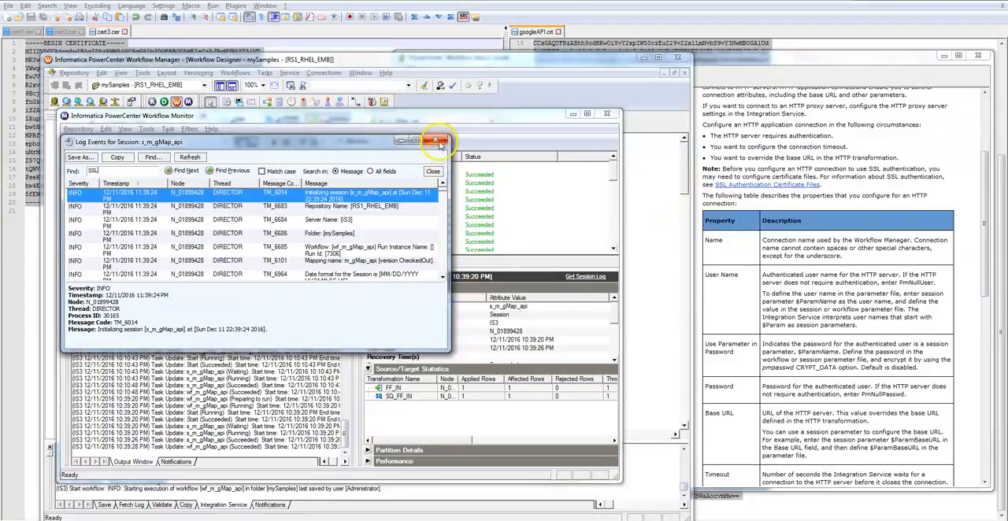
left_click(435, 142)
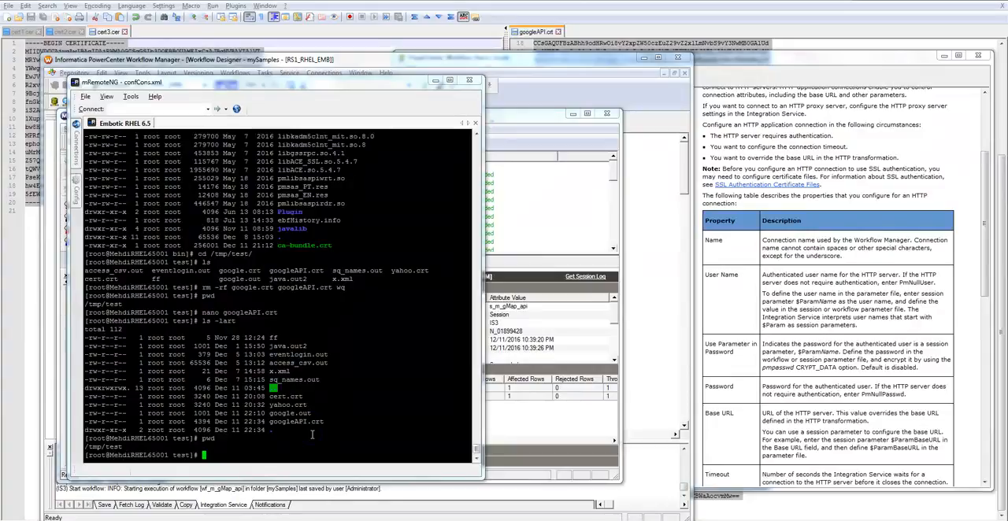
Append googleAPI.crt to /opt/Informatica/9.6.1/server/bin/ca-bundle.crt and check it with tail and ls.
type("cat googleAPI.crt >>")
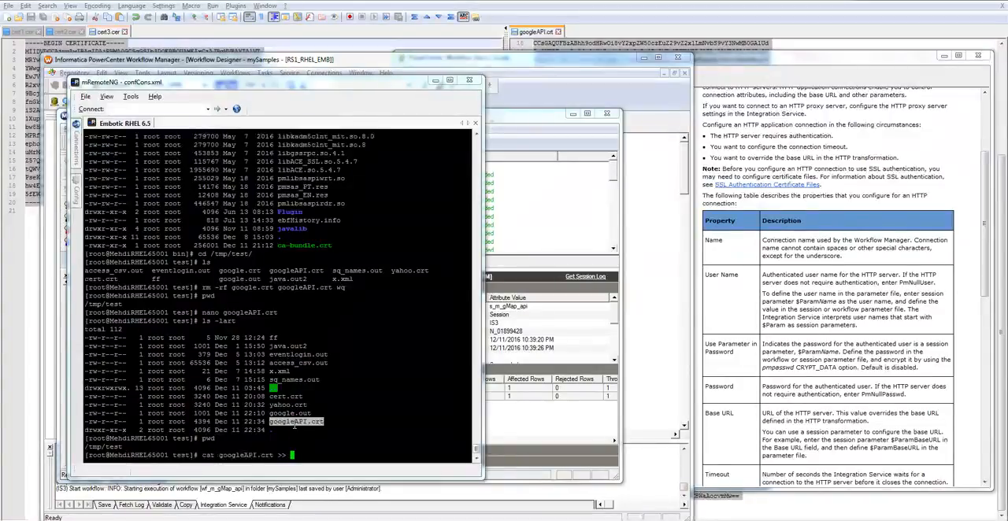
type("/opt/")
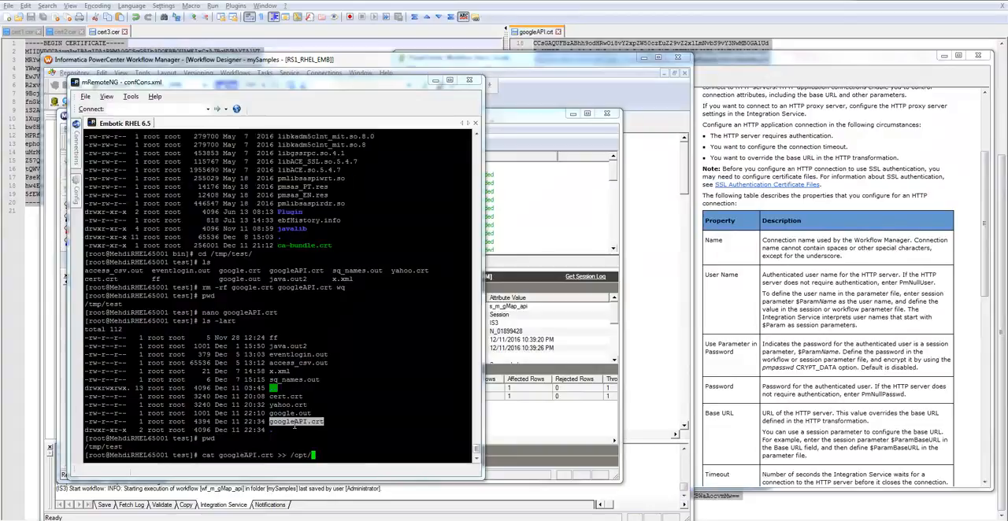
type("Informatica/")
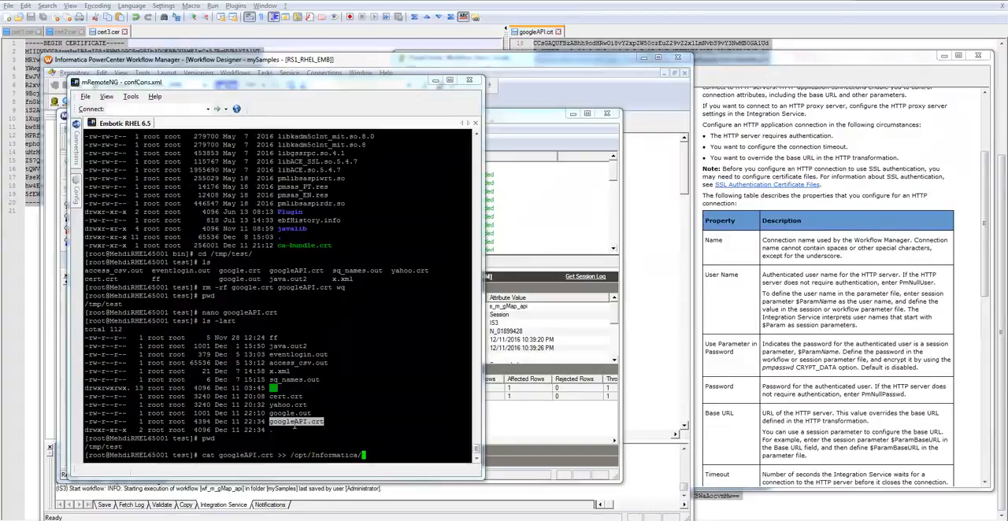
type("9.6.1/")
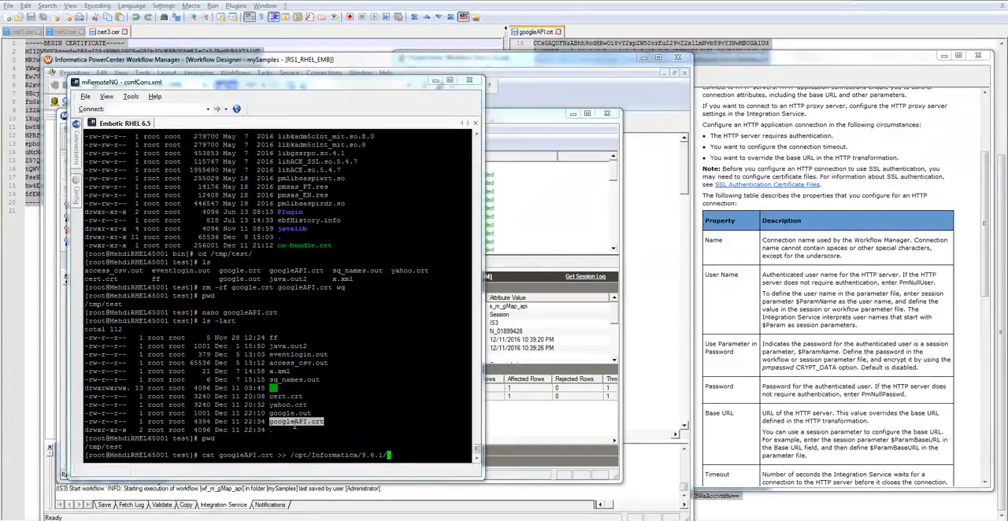
type("server/")
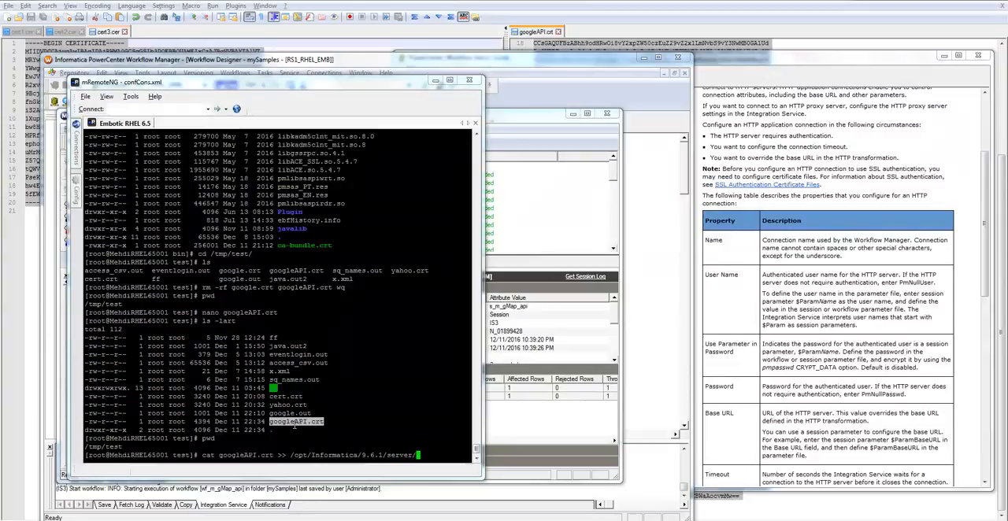
type("bin/ca-bundle.cr")
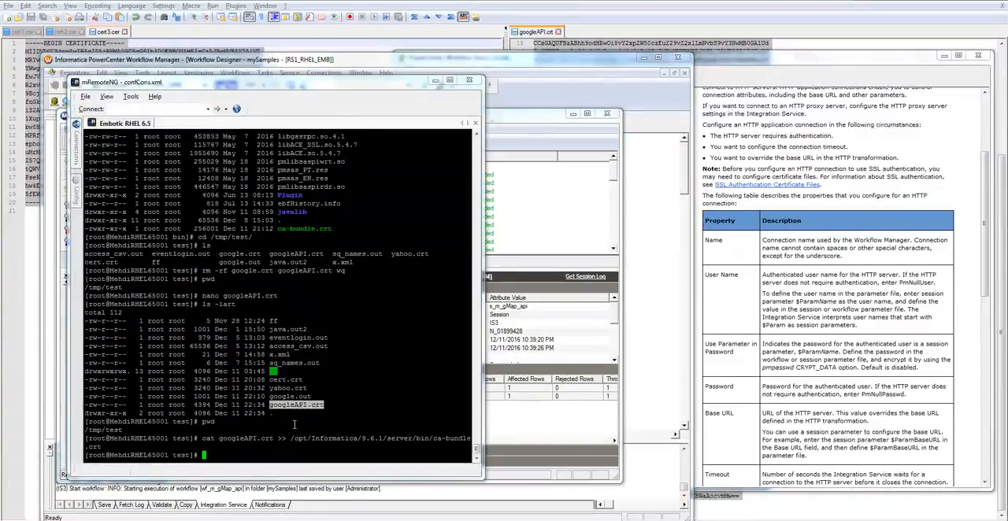
type("tail")
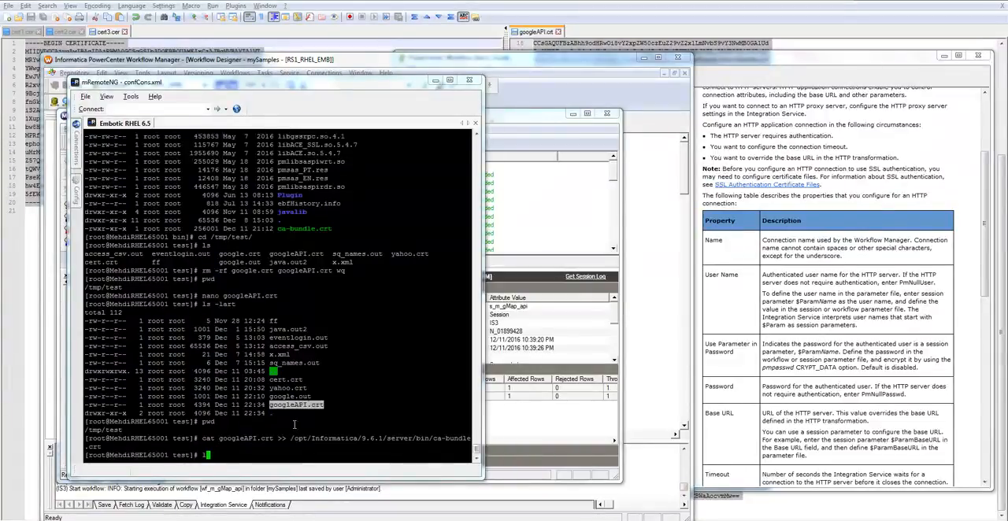
type("ls")
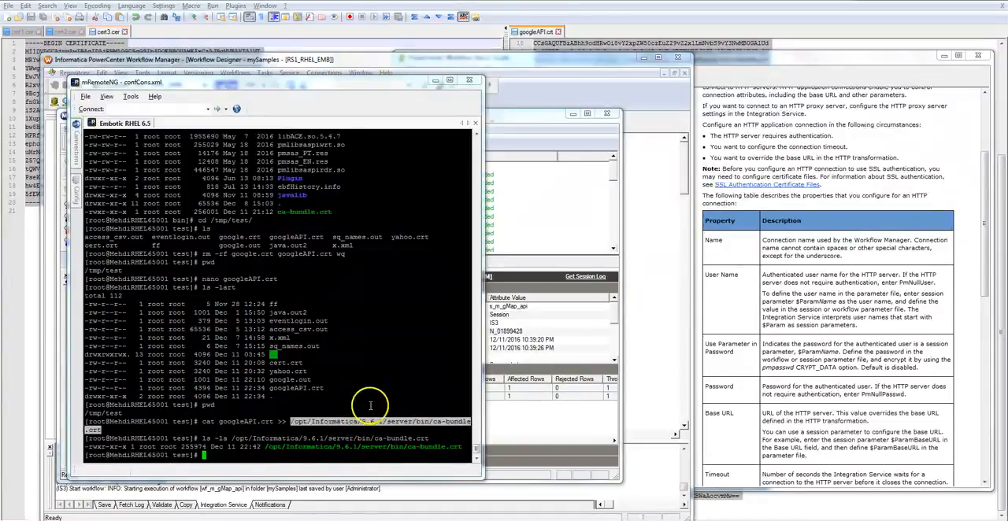
mouse_move(205, 475)
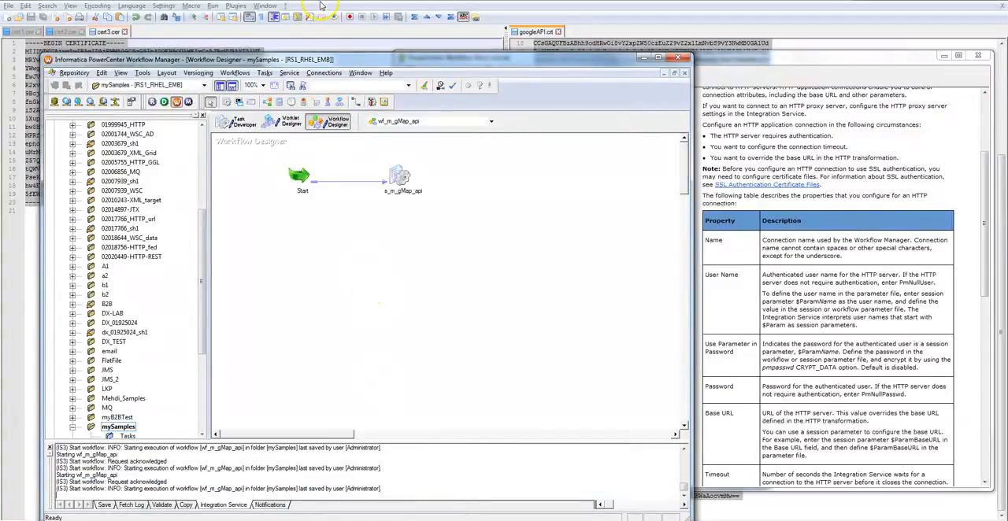
Set the s_m_gMap_api session's HTTP connection type to None and save.
left_click(400, 175)
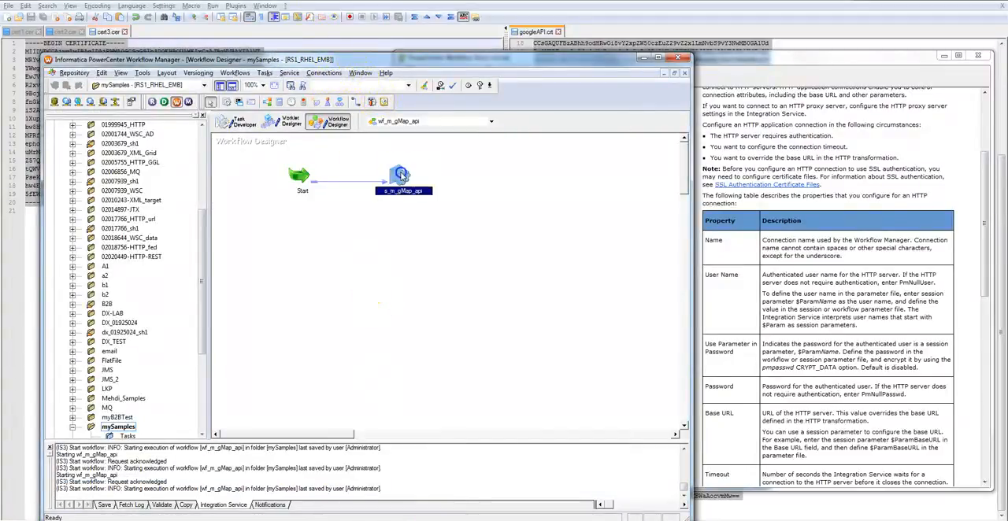
double_click(400, 175)
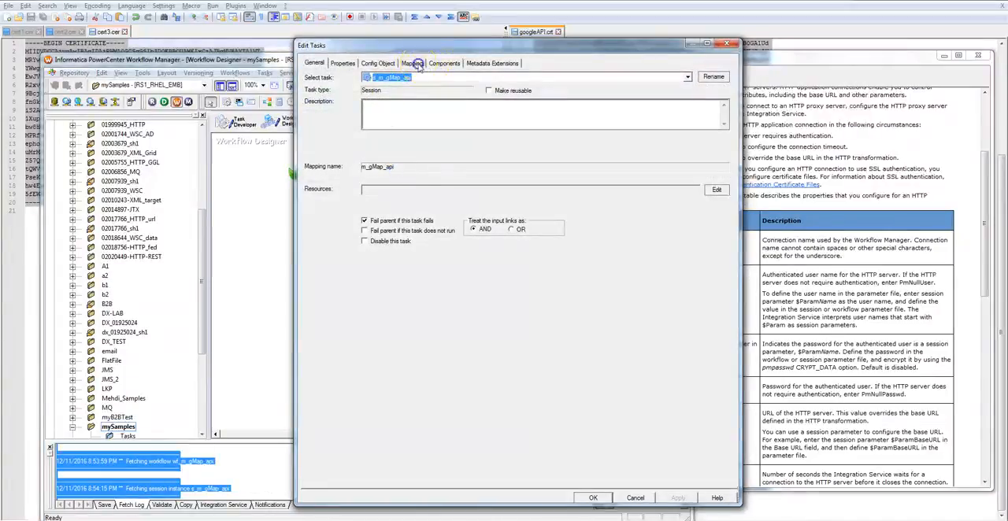
left_click(412, 63)
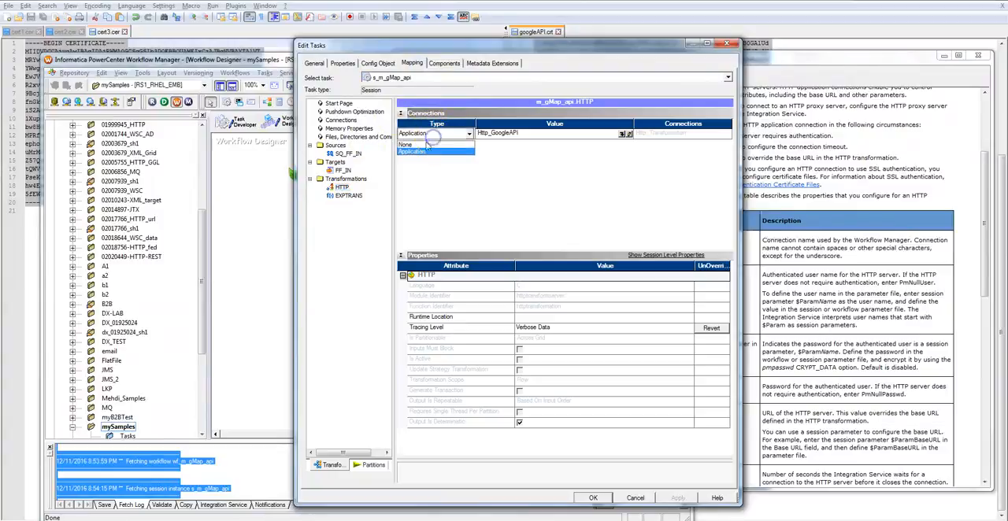
left_click(412, 144)
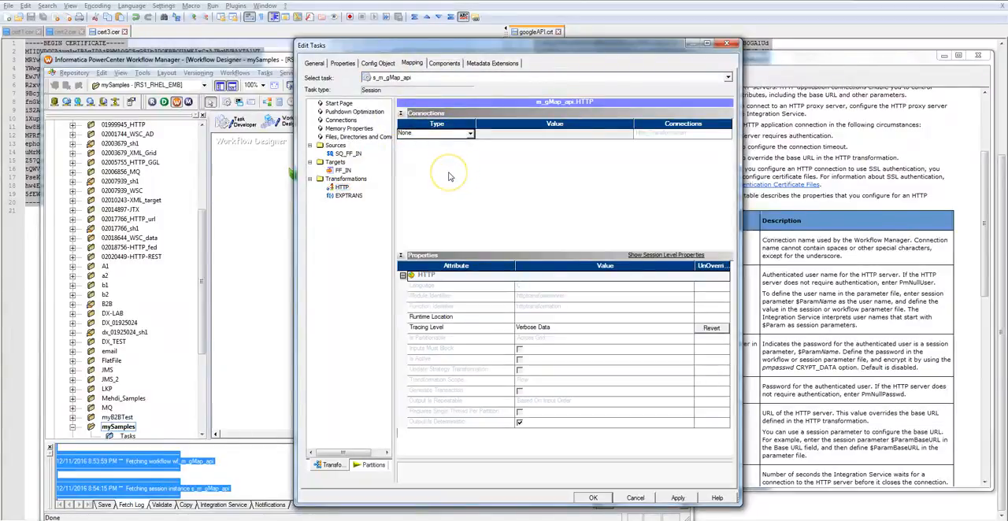
mouse_move(591, 498)
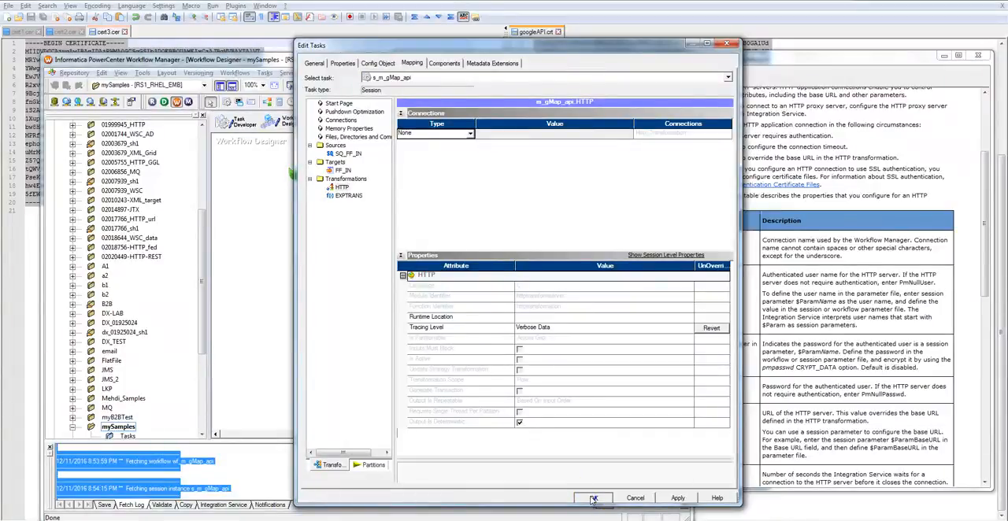
left_click(593, 498)
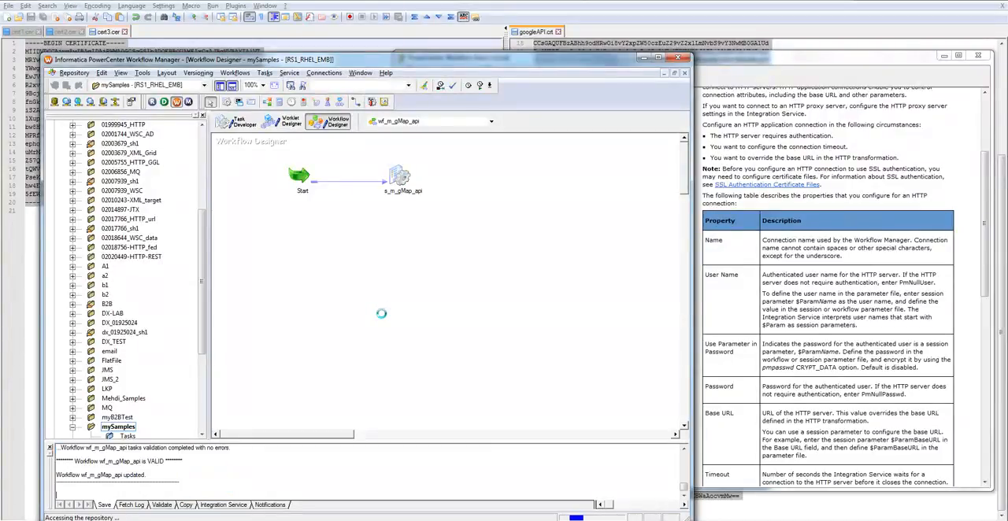
Start a new run of workflow wf_m_gMap_api.
right_click(382, 314)
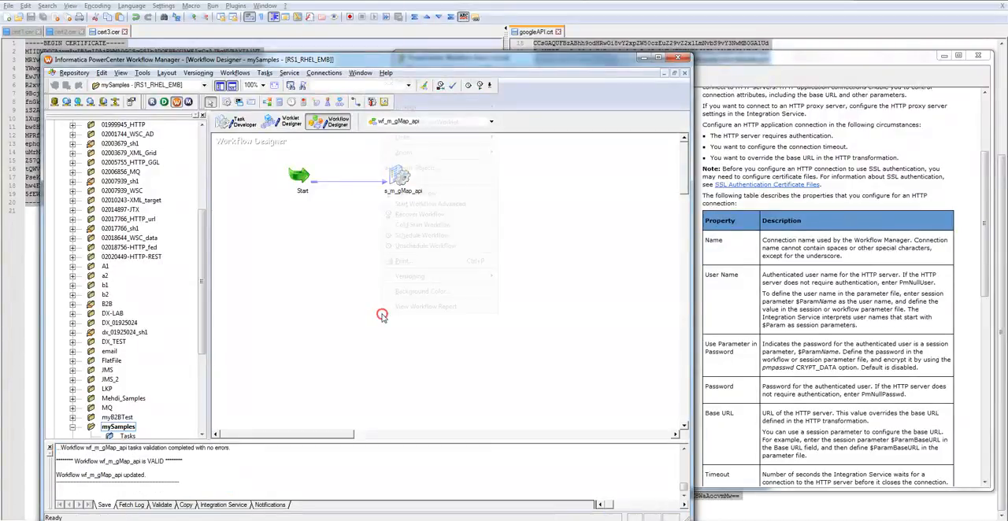
right_click(381, 315)
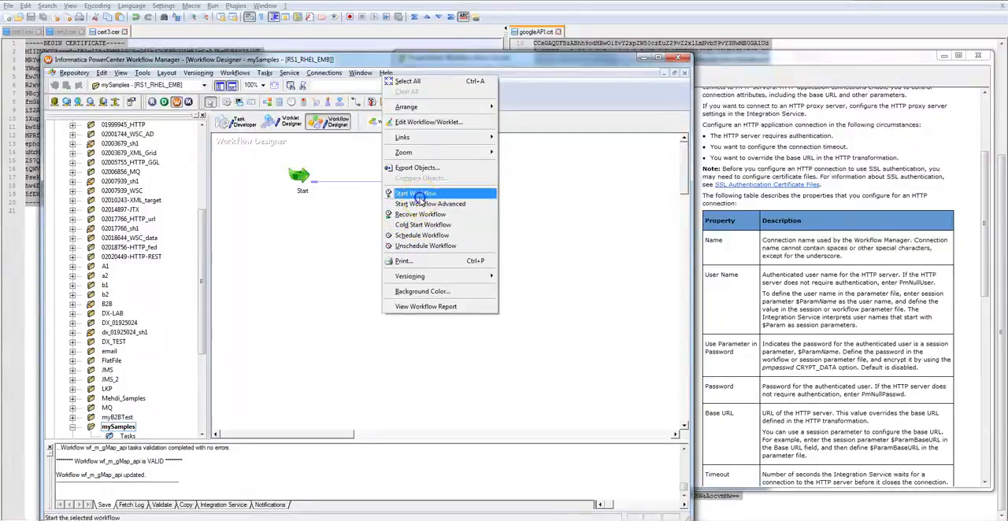
left_click(418, 194)
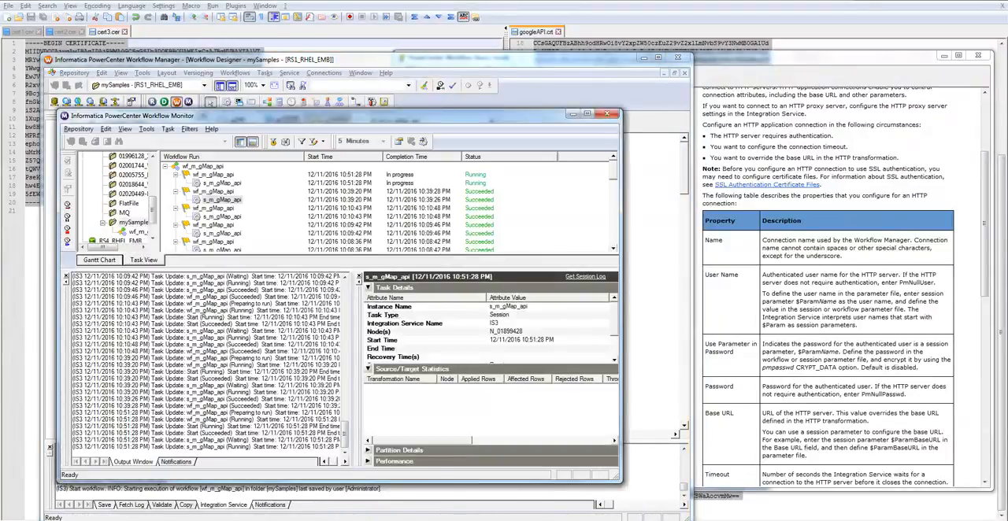
Search the new s_m_gMap_api run's session log for 'ssl', which finds no matches.
left_click(216, 183)
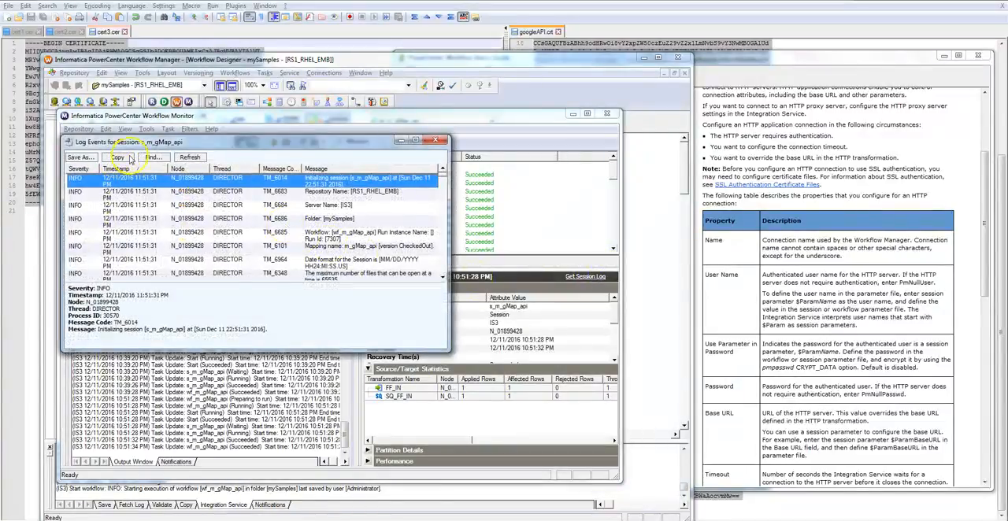
left_click(154, 156)
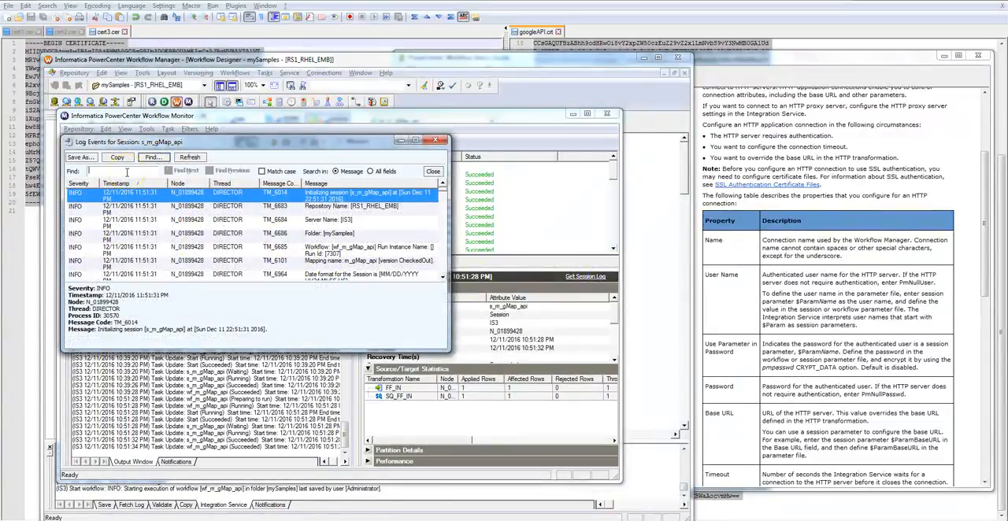
left_click(185, 171)
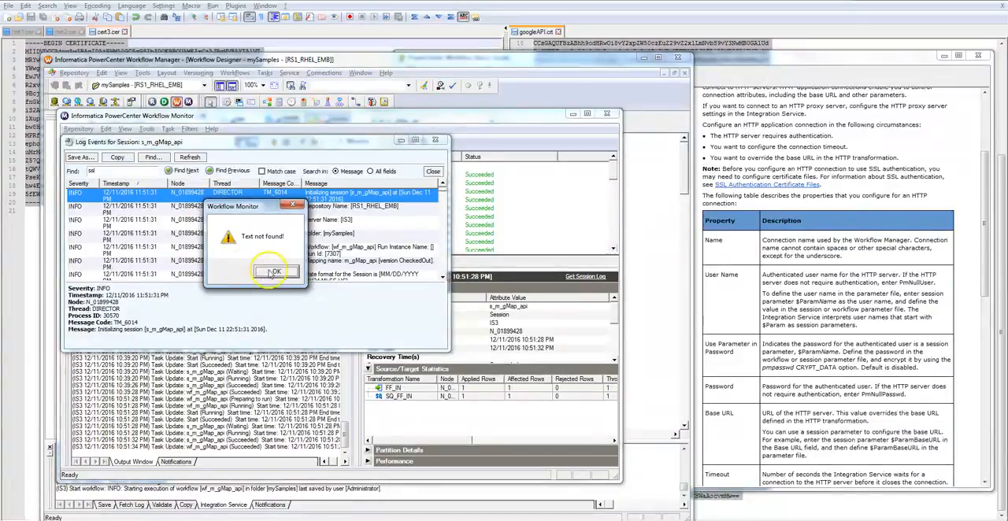
left_click(275, 270)
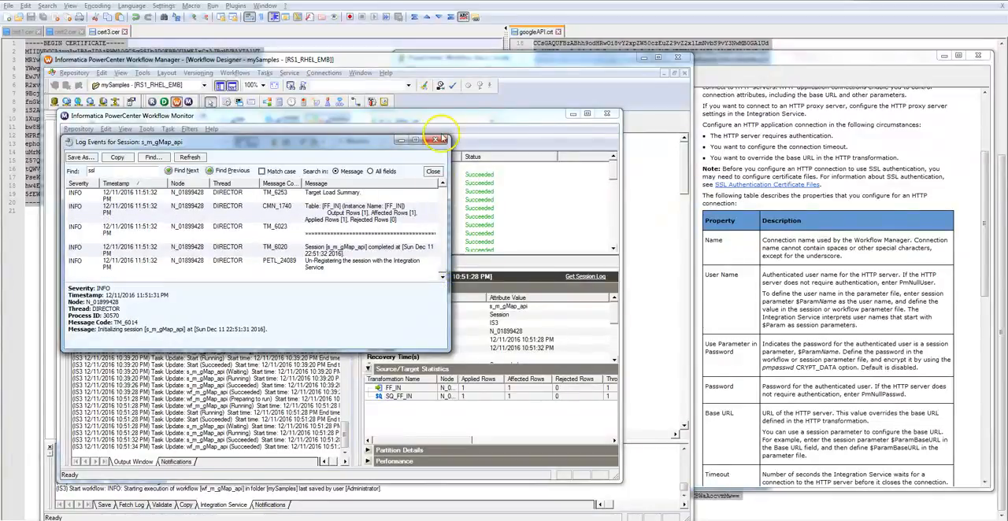
mouse_move(461, 168)
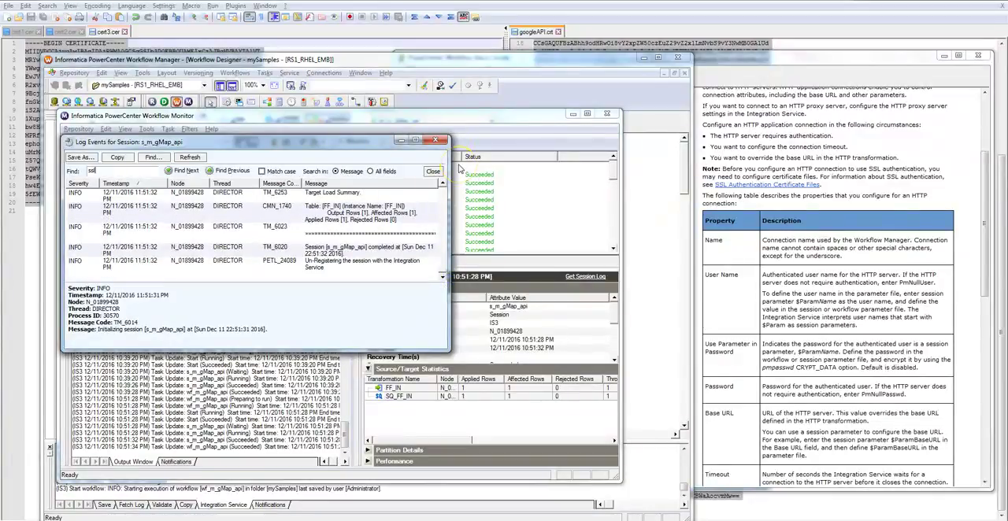